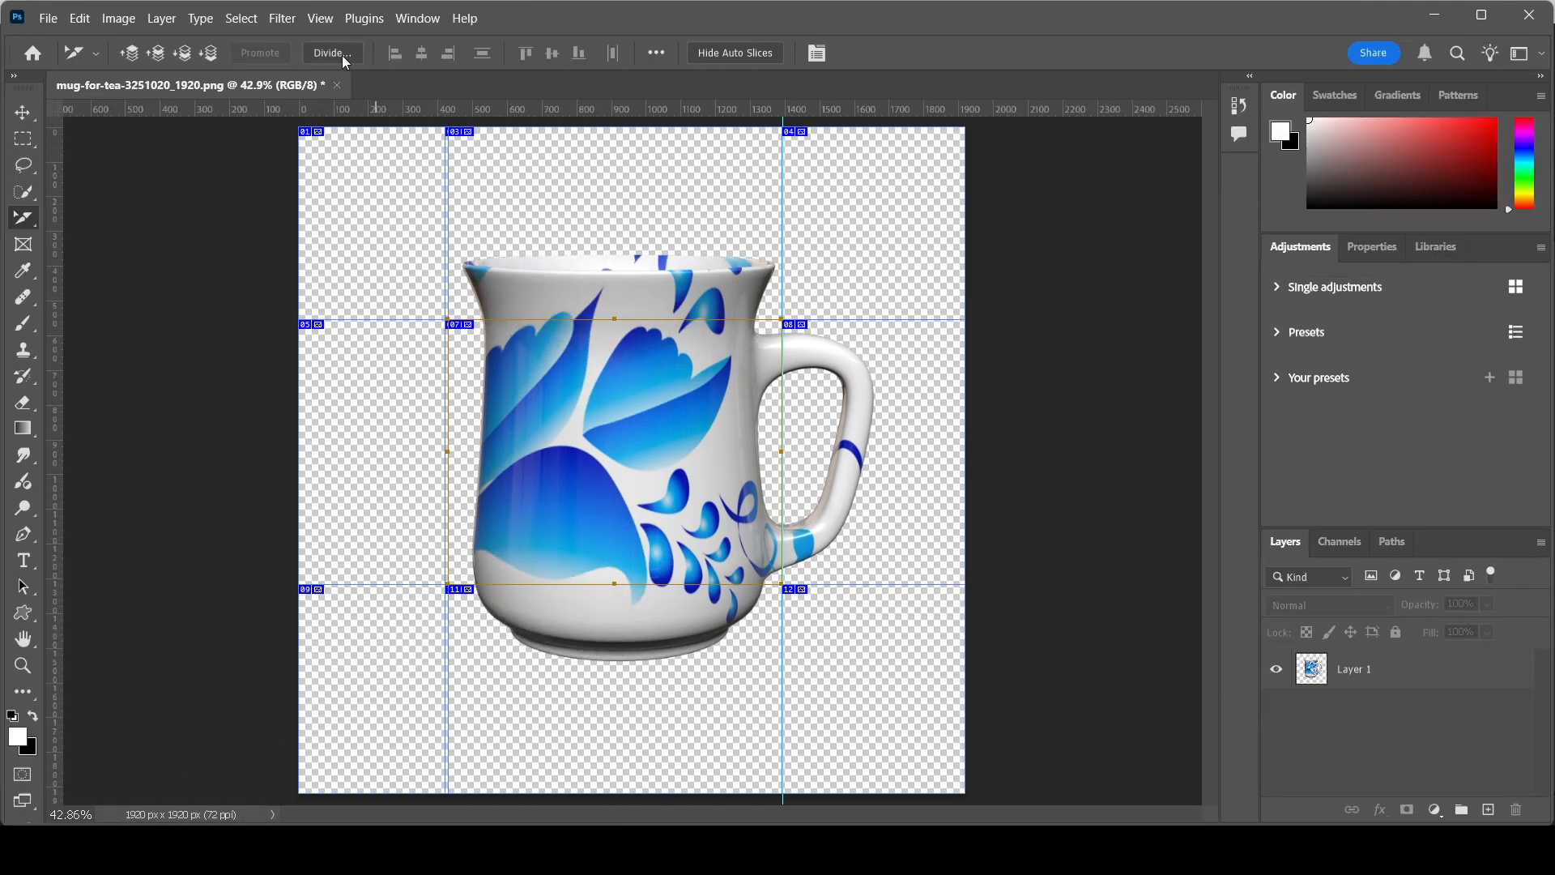
Divide the mug slice horizontally into 2 evenly spaced slices down.
left_click(331, 51)
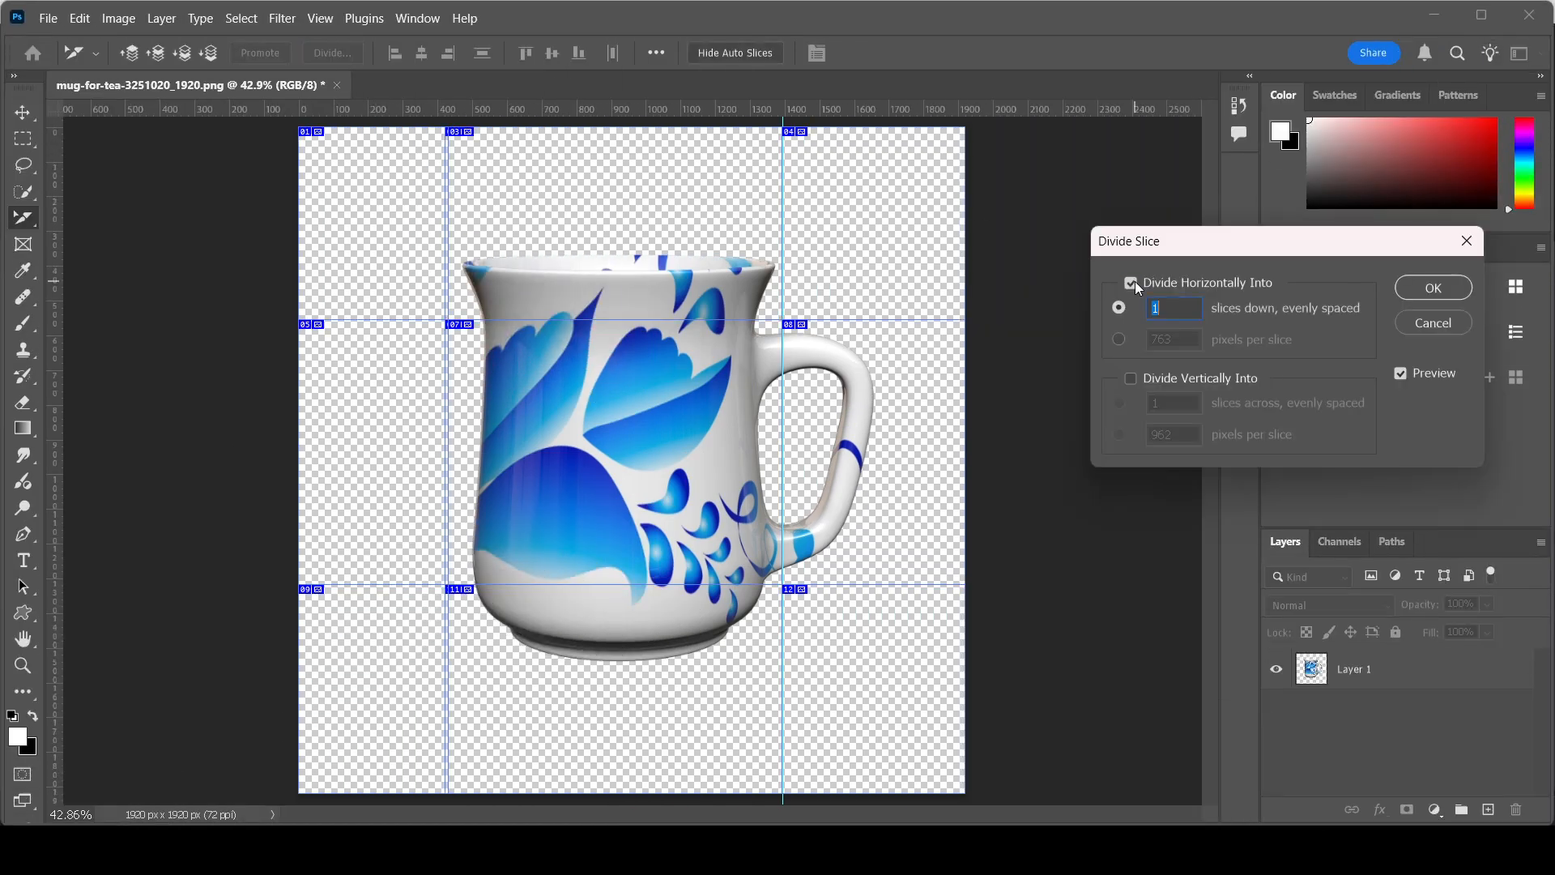
type("2")
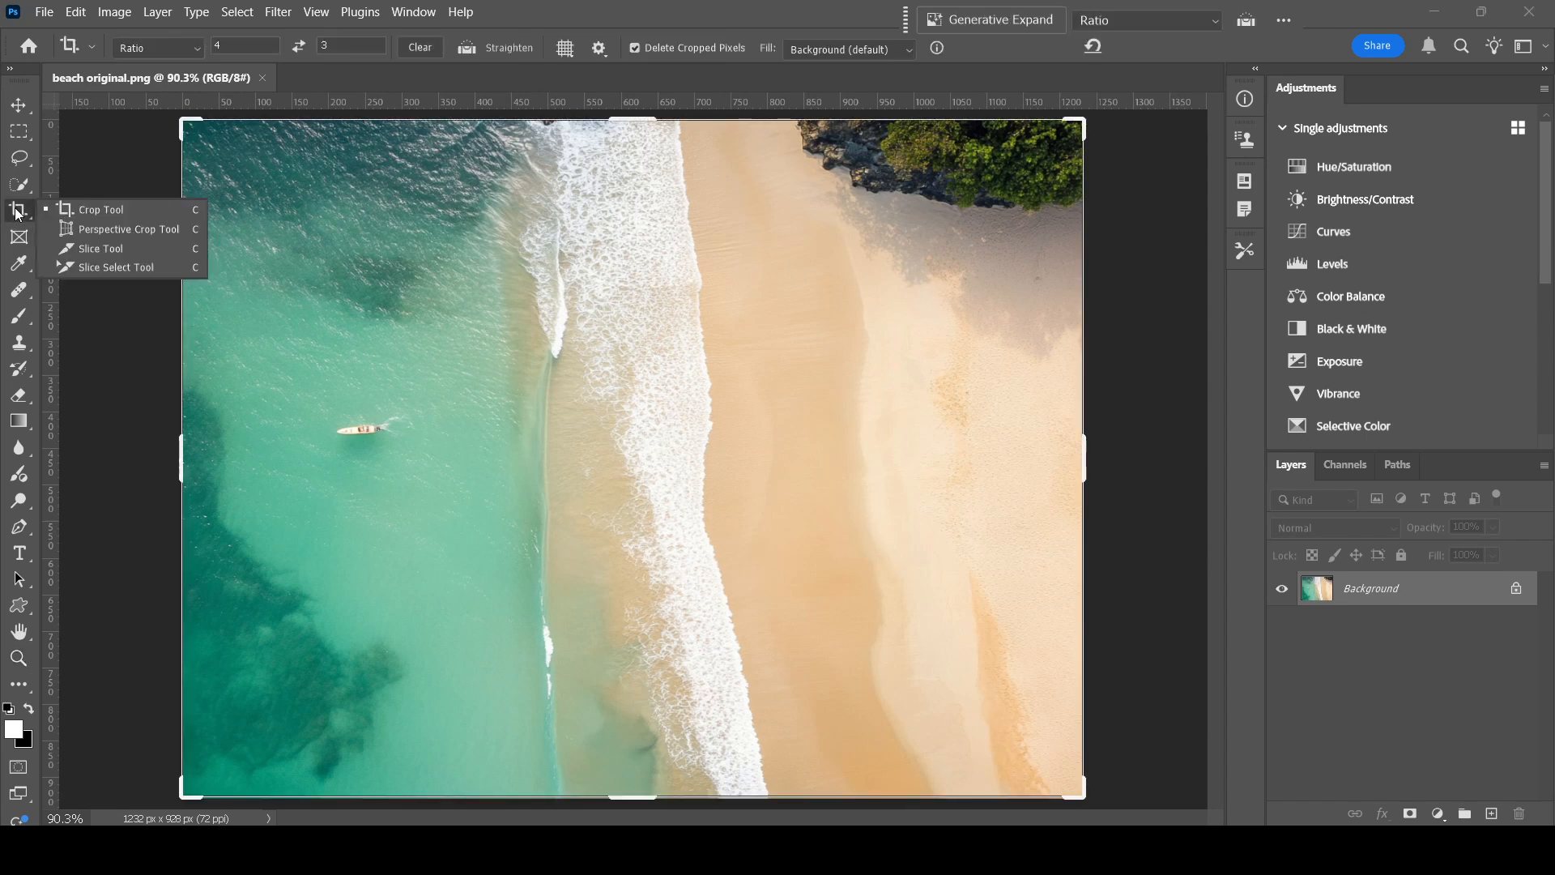
mouse_move(136, 230)
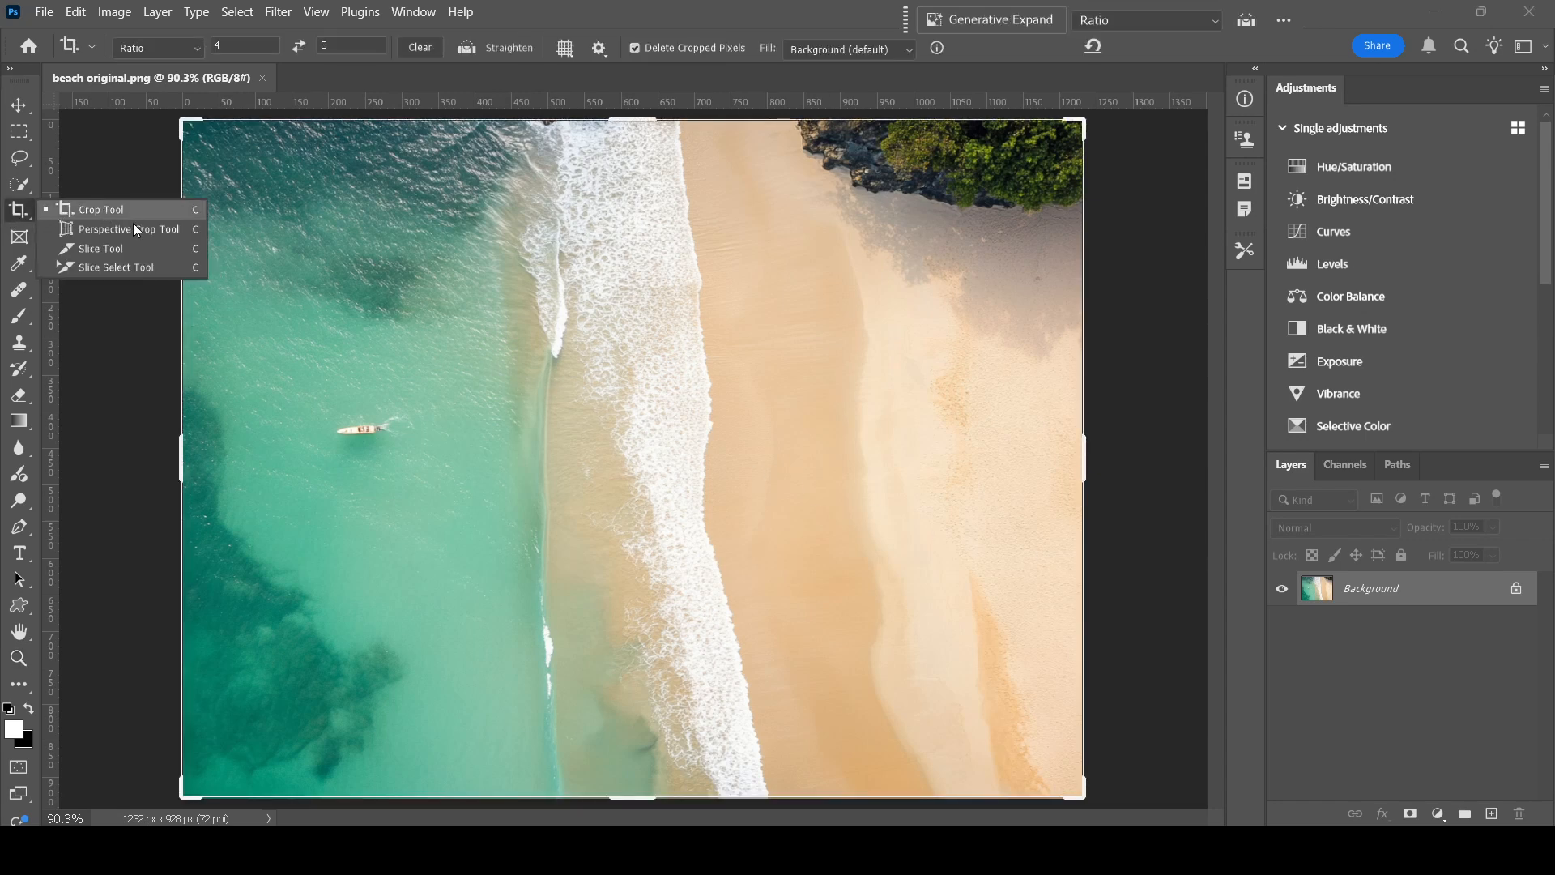
Switch to the Slice Tool with the Normal freeform style for drawing over the water.
left_click(100, 267)
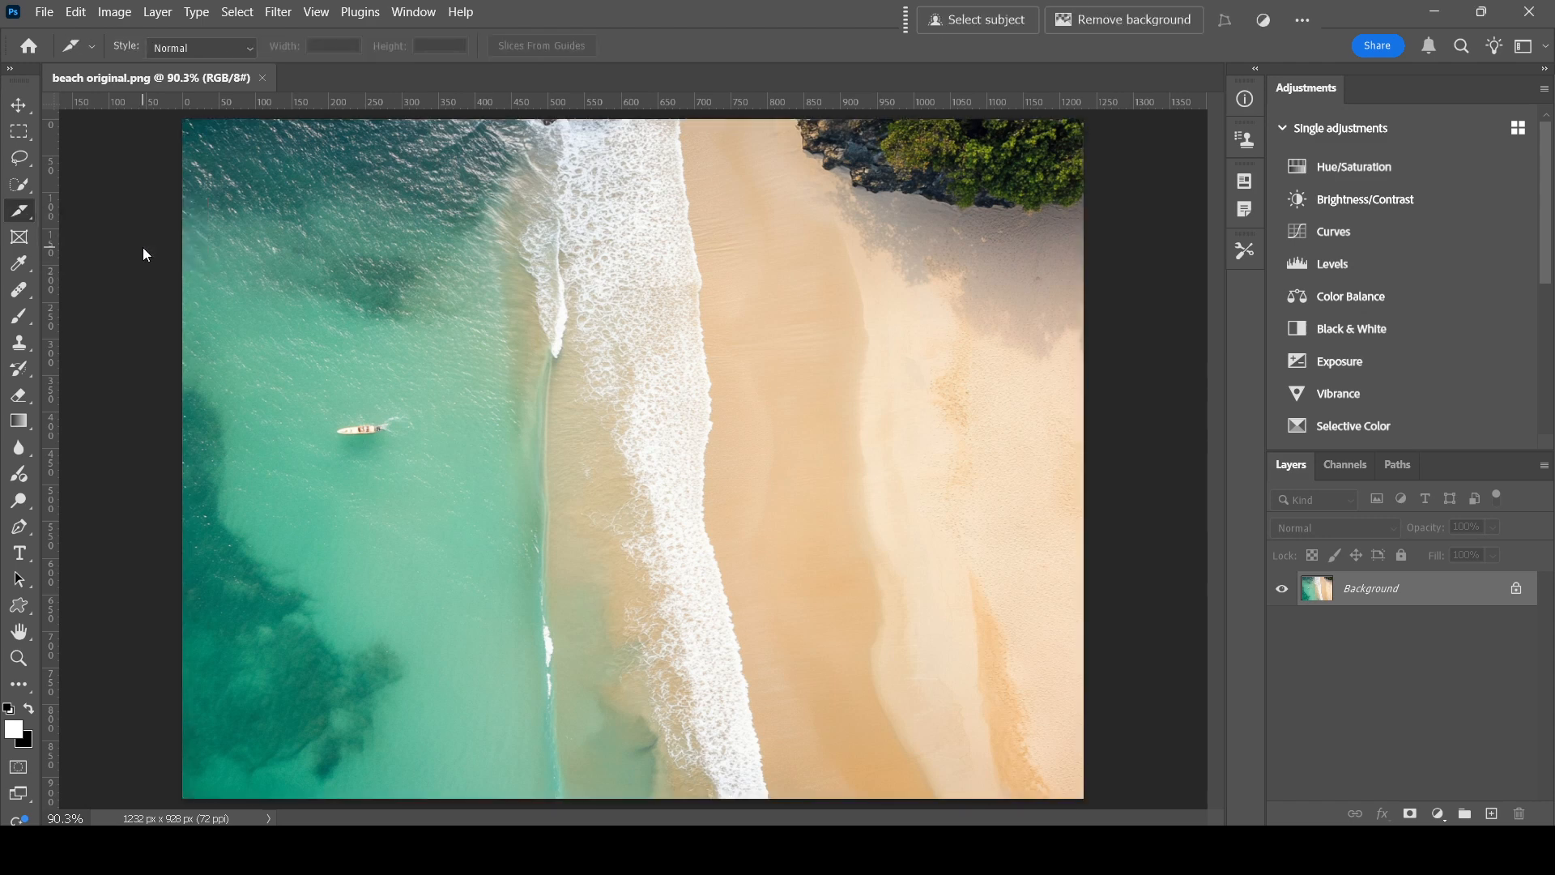
left_click(241, 47)
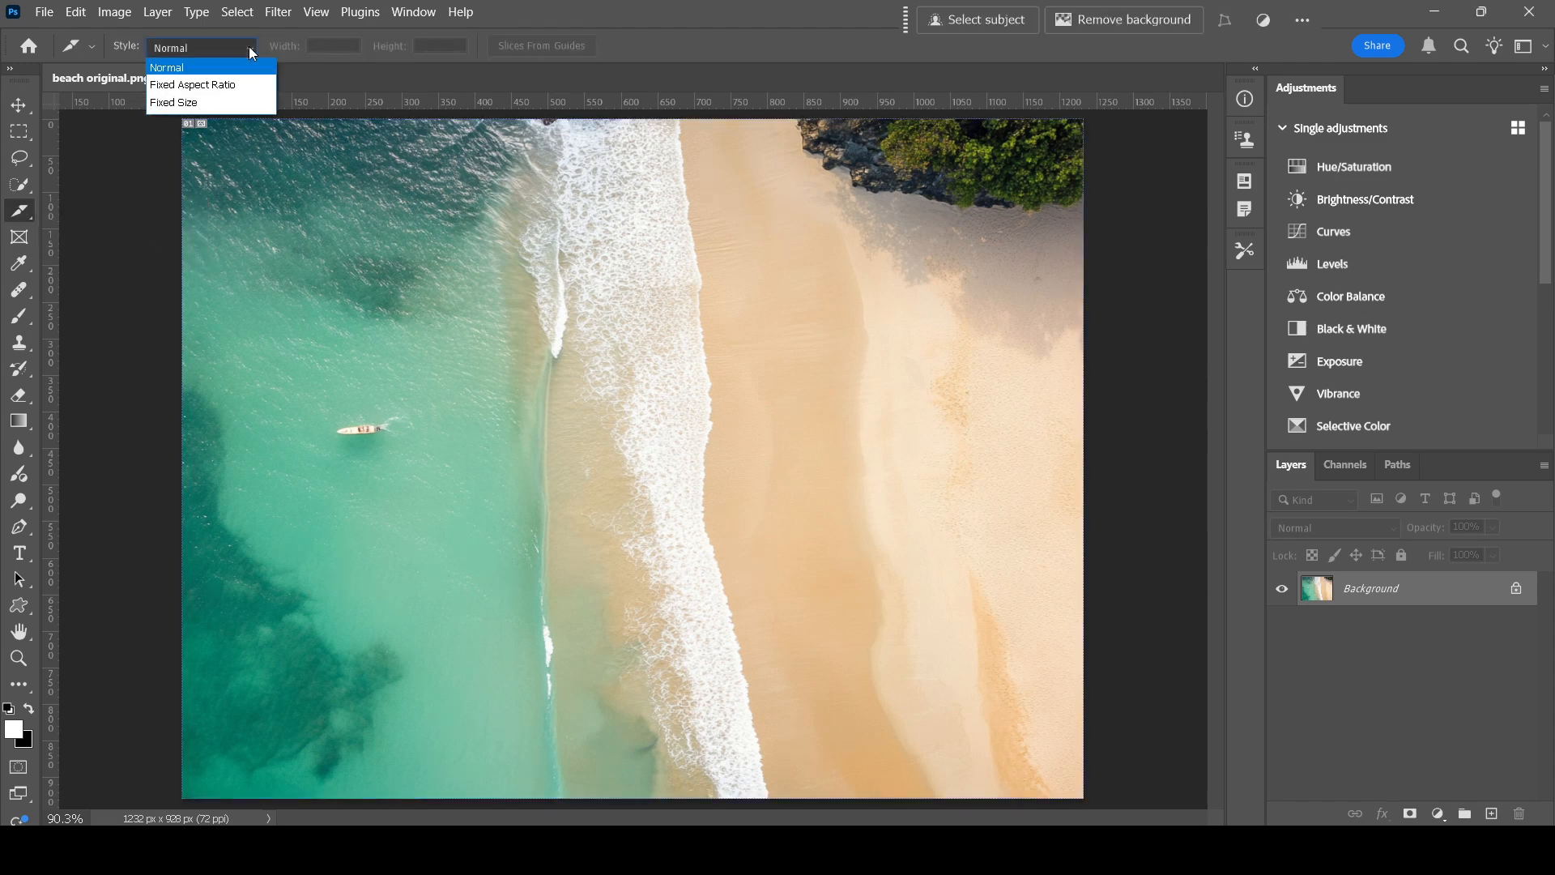
left_click(179, 68)
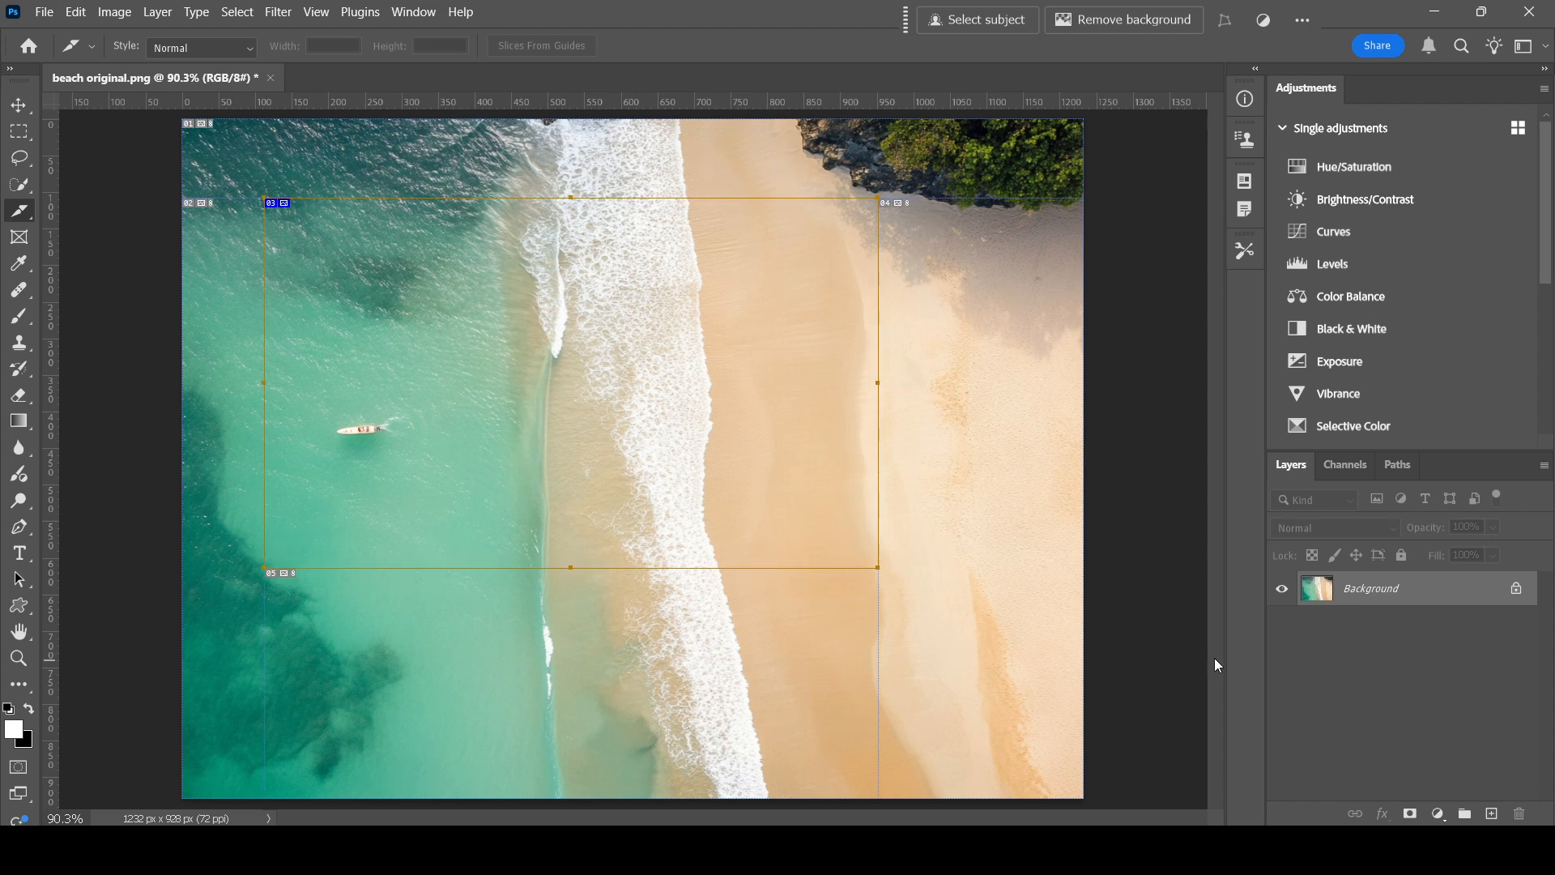
mouse_move(1321, 658)
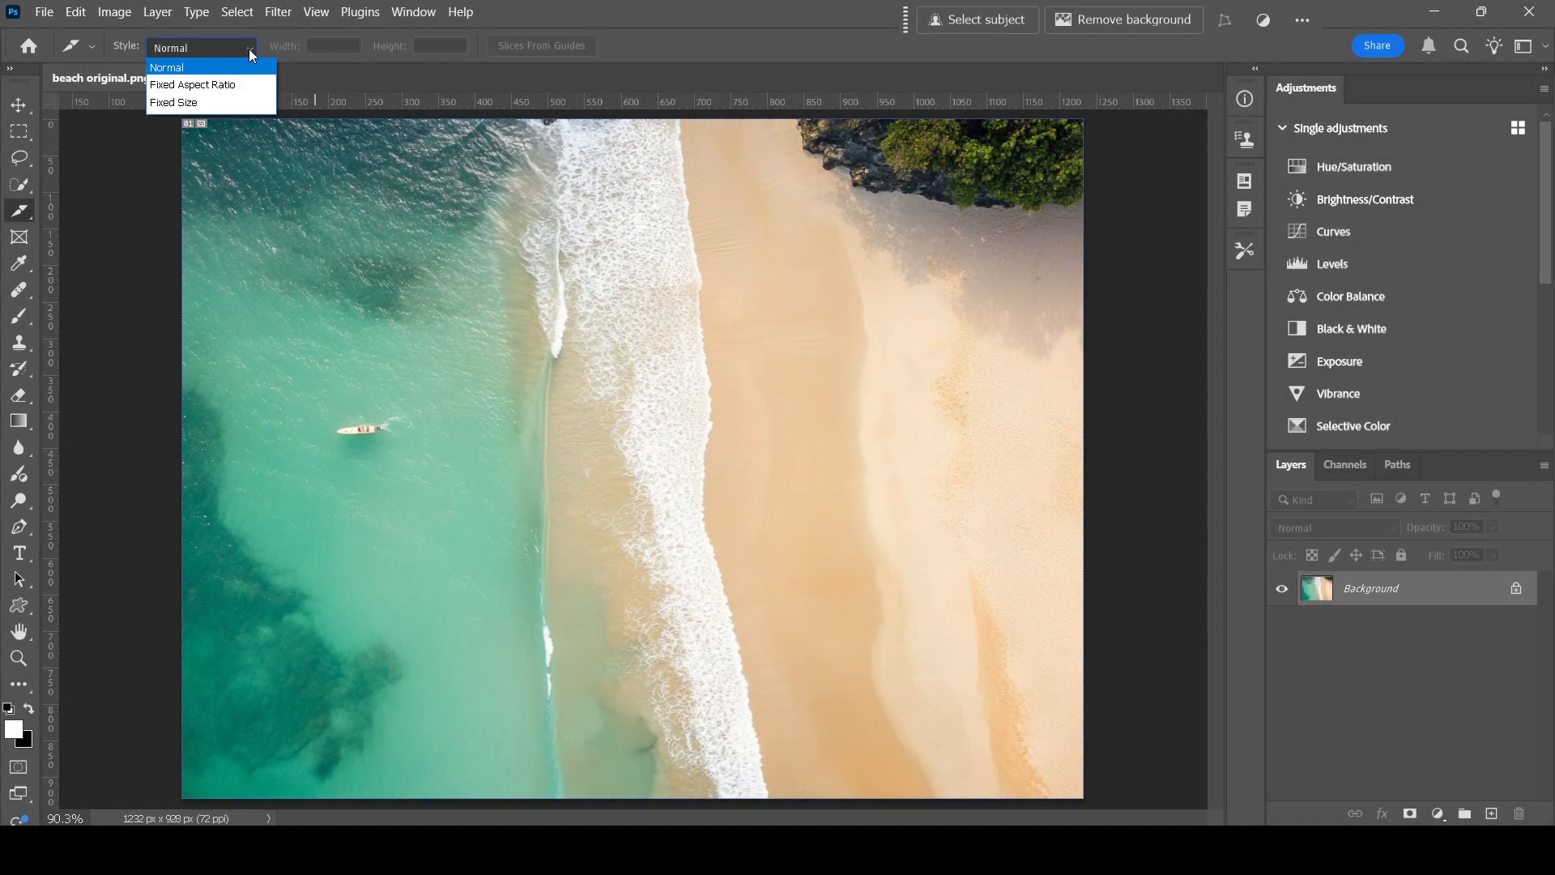
Change the slice style to Fixed Aspect Ratio, then to Fixed Size 300 × 2400 px.
left_click(193, 85)
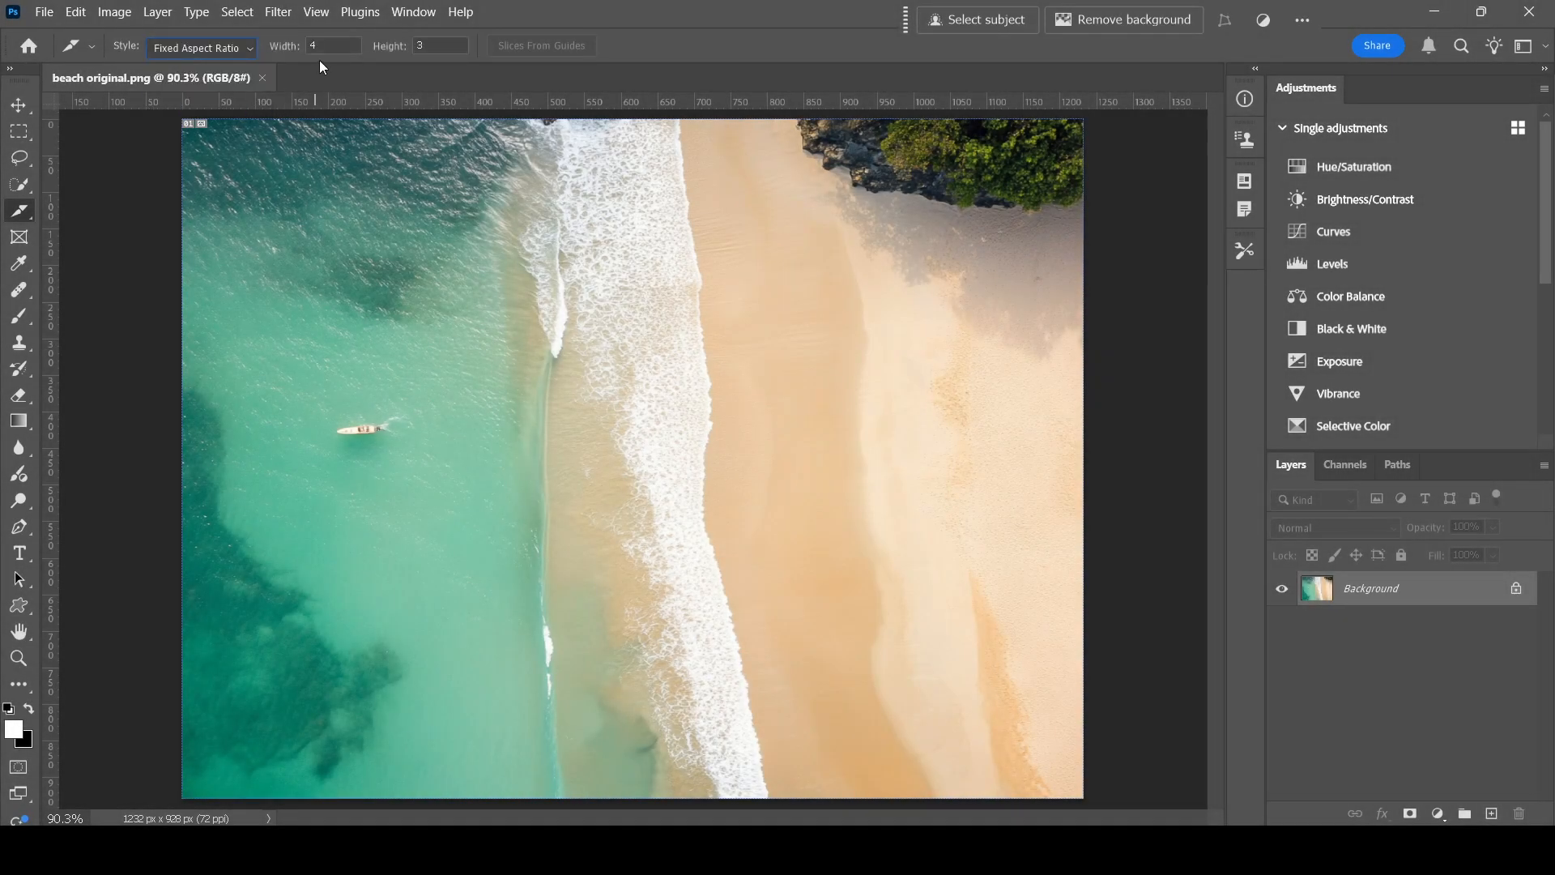
mouse_move(439, 288)
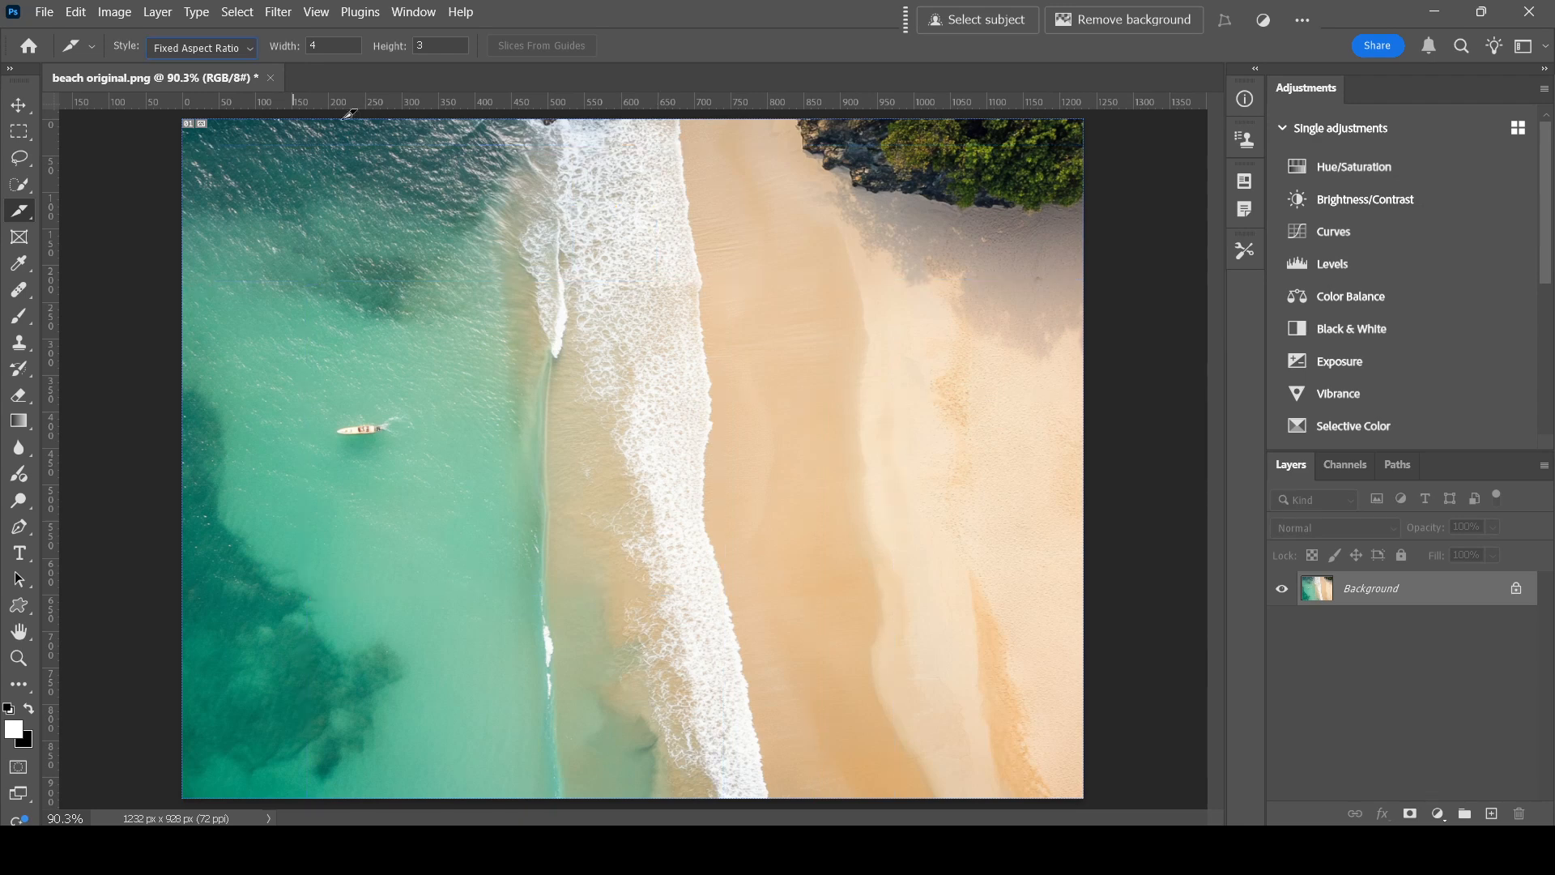
left_click(246, 47)
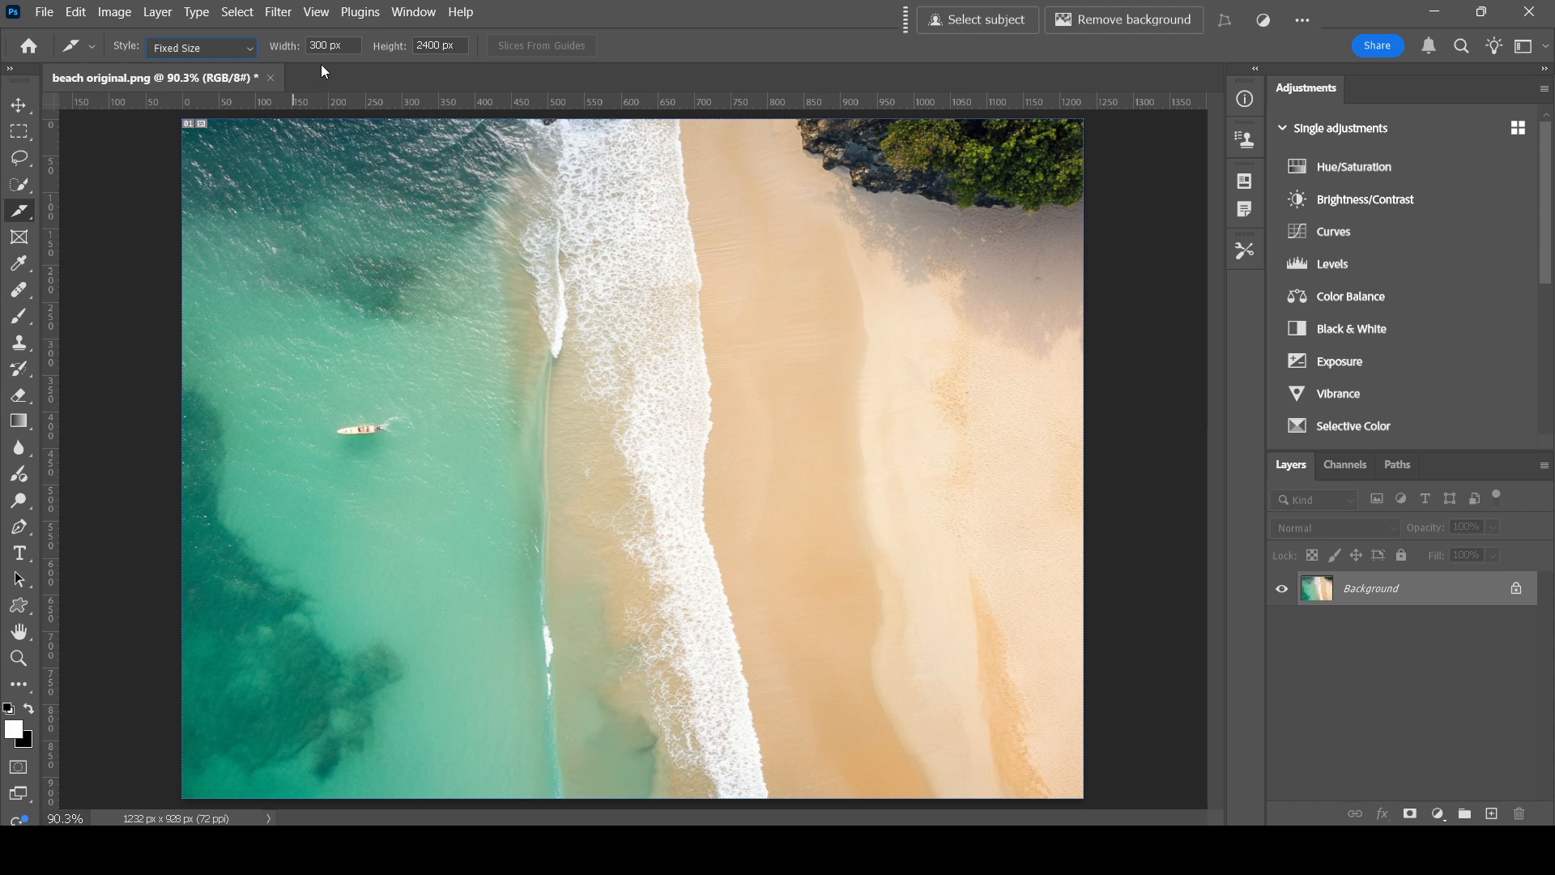
mouse_move(329, 94)
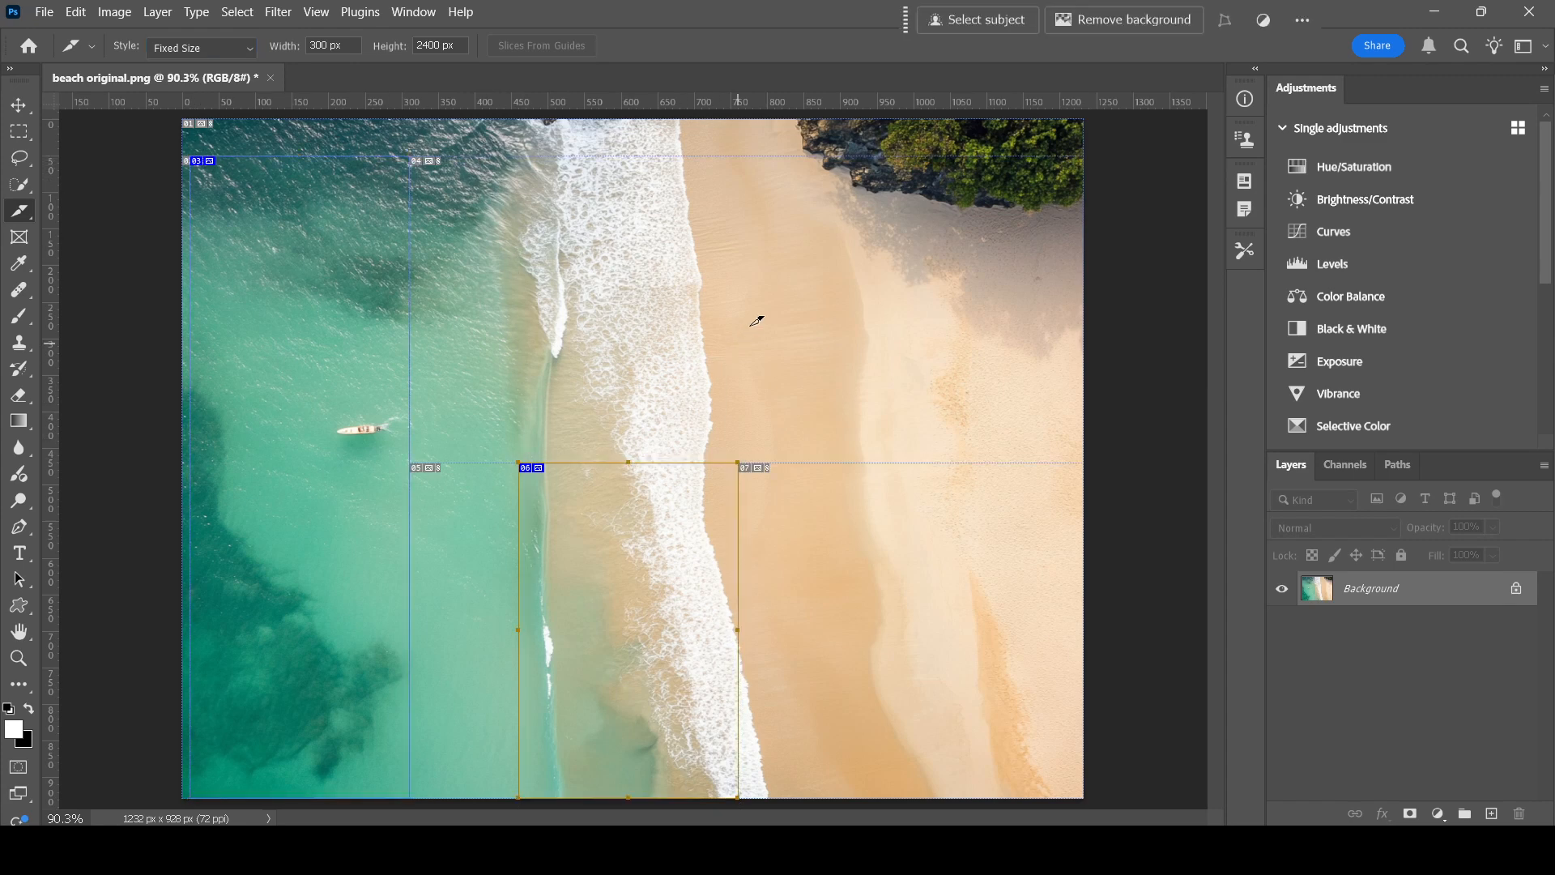
mouse_move(801, 240)
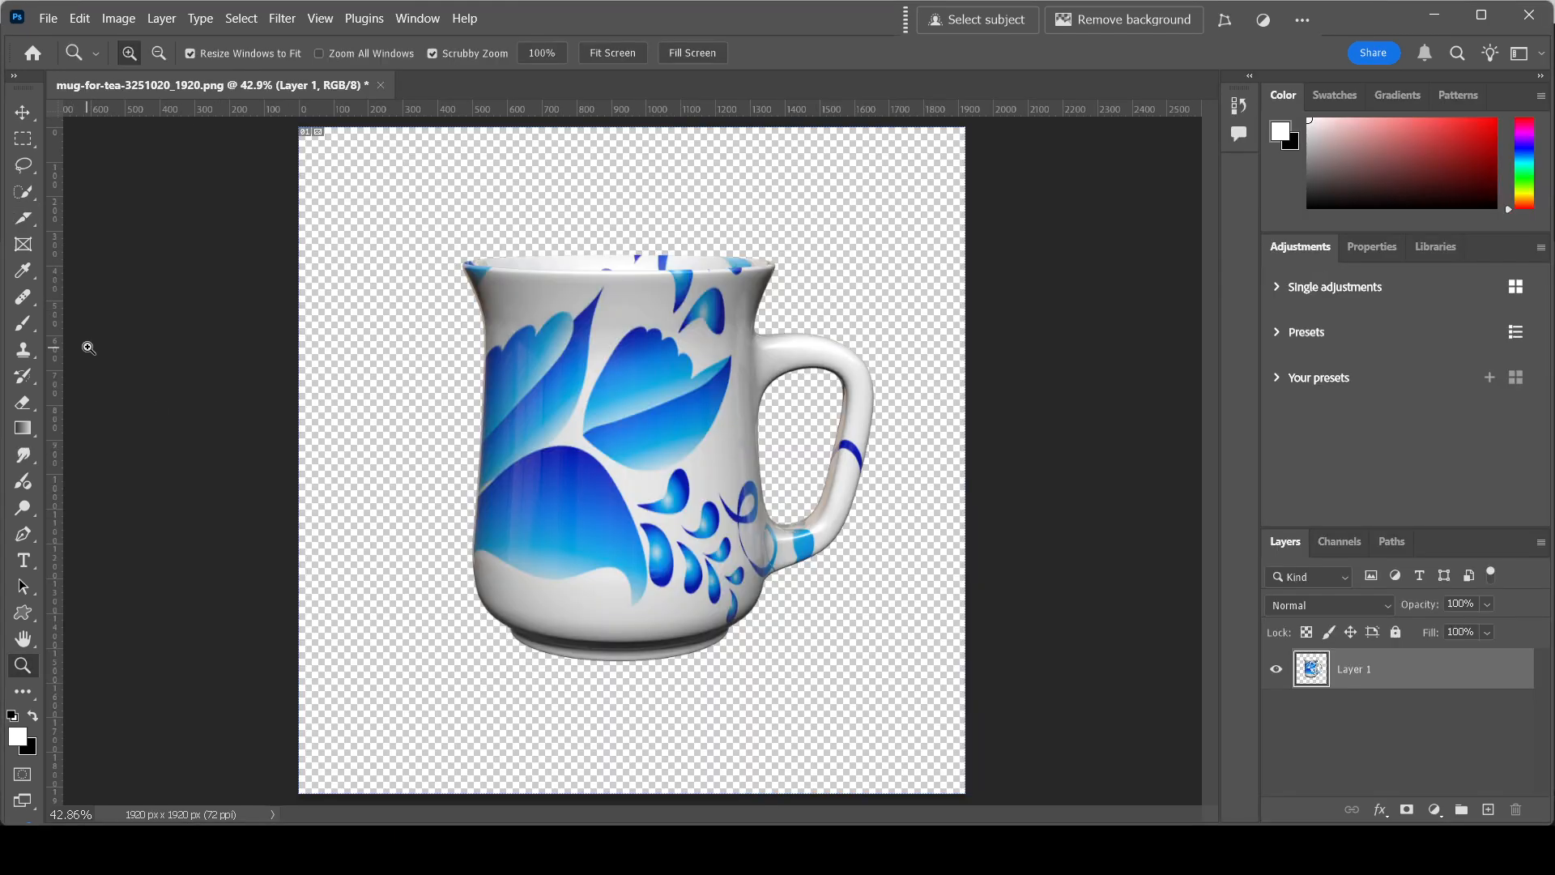
mouse_move(68, 334)
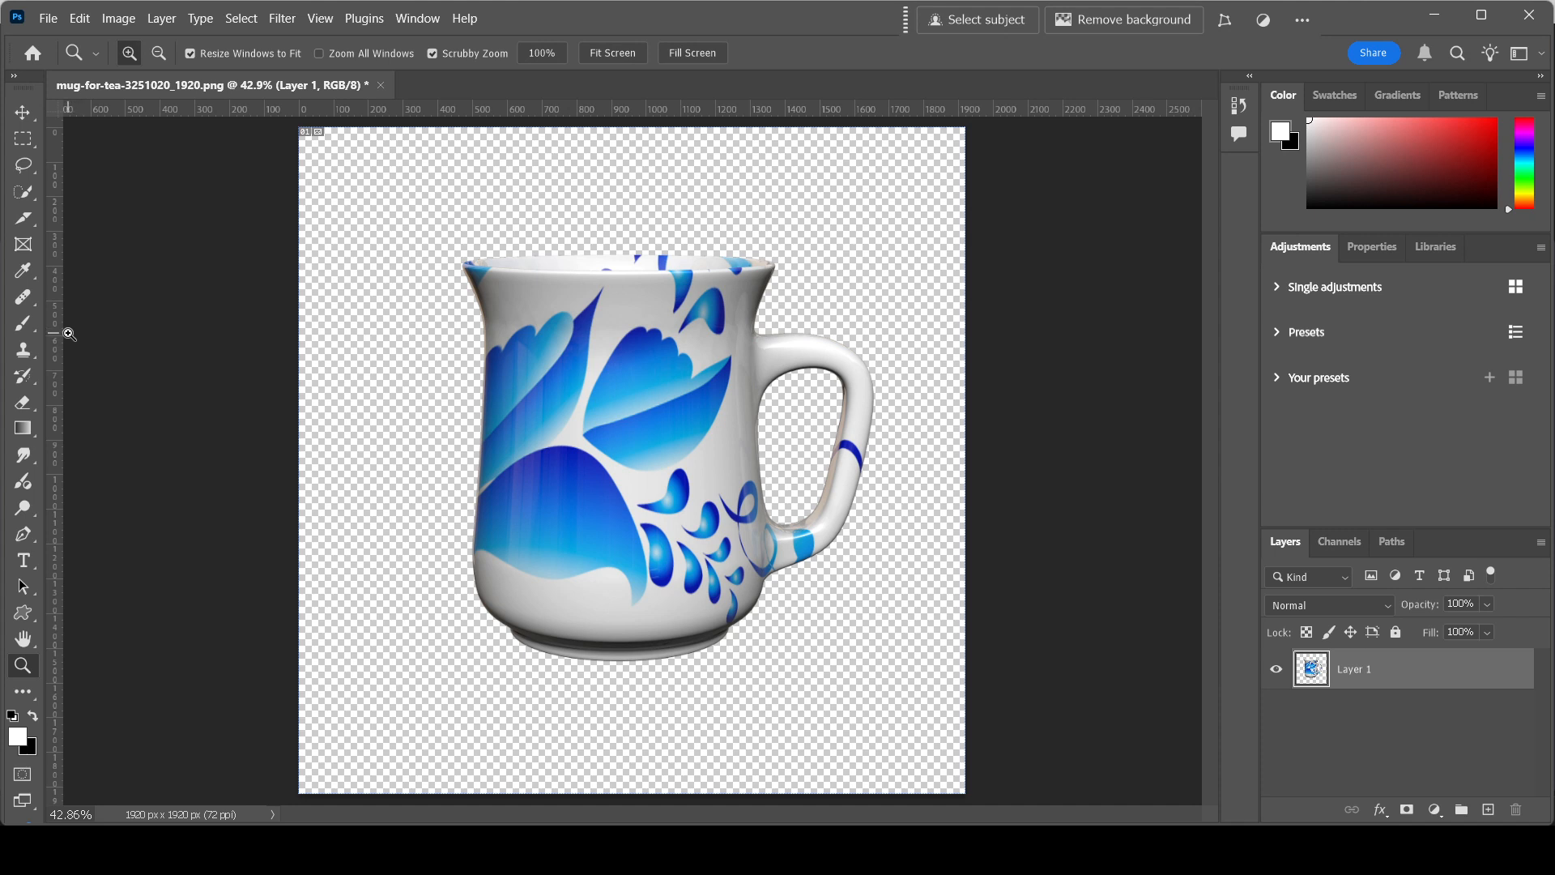
With the Slice Tool active, drag a horizontal guide from the ruler across the mug image.
left_click(319, 18)
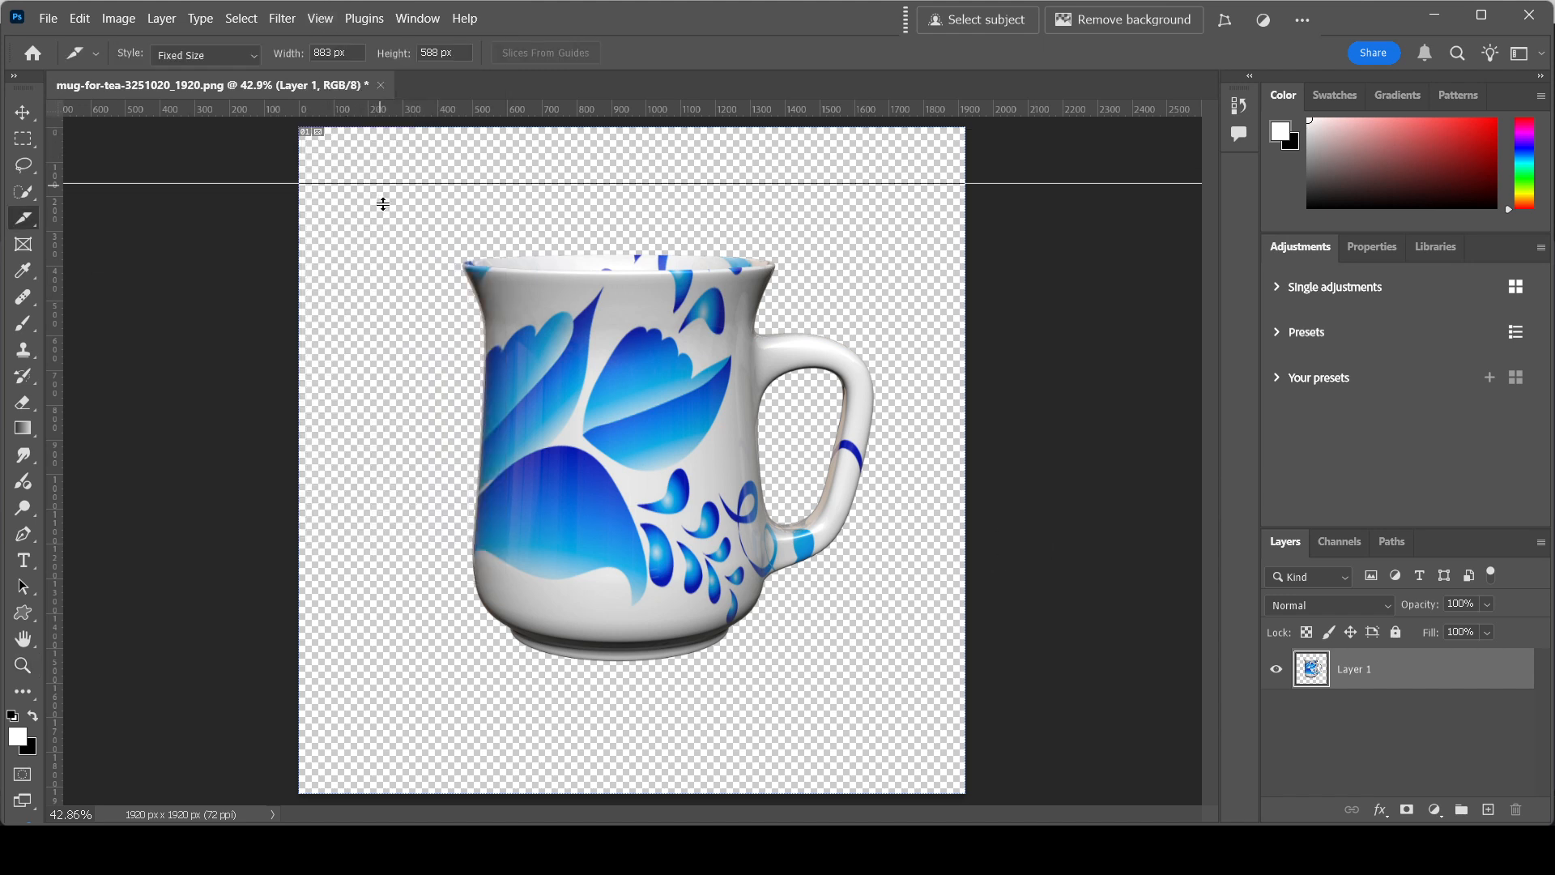
left_click_drag(390, 188, 390, 327)
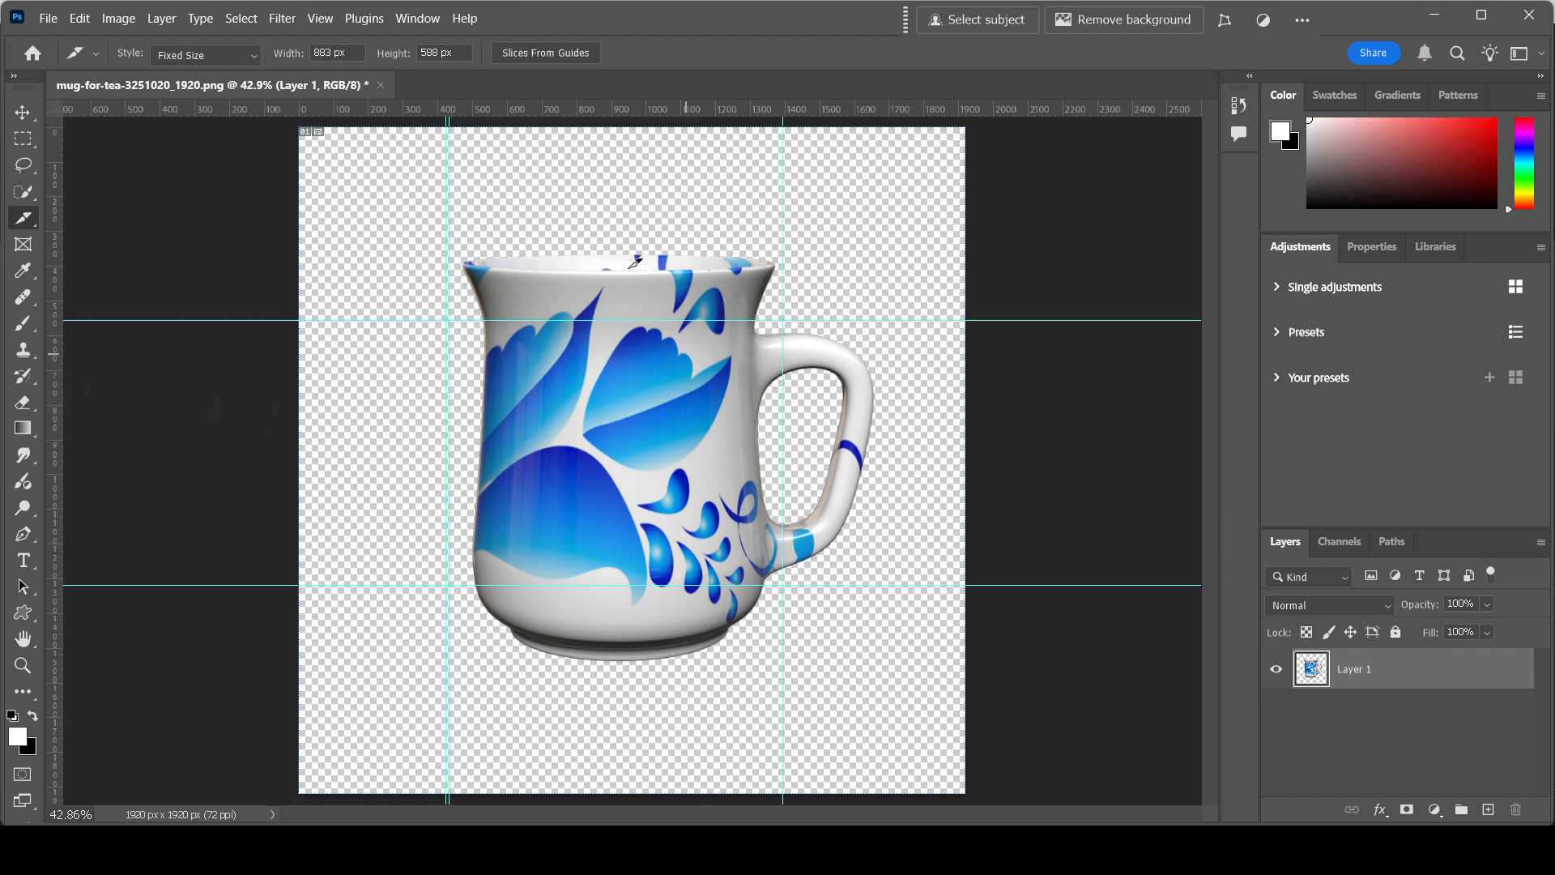
left_click(546, 51)
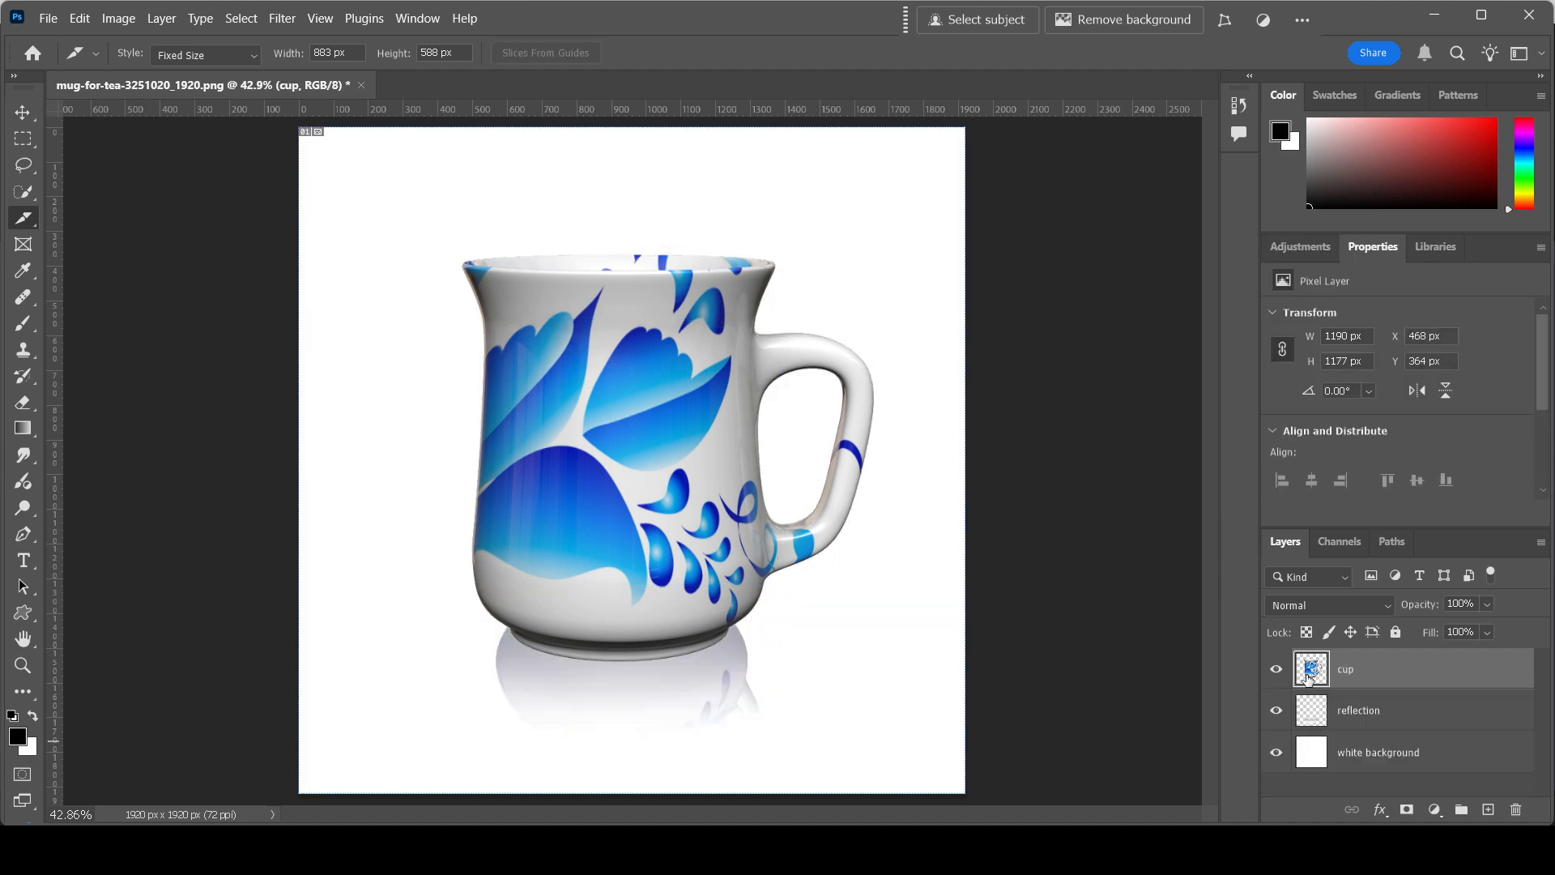
left_click(1276, 667)
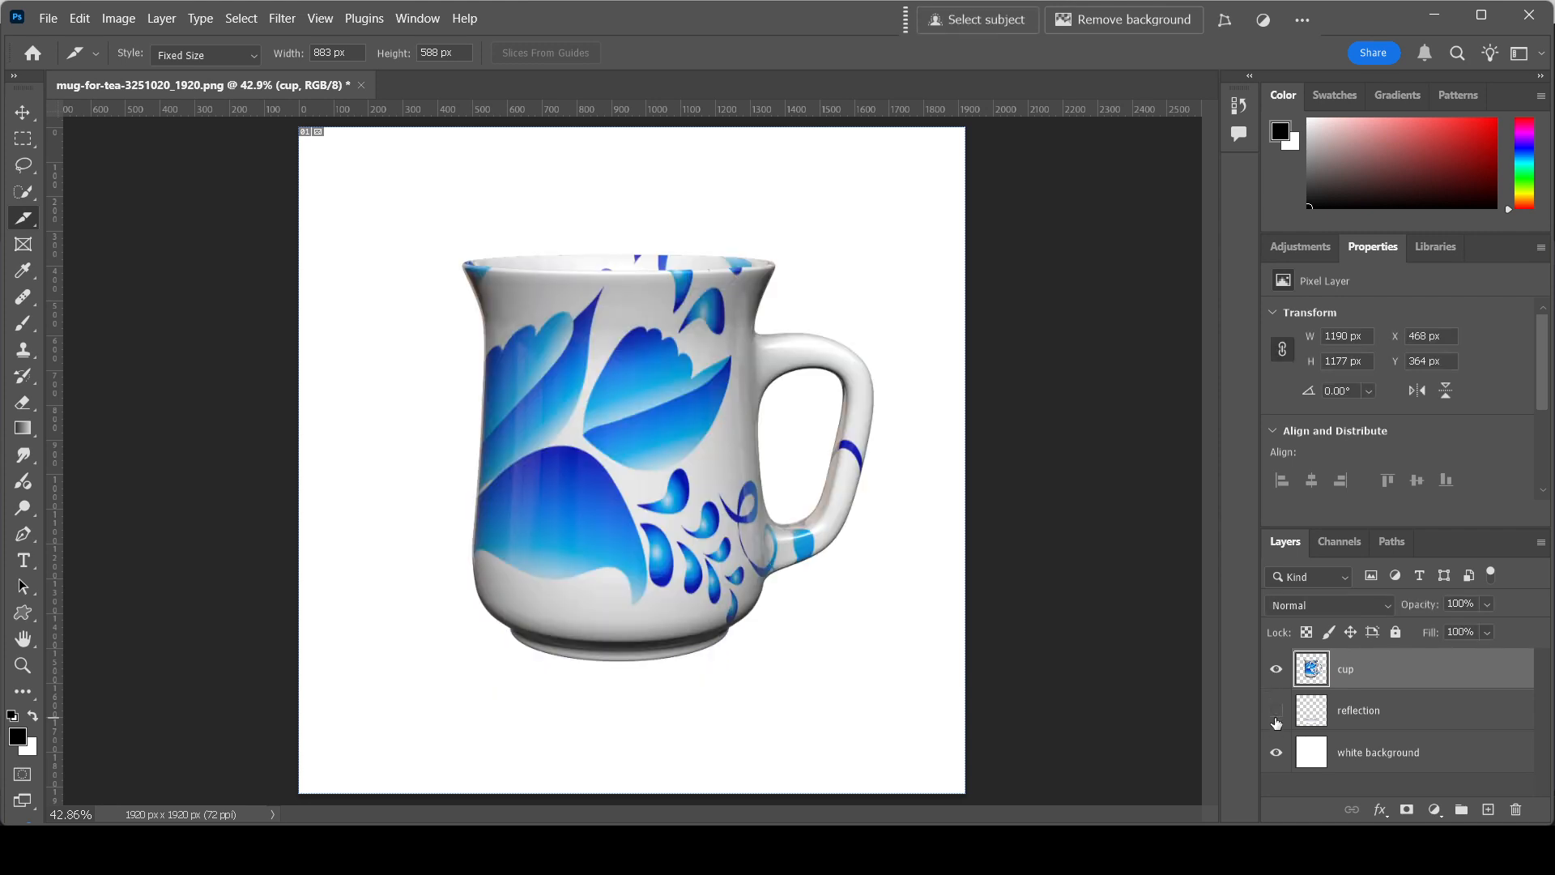
left_click(1276, 712)
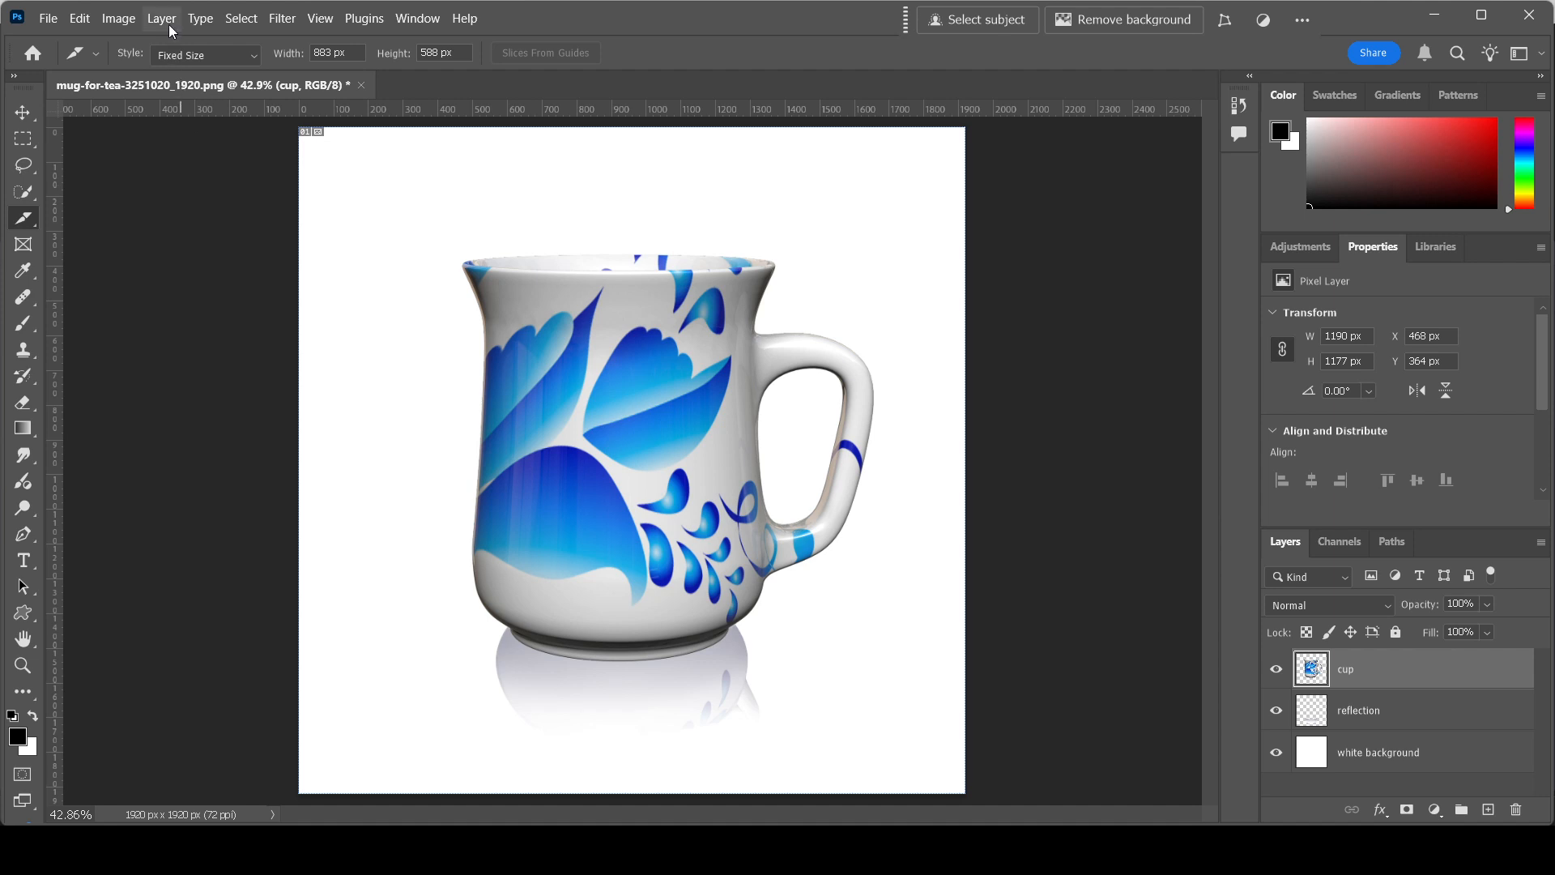
left_click(156, 17)
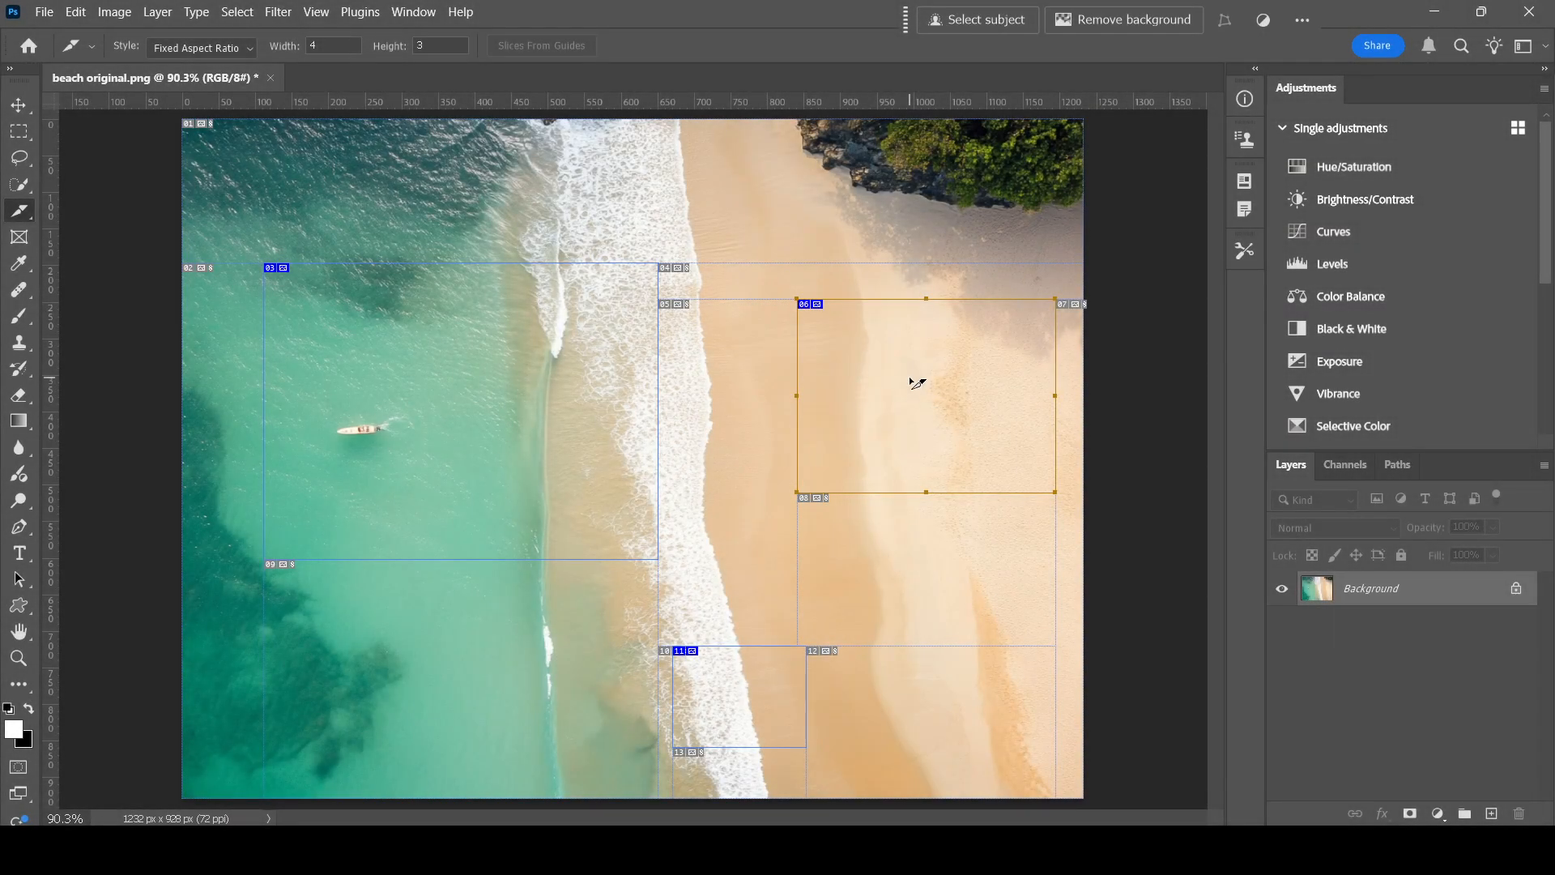
Delete the slice over the sand via its right-click Delete Slice command.
right_click(912, 382)
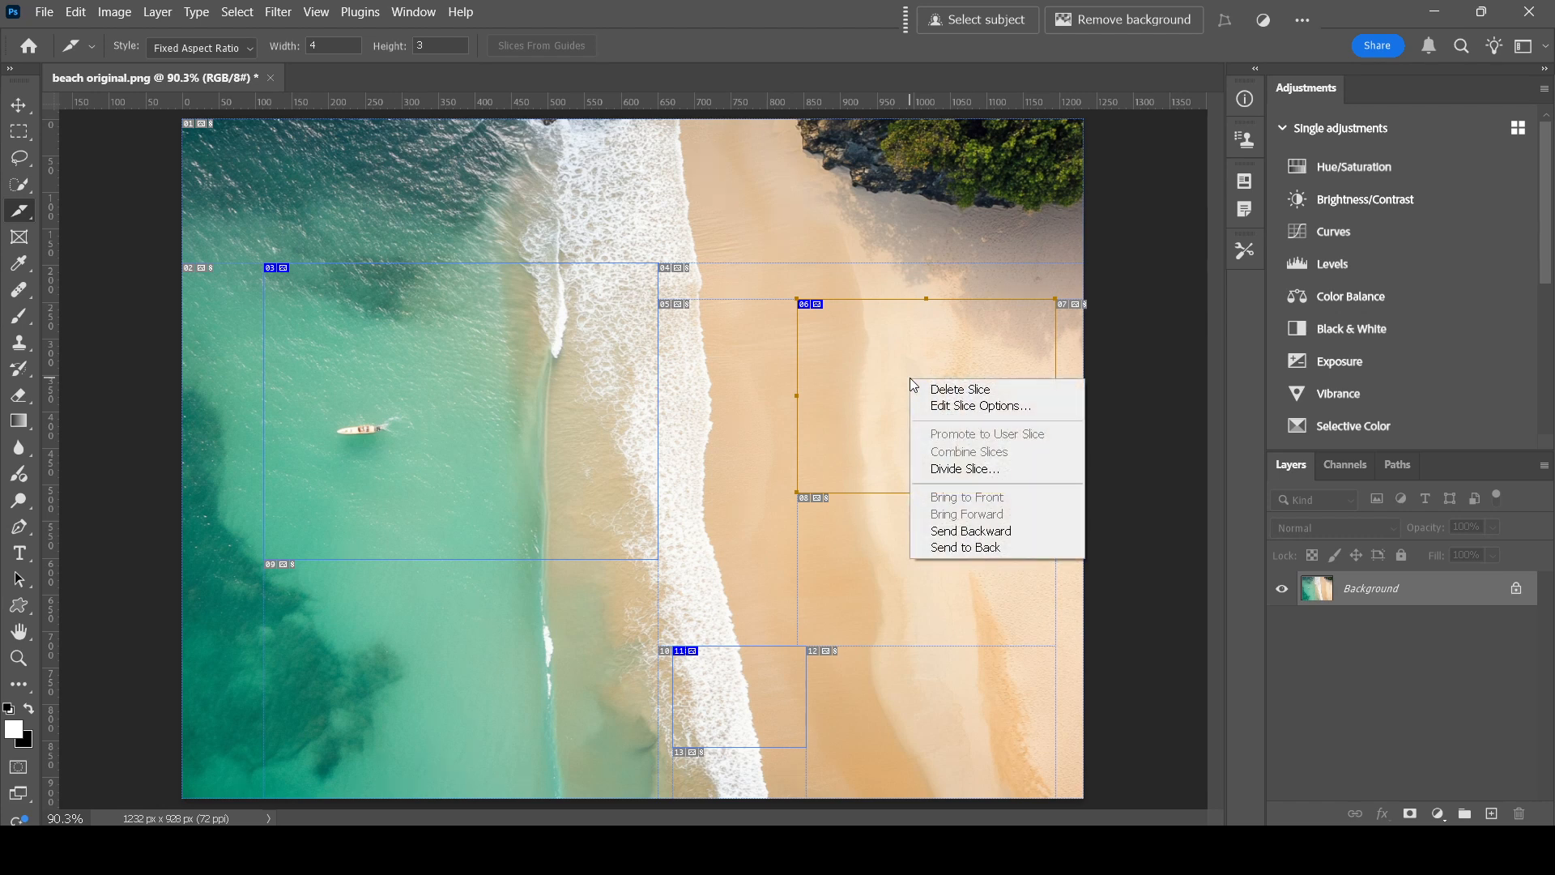
left_click(959, 389)
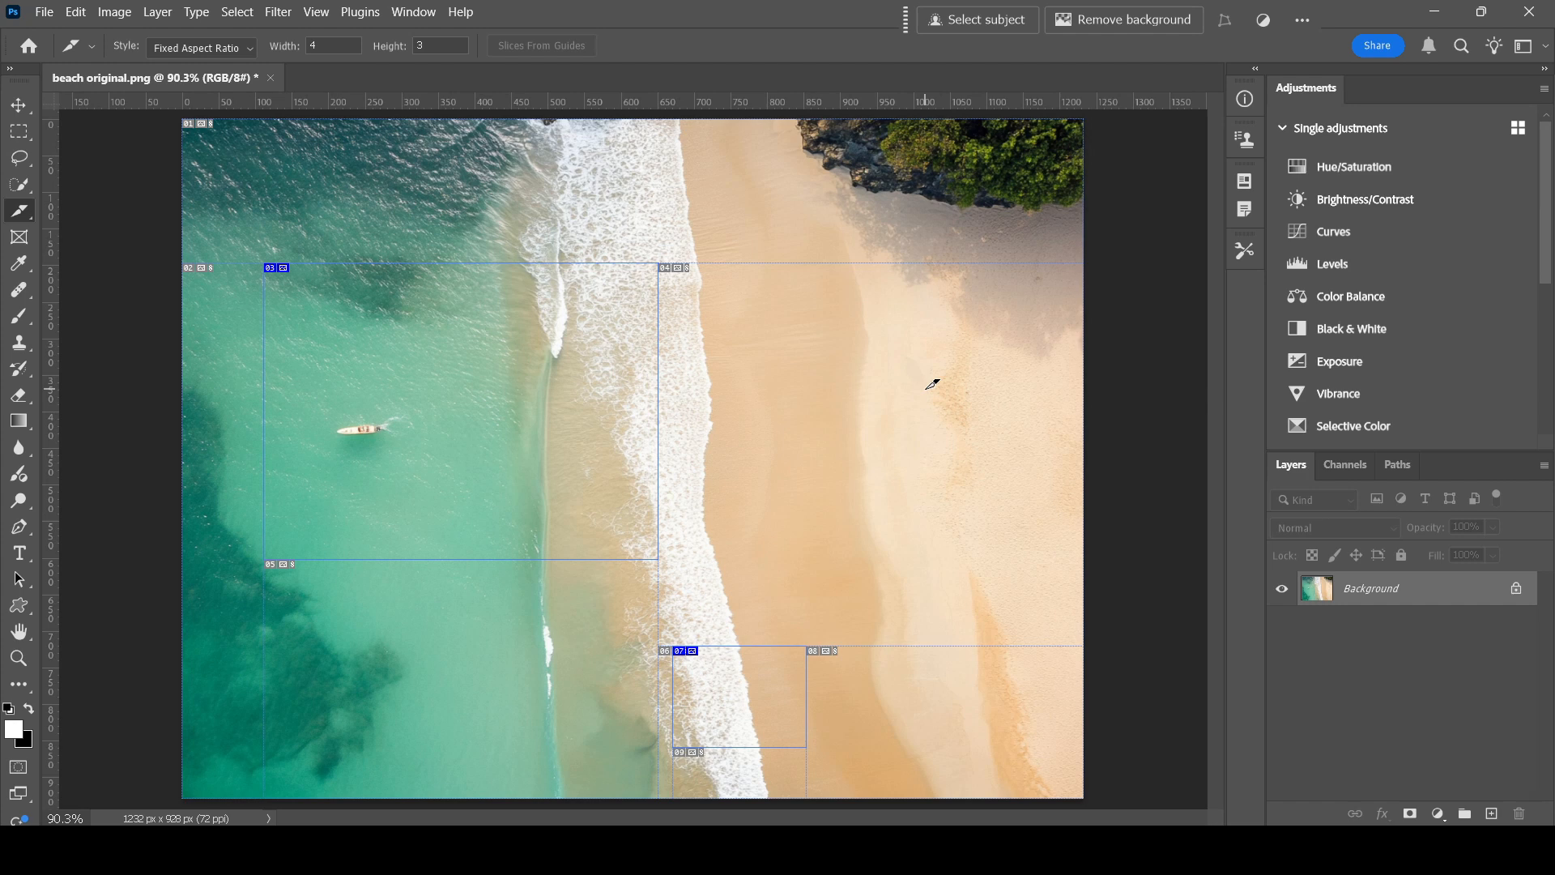
left_click(201, 49)
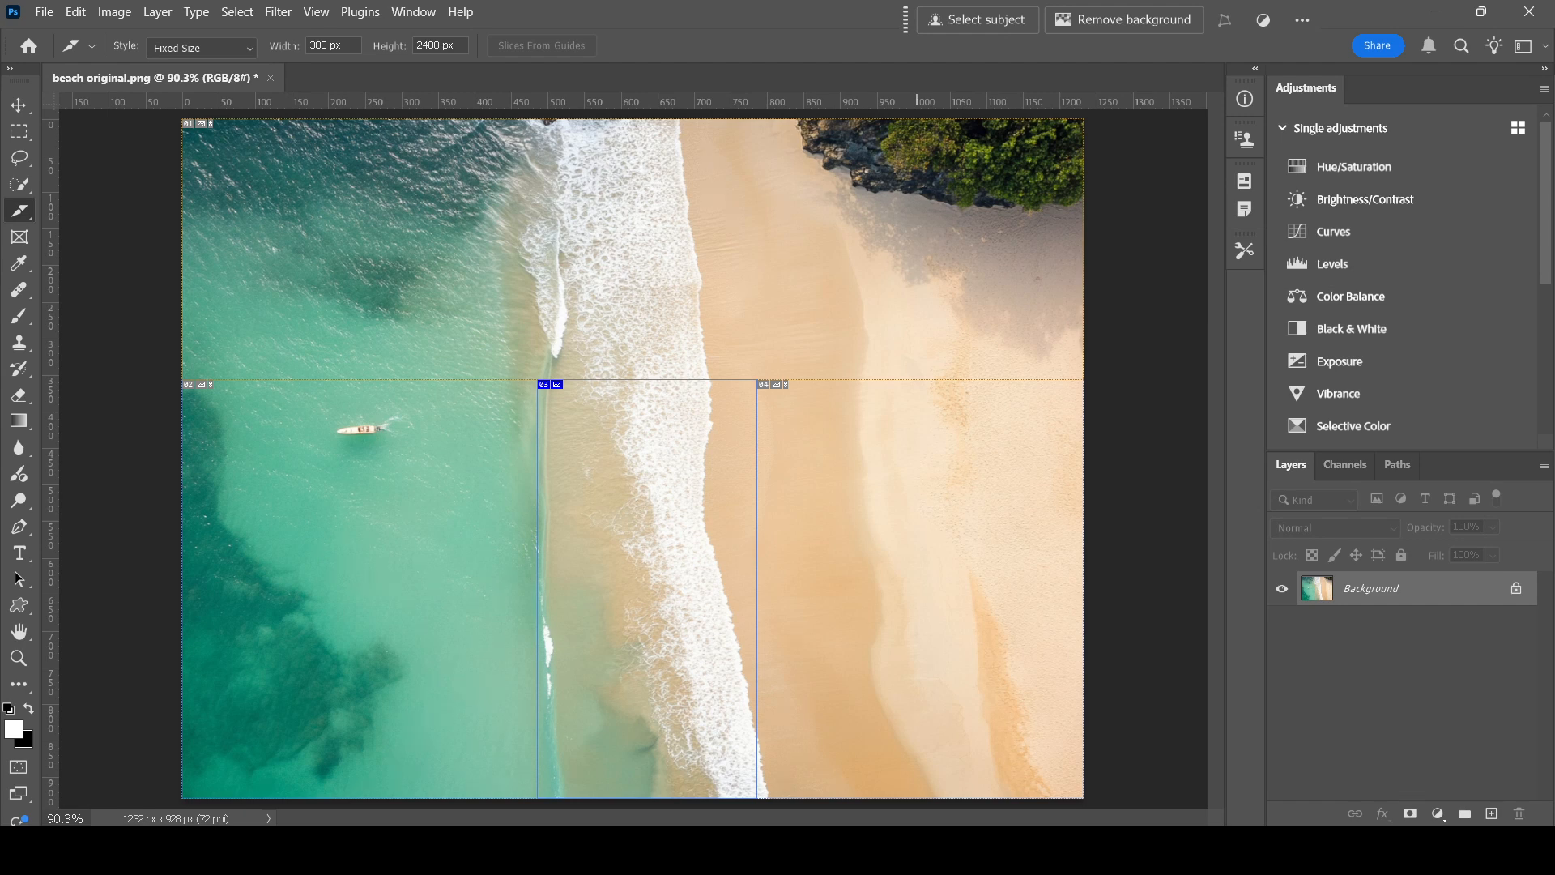
mouse_move(237, 343)
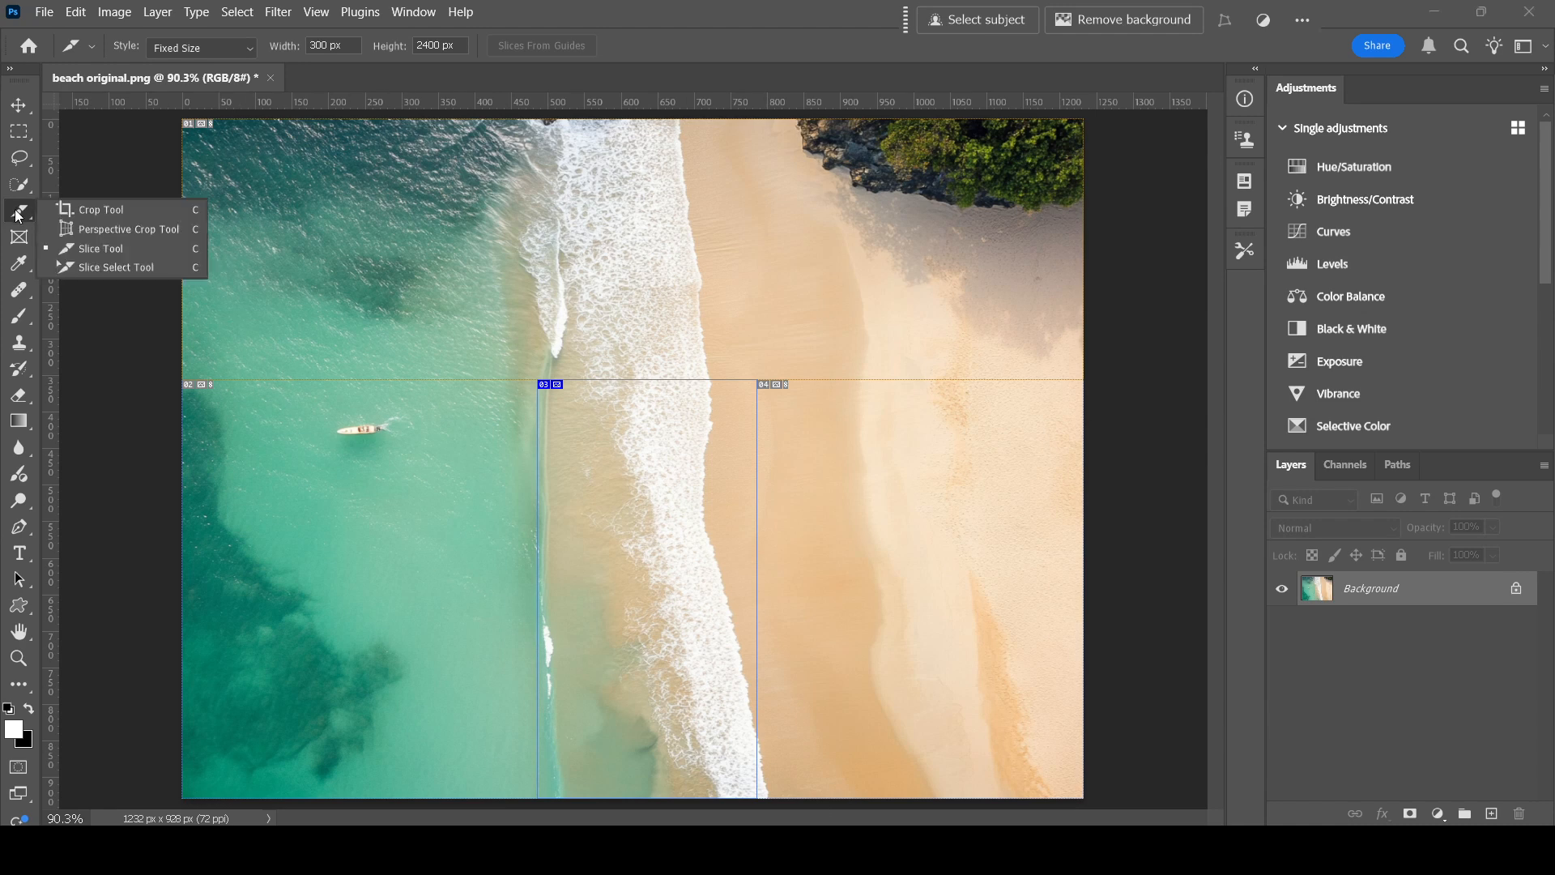
mouse_move(144, 267)
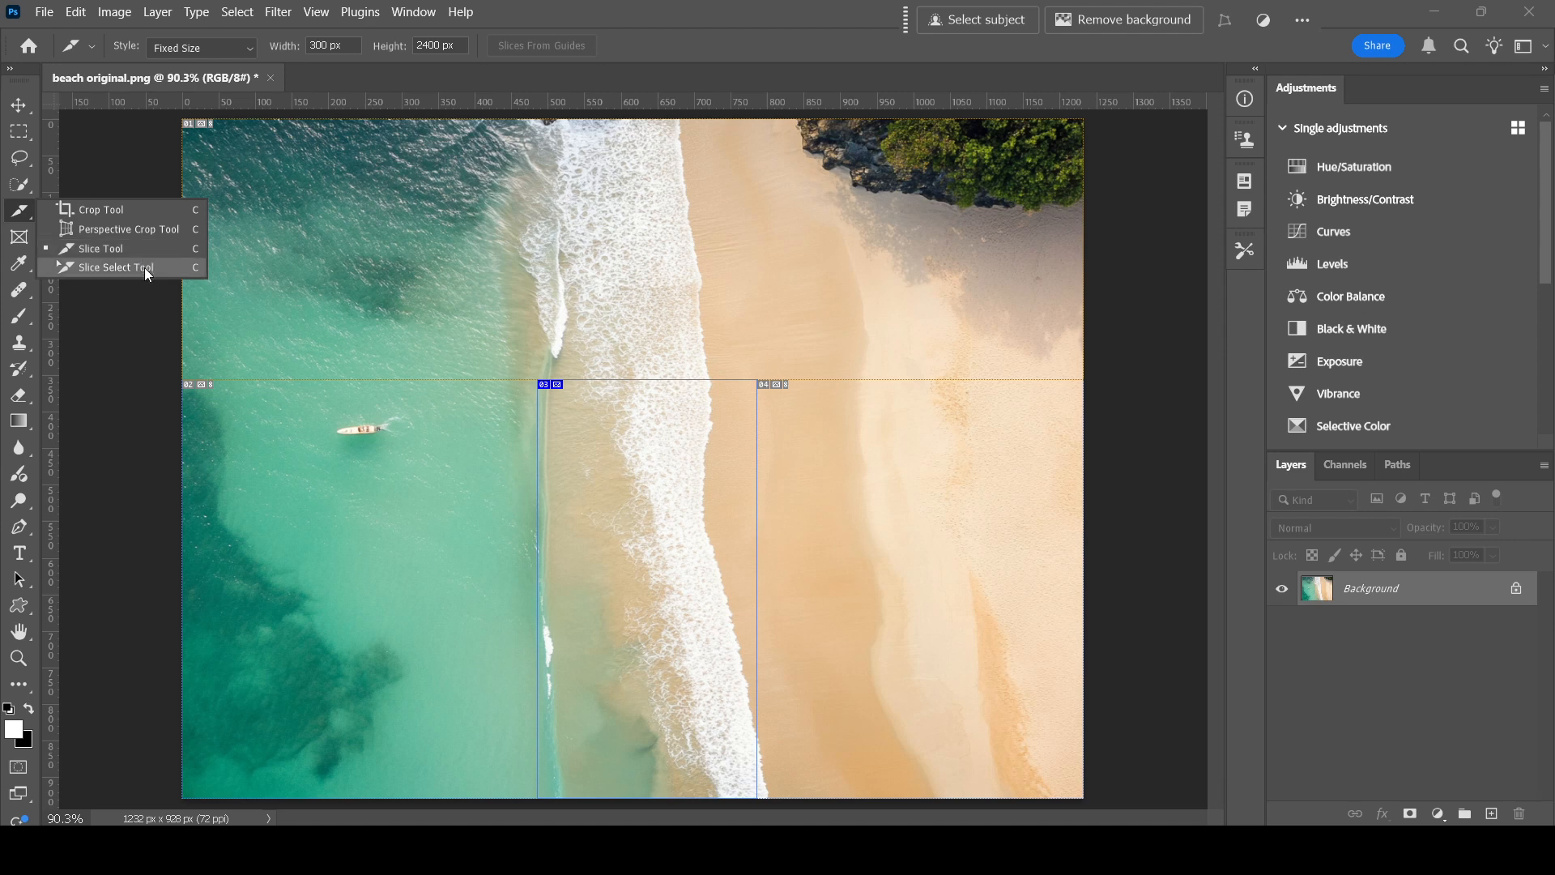
Switch to the Slice Select Tool to pick the surf-line slice.
left_click(105, 268)
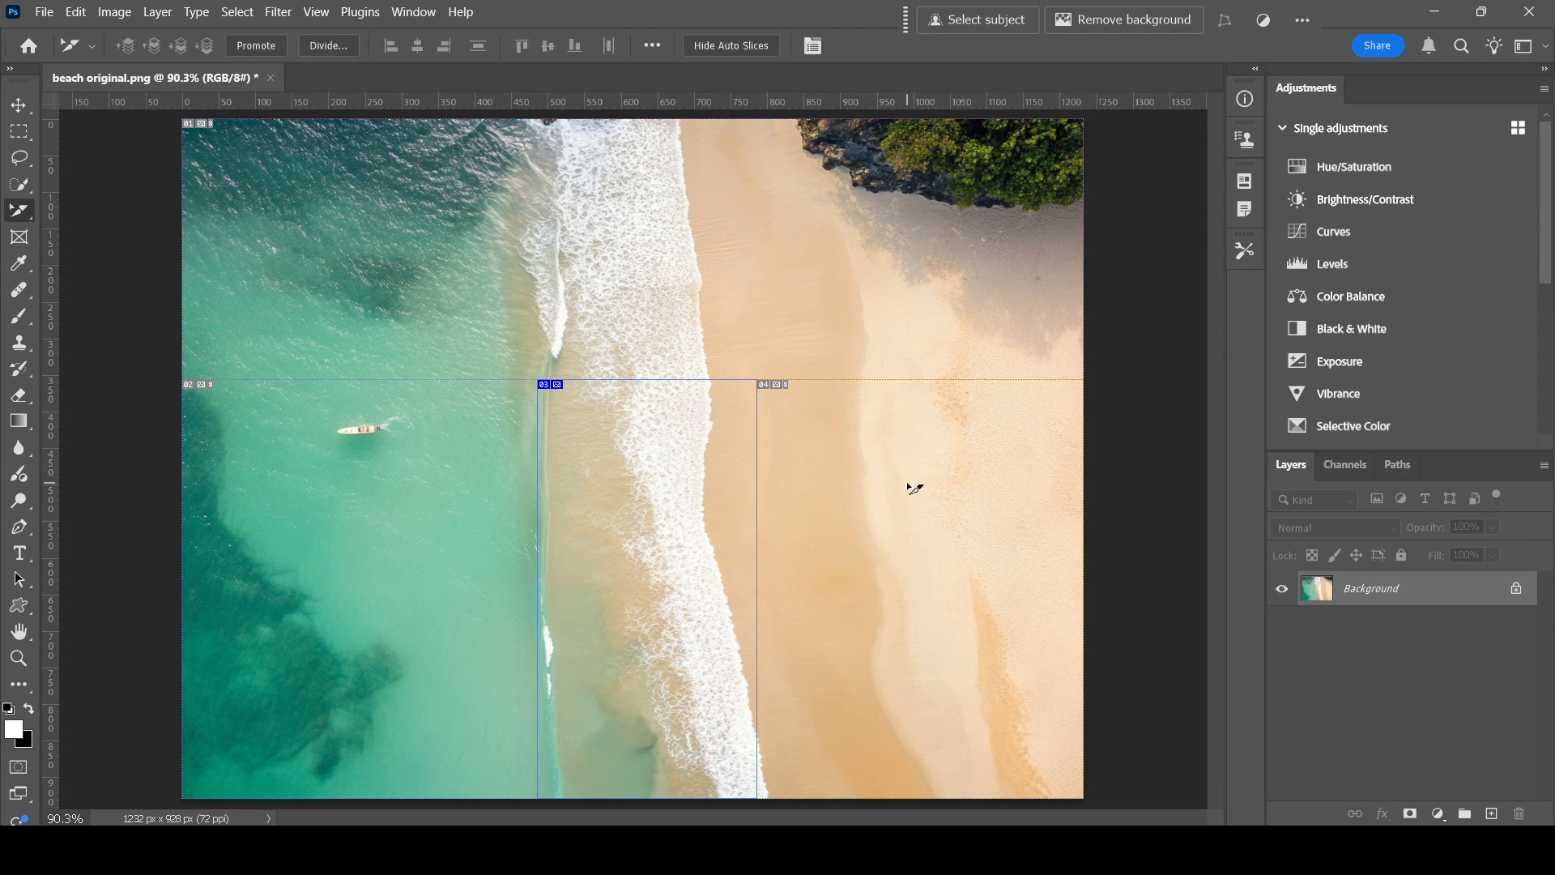
mouse_move(849, 496)
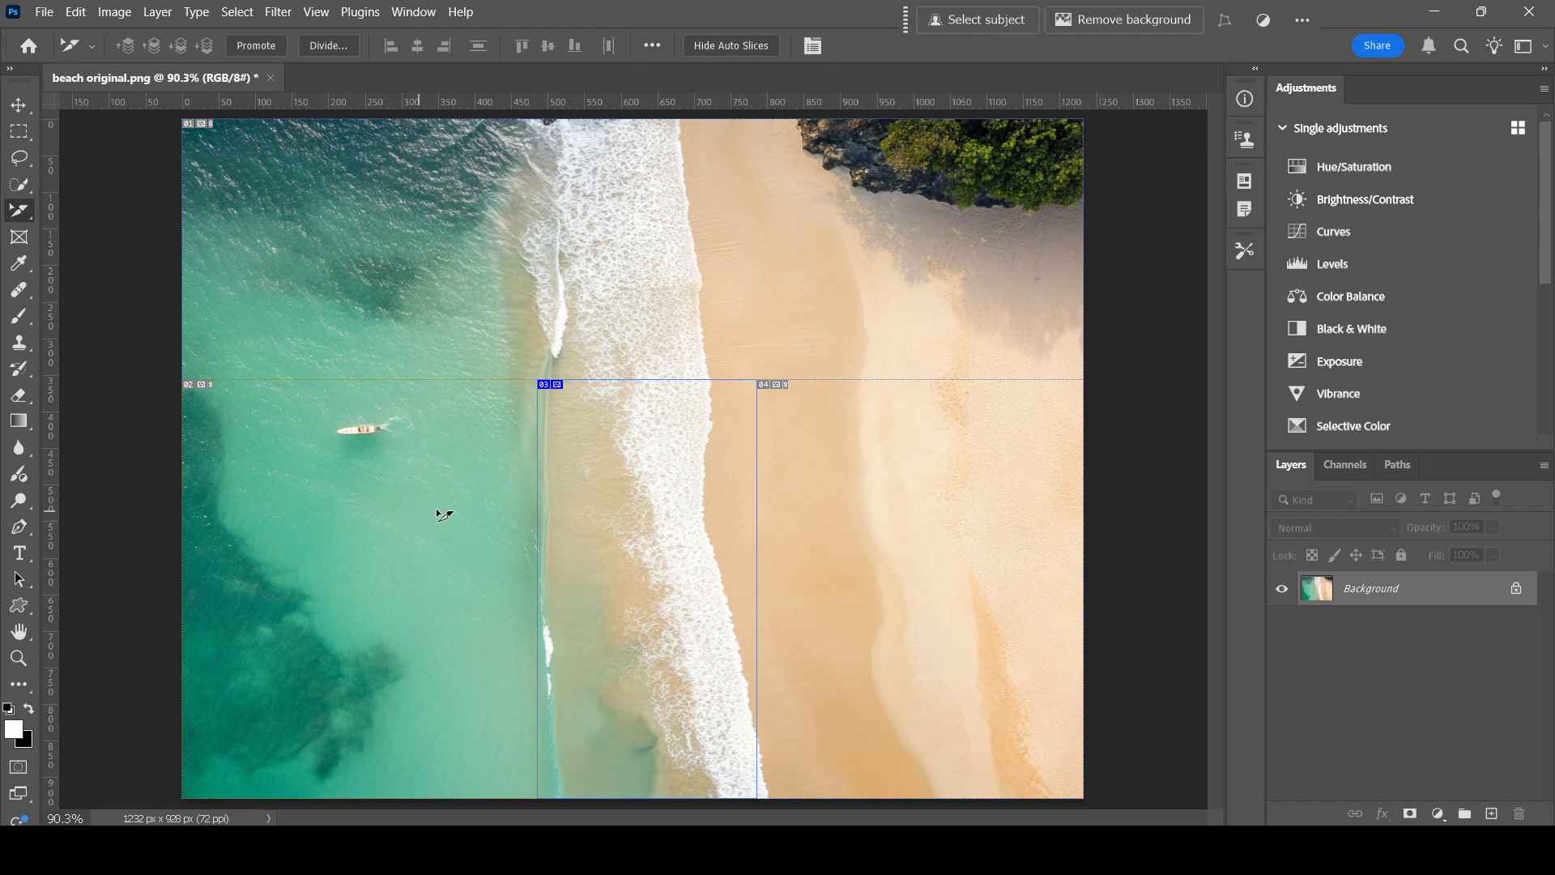
mouse_move(633, 466)
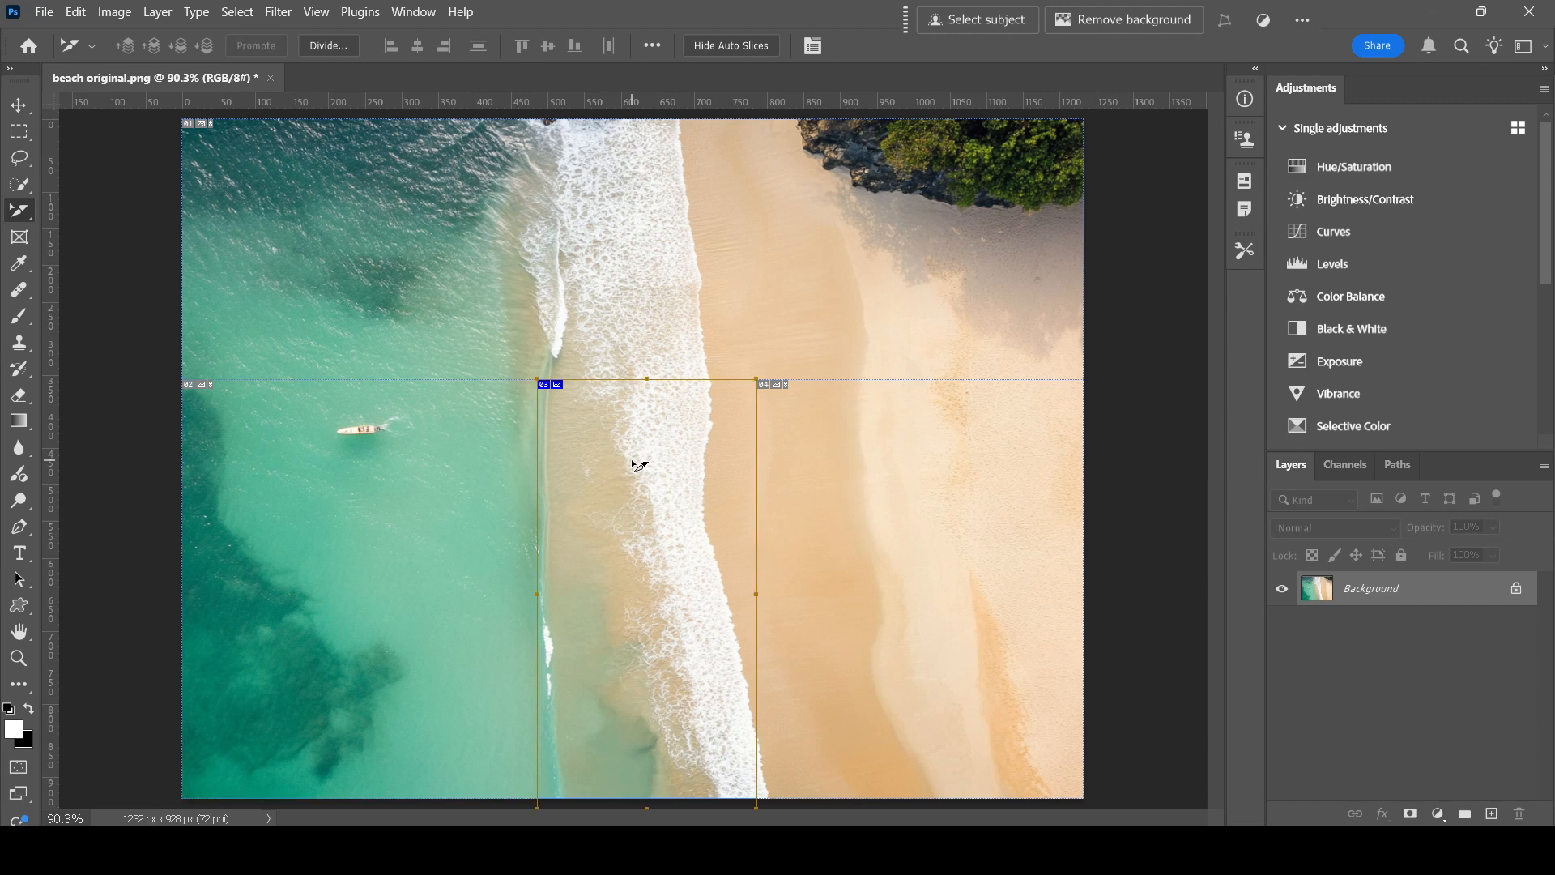
mouse_move(658, 392)
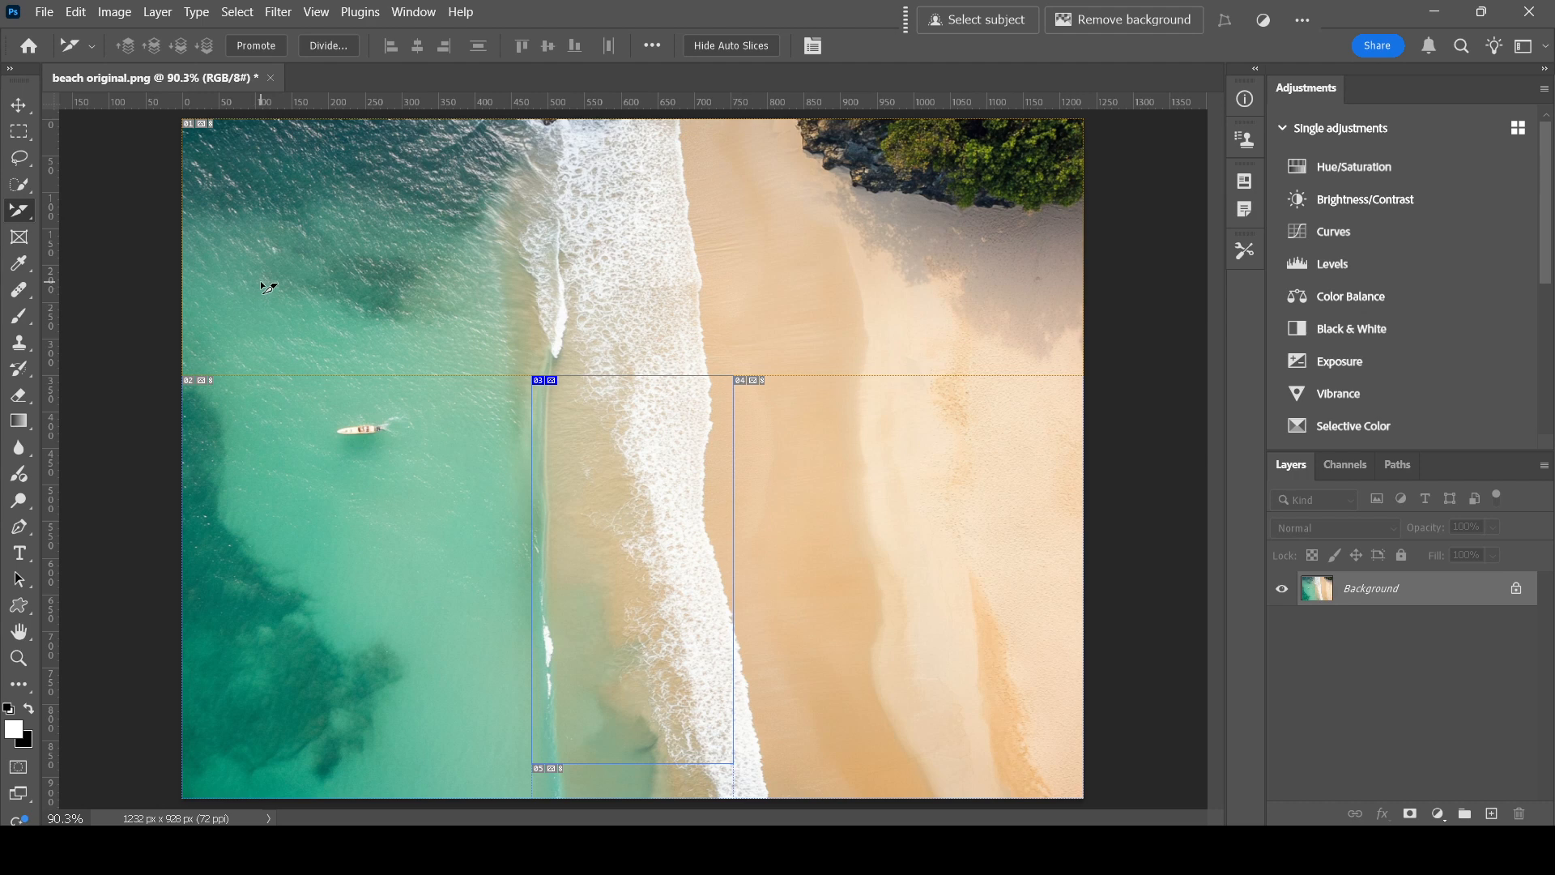
mouse_move(259, 105)
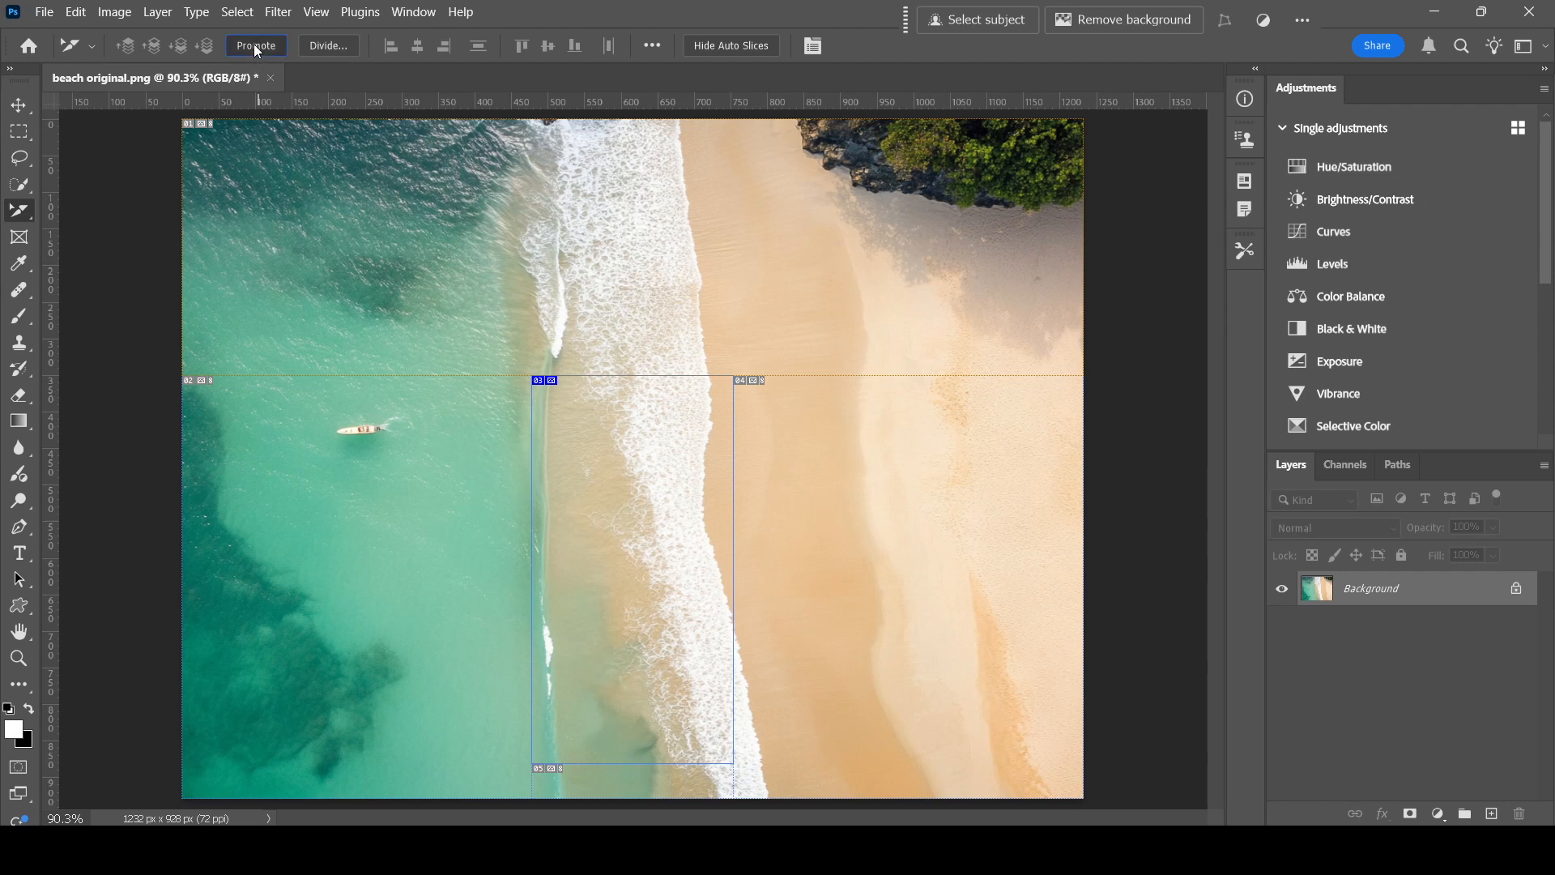
Promote an auto slice to a user slice and apply a context-menu command to a beach slice.
left_click(256, 45)
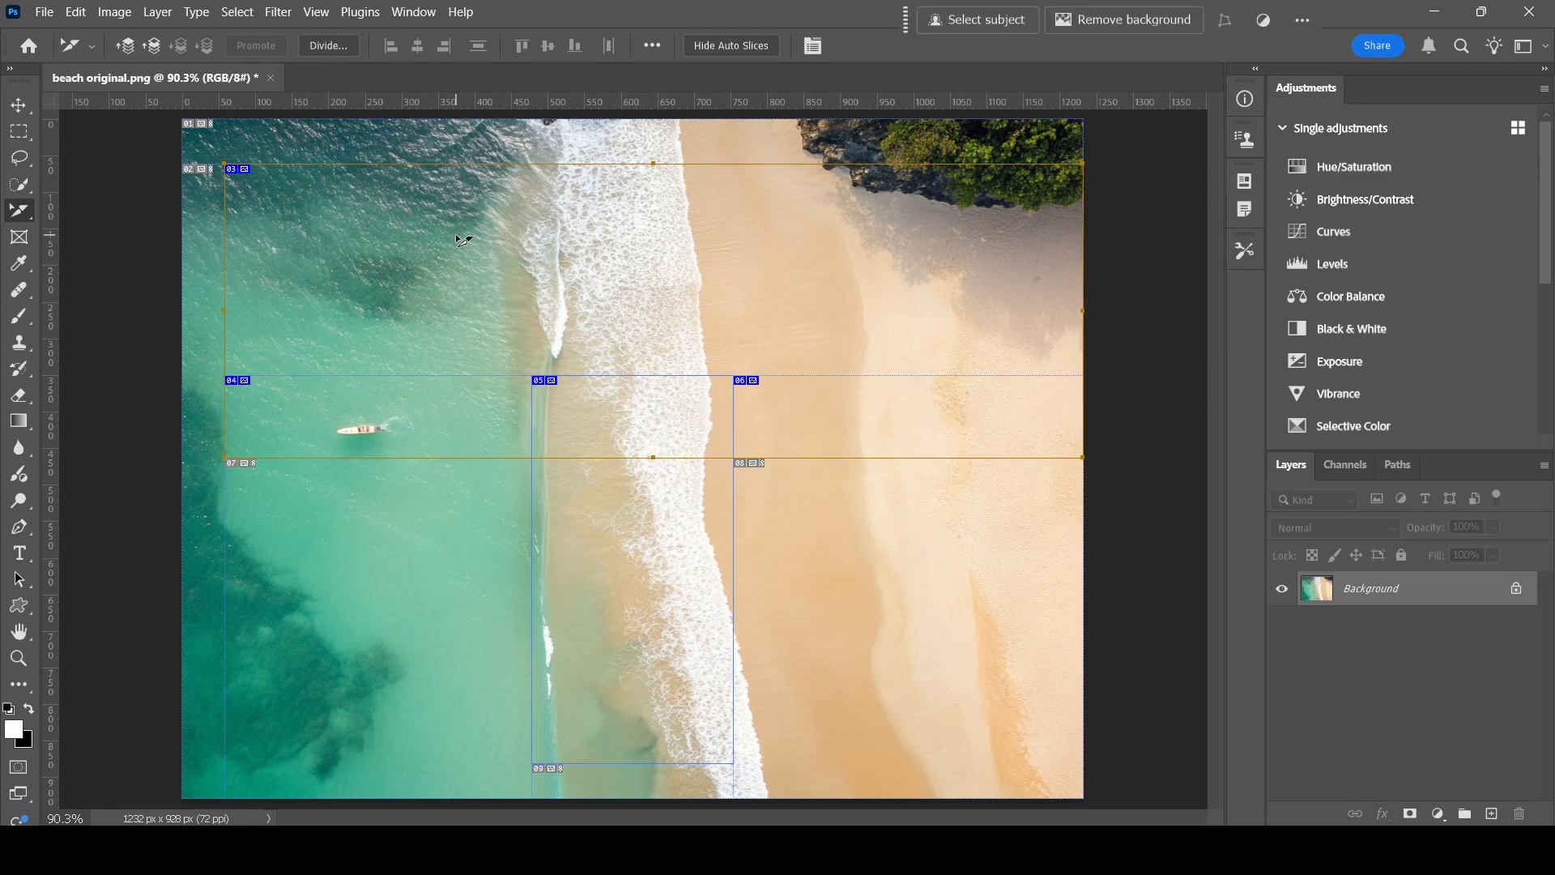
right_click(457, 240)
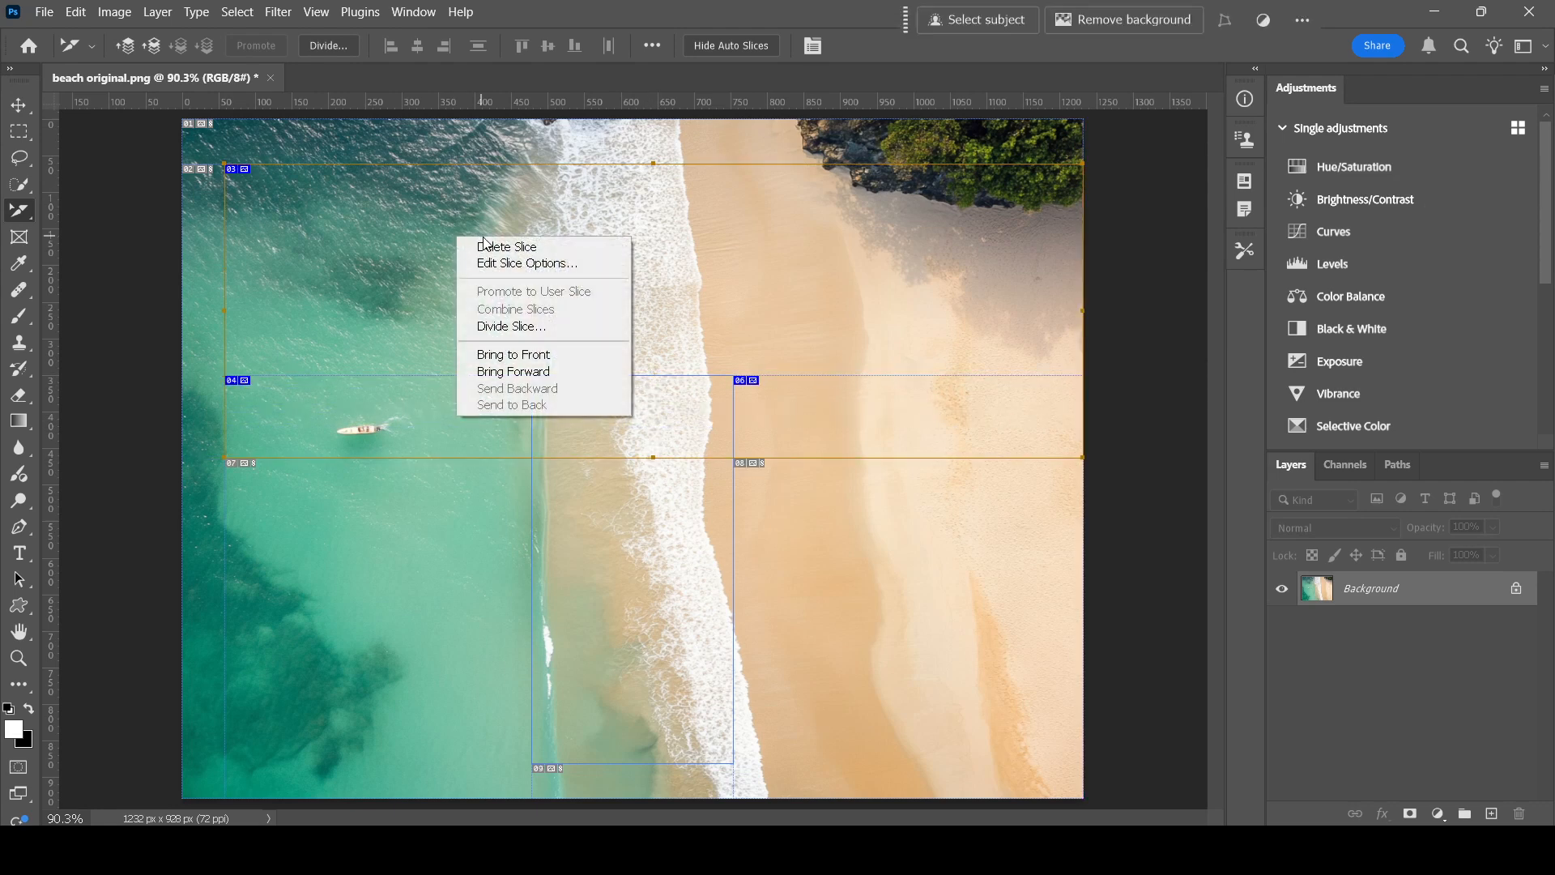
left_click(507, 246)
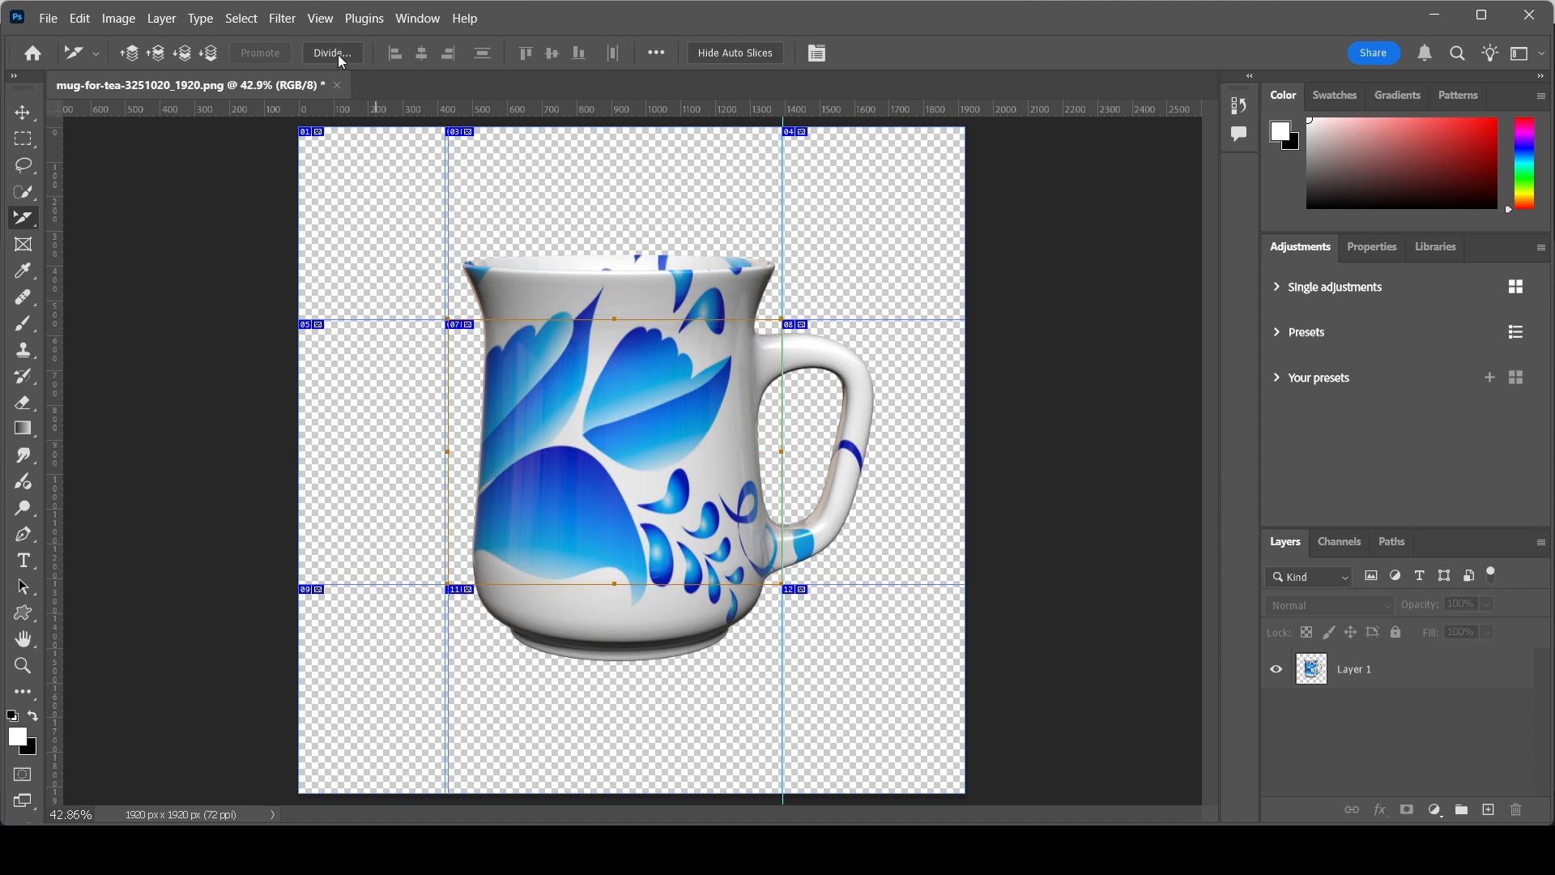
Divide the mug's central slice into 2 rows and 2 columns and confirm with OK.
left_click(331, 52)
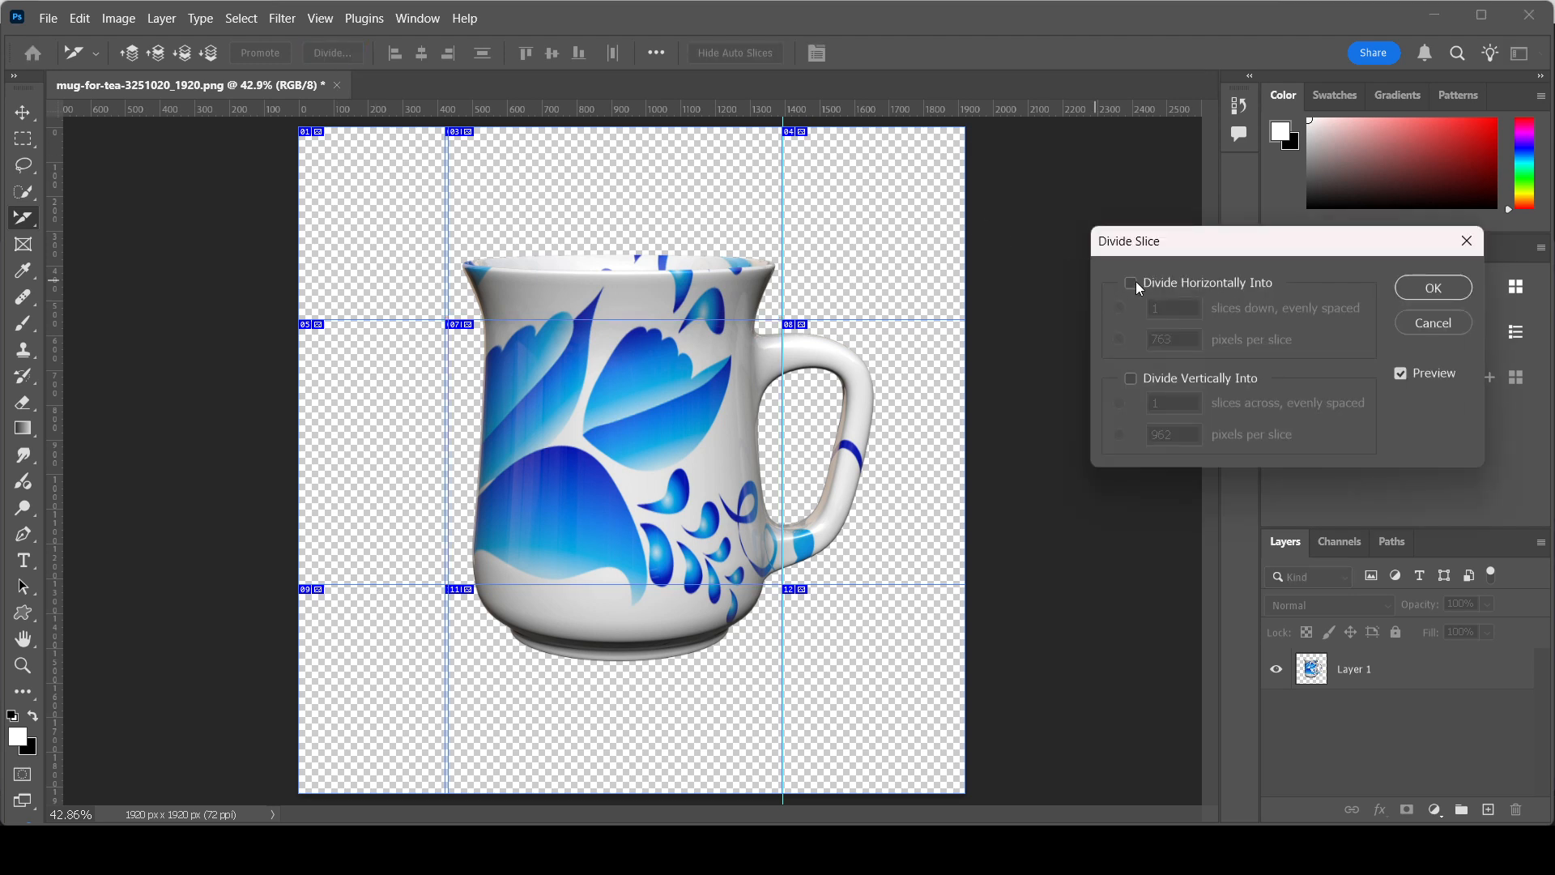
left_click(1130, 282)
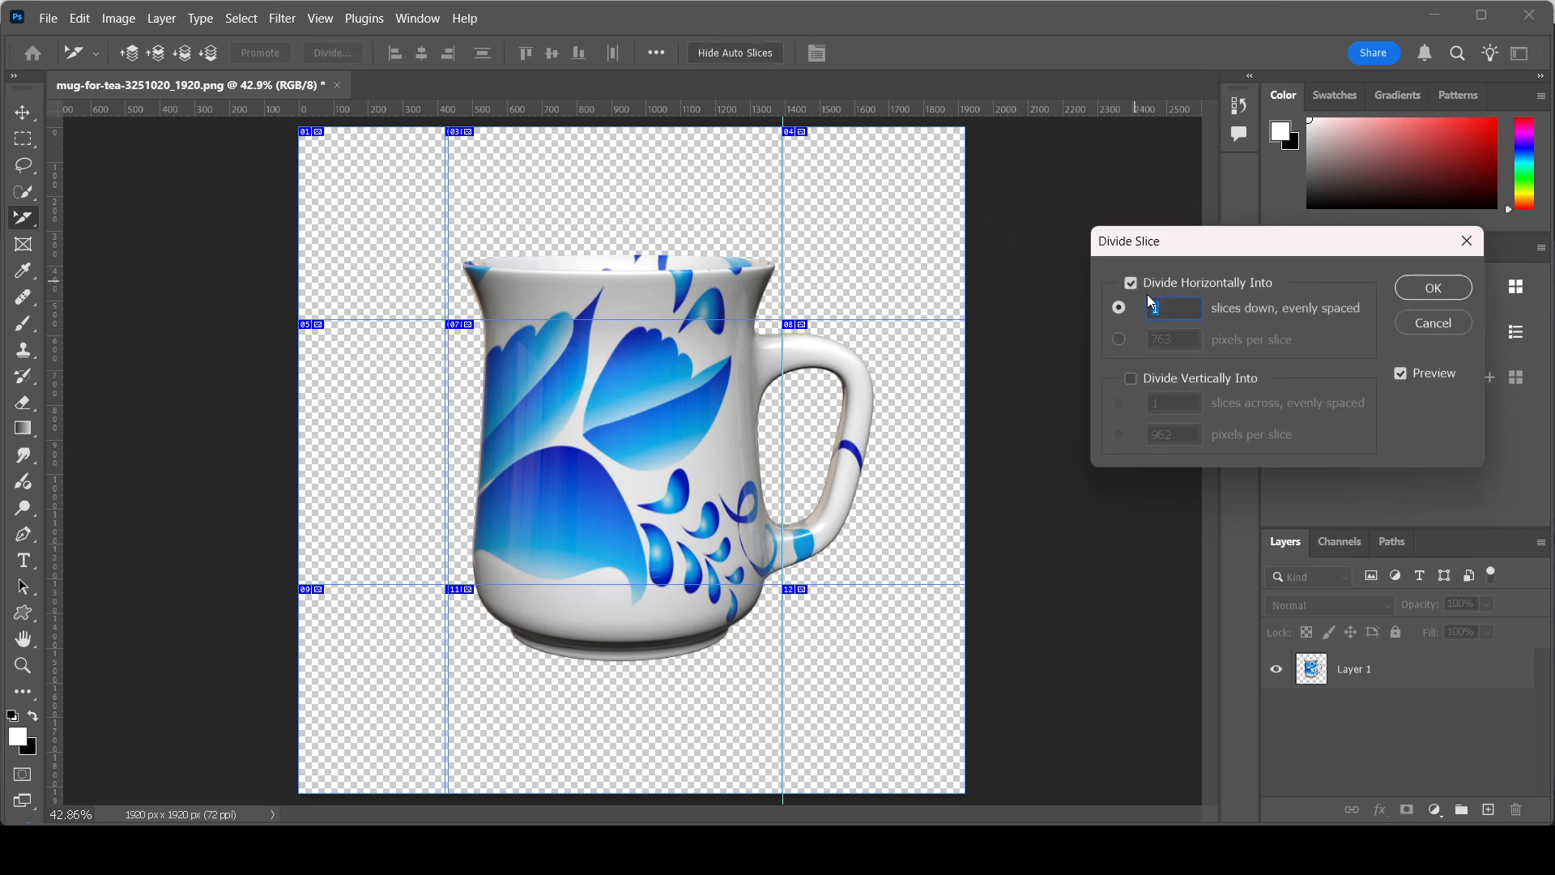
type("2")
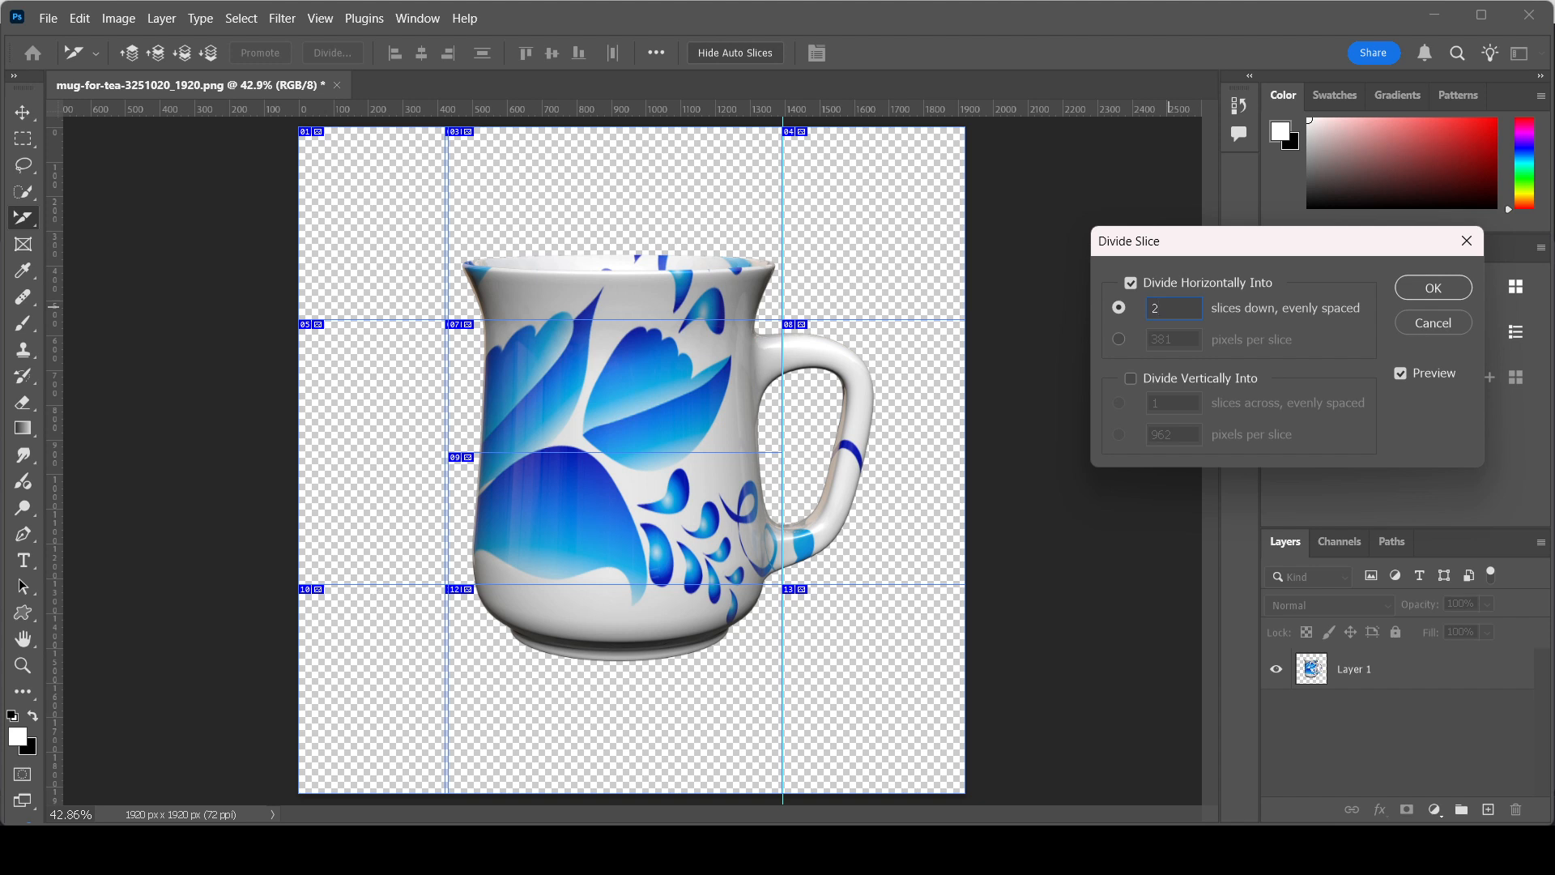
left_click(1131, 378)
type("2")
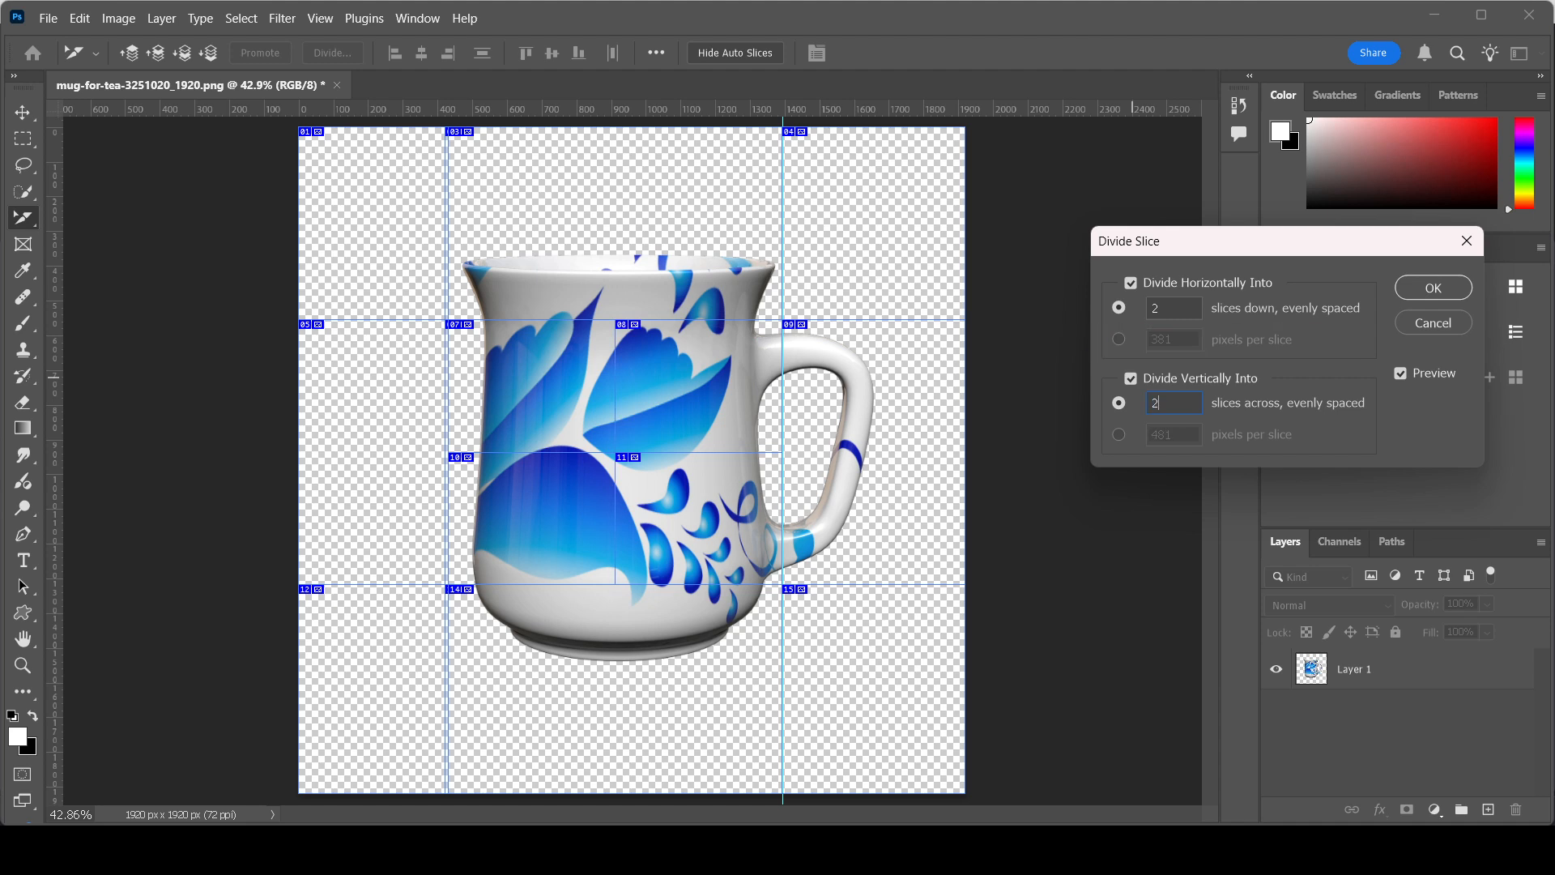
mouse_move(1320, 346)
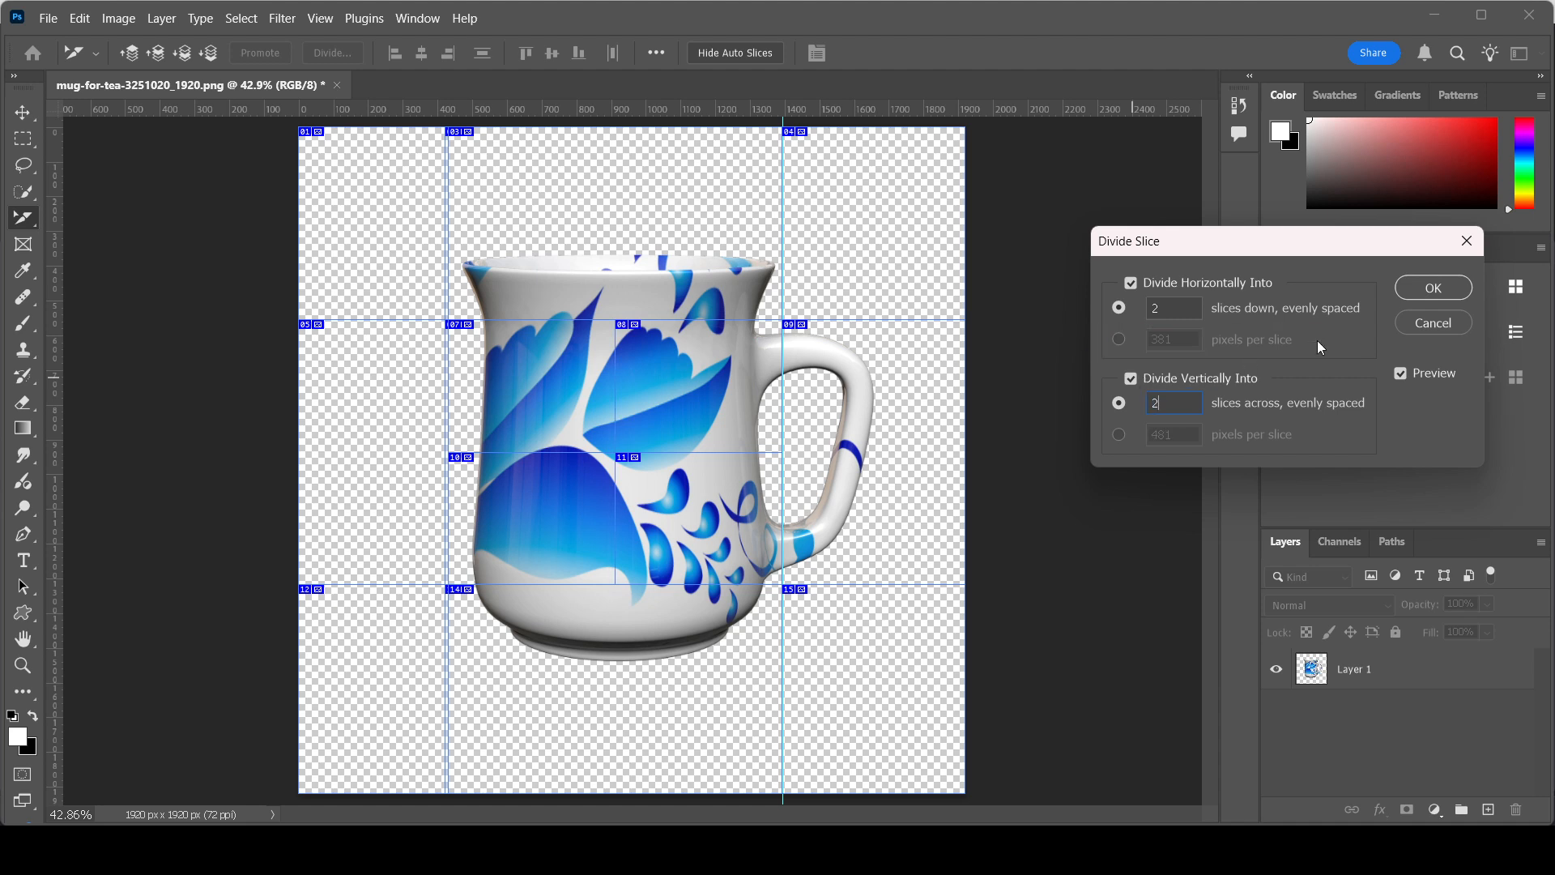
left_click(1432, 288)
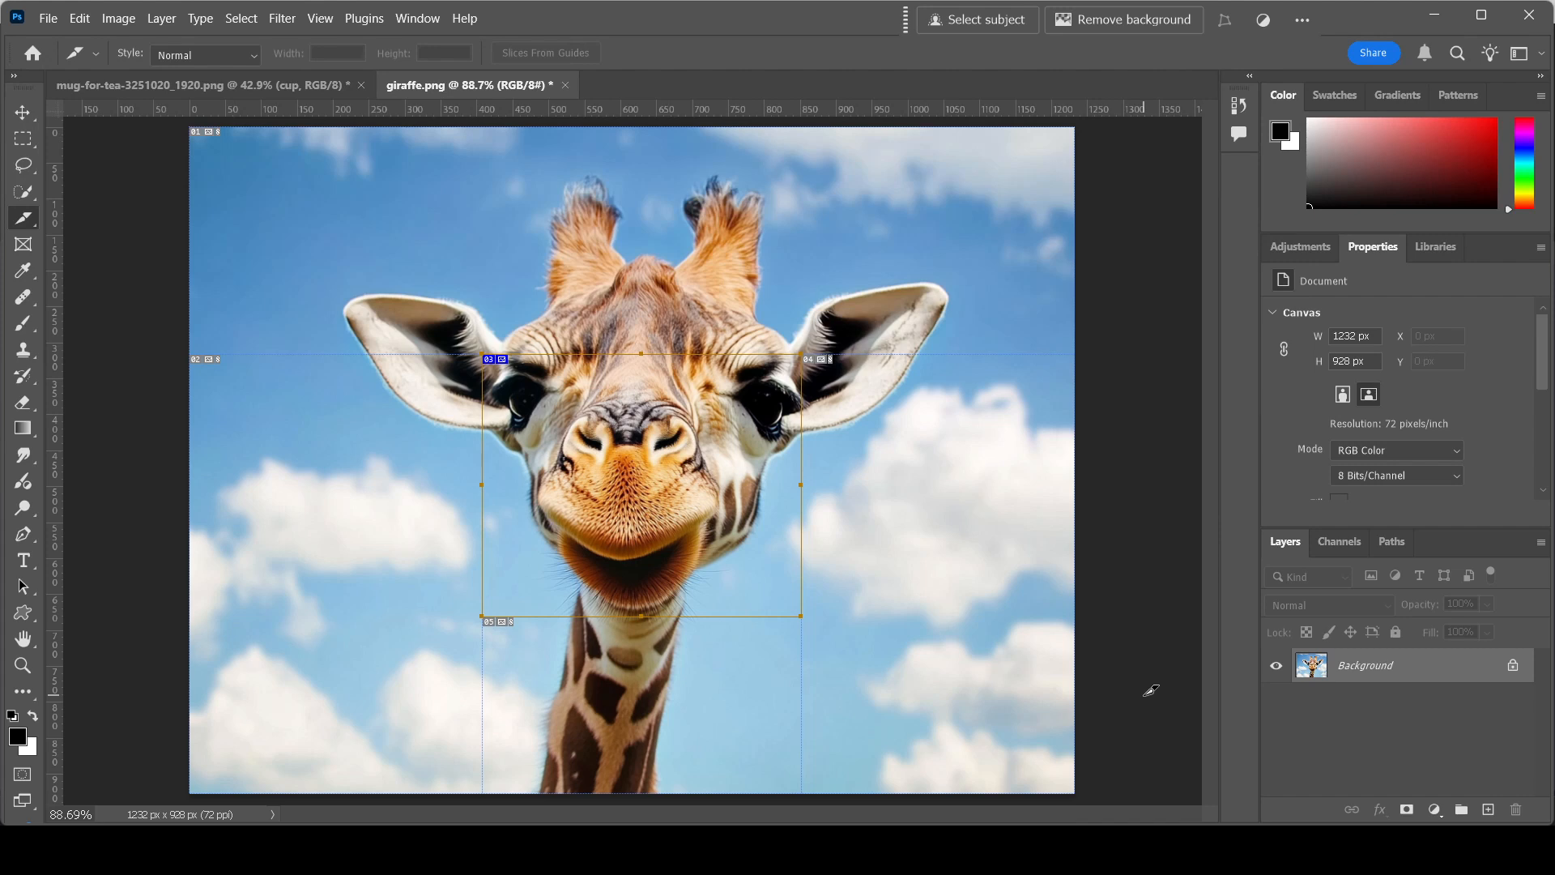
mouse_move(651, 438)
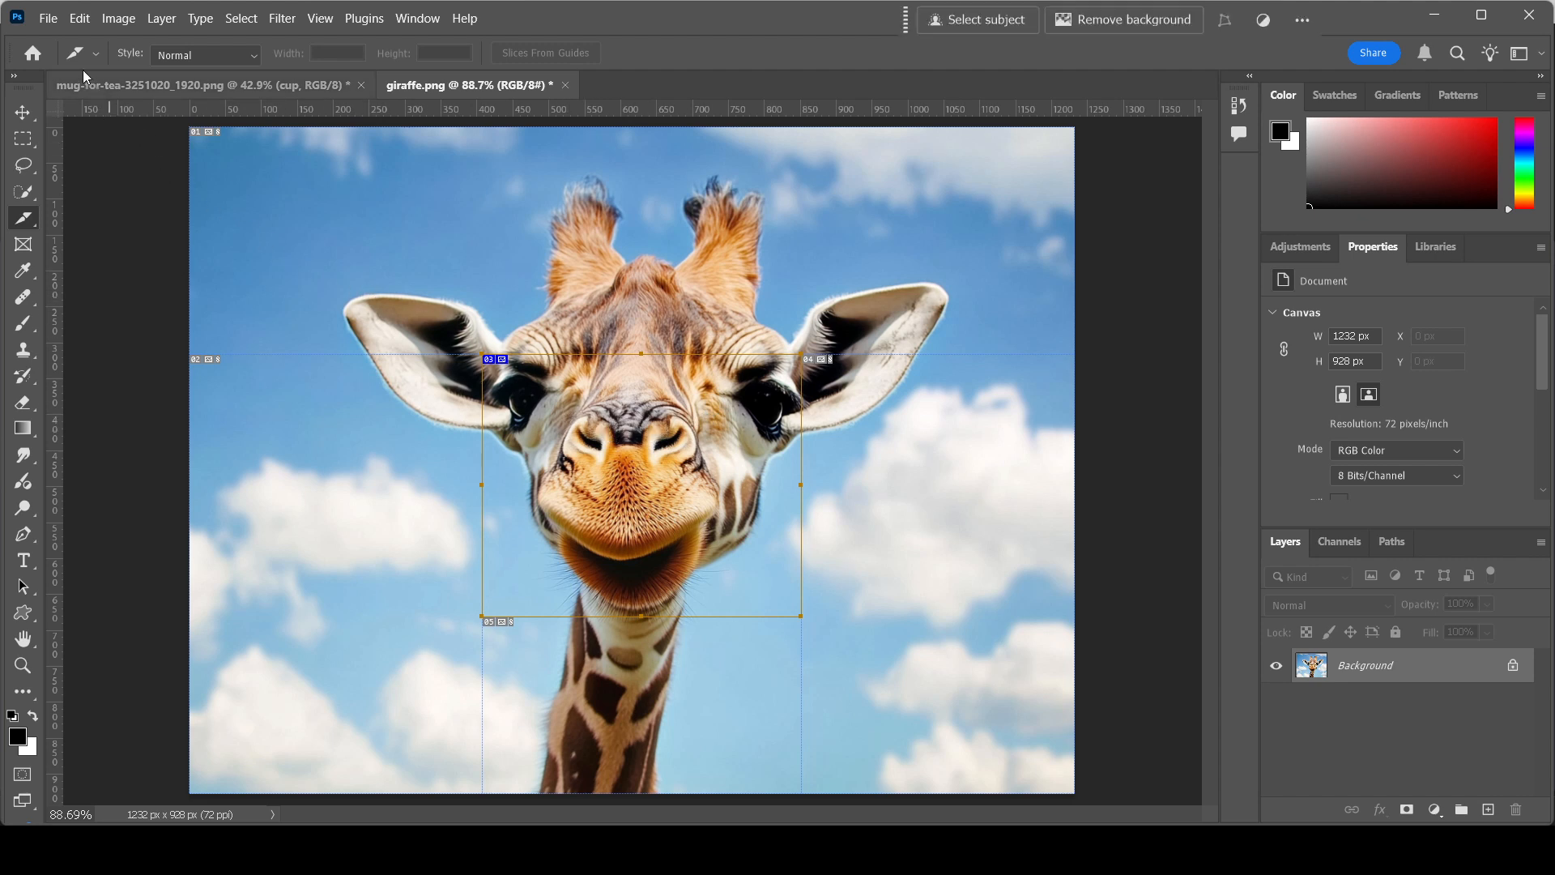
Switch to the giraffe.png document showing the face slice.
left_click(47, 19)
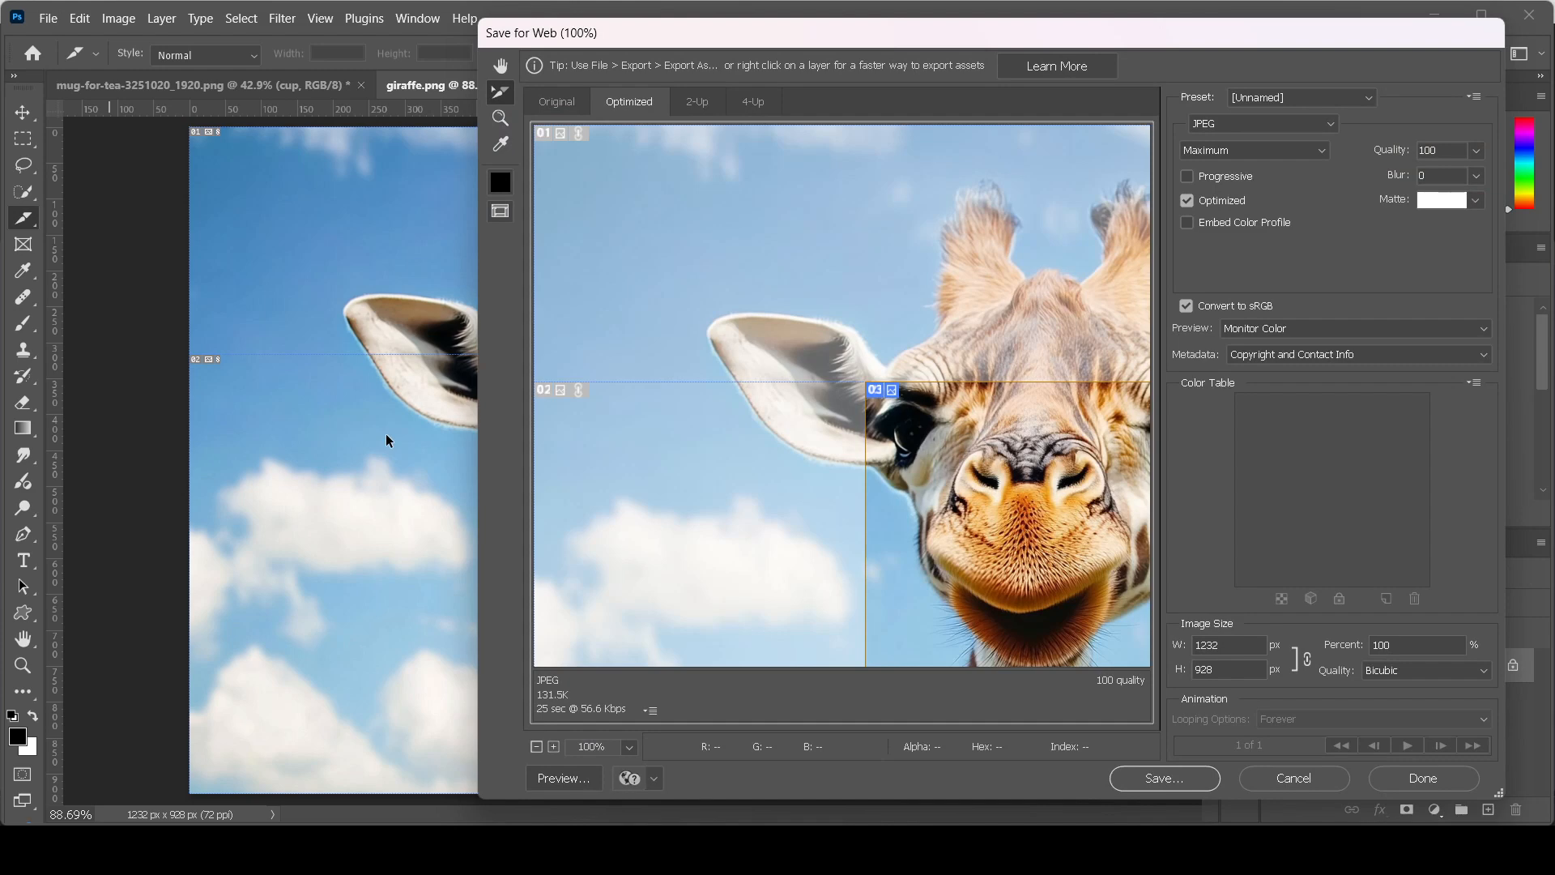
mouse_move(536, 747)
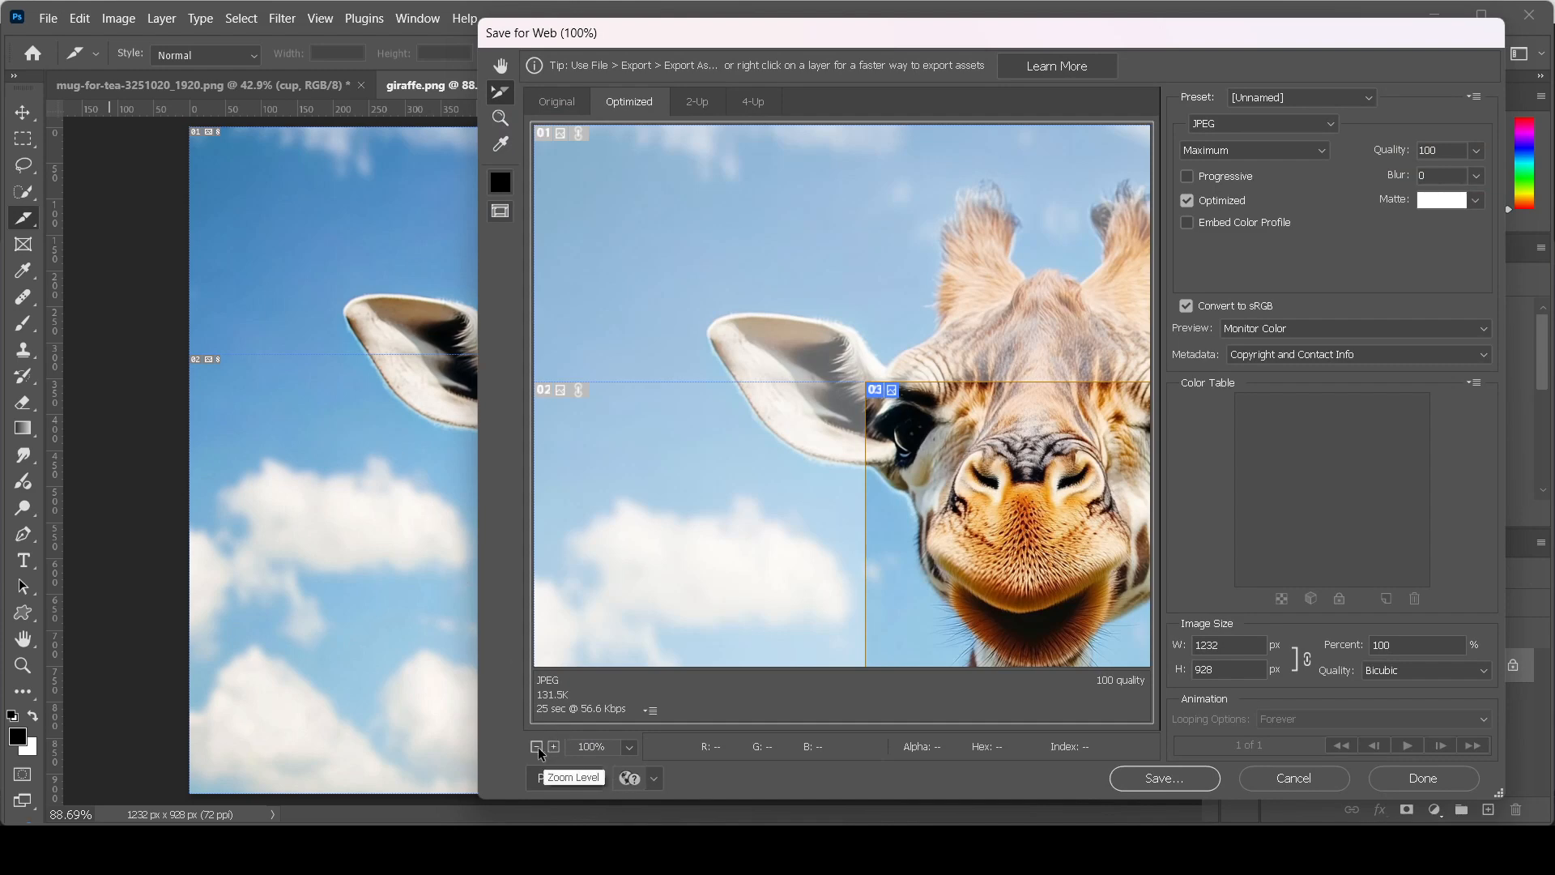
Zoom the Save for Web preview out to 50% to show the whole giraffe and its slices.
left_click(536, 745)
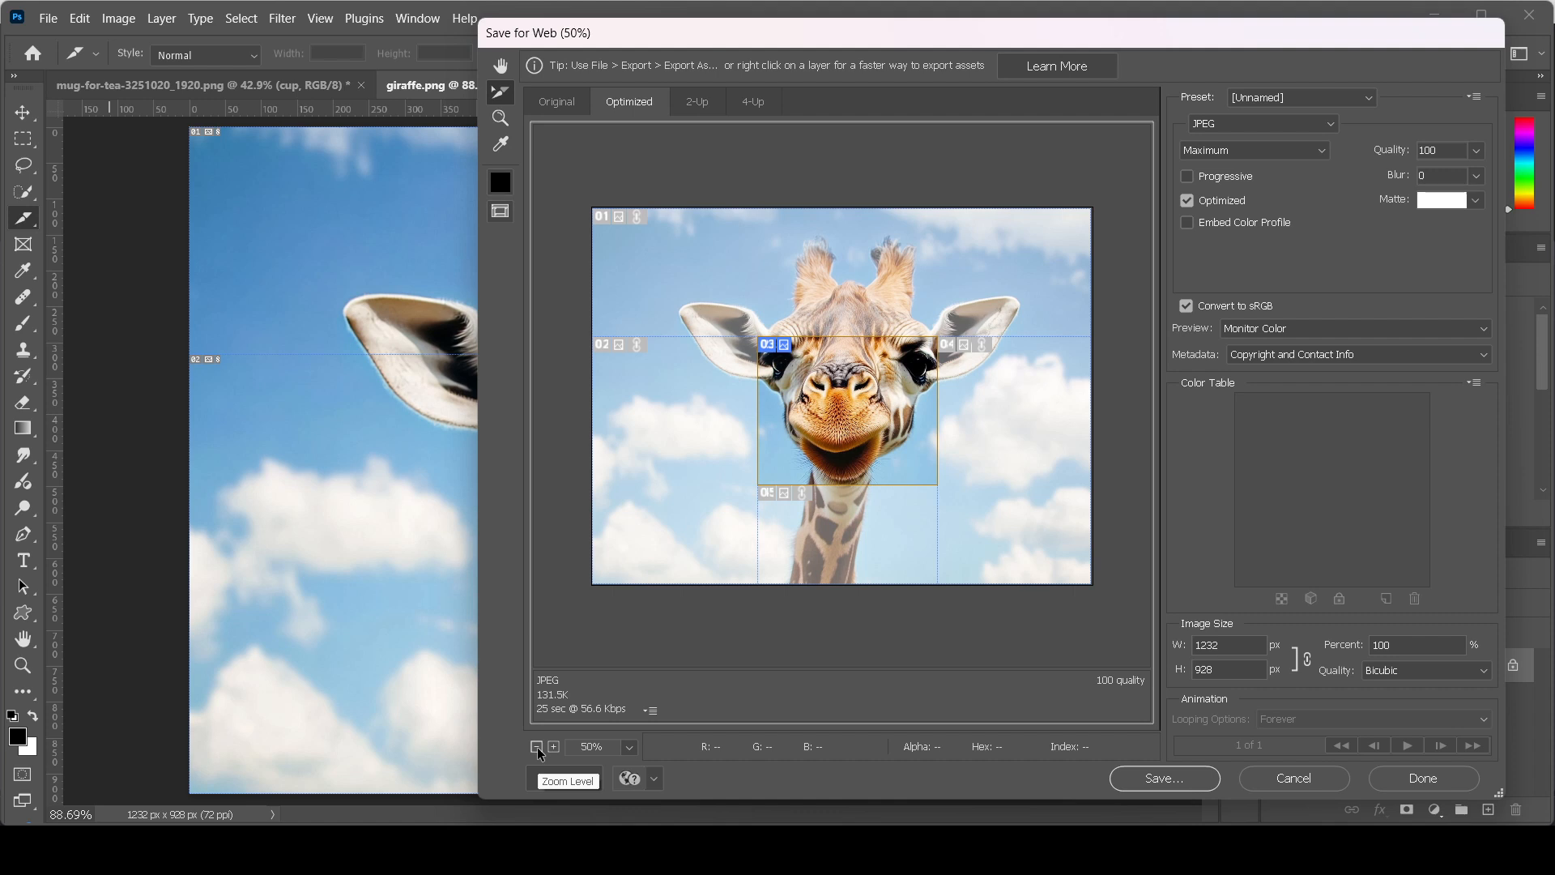
left_click(1165, 778)
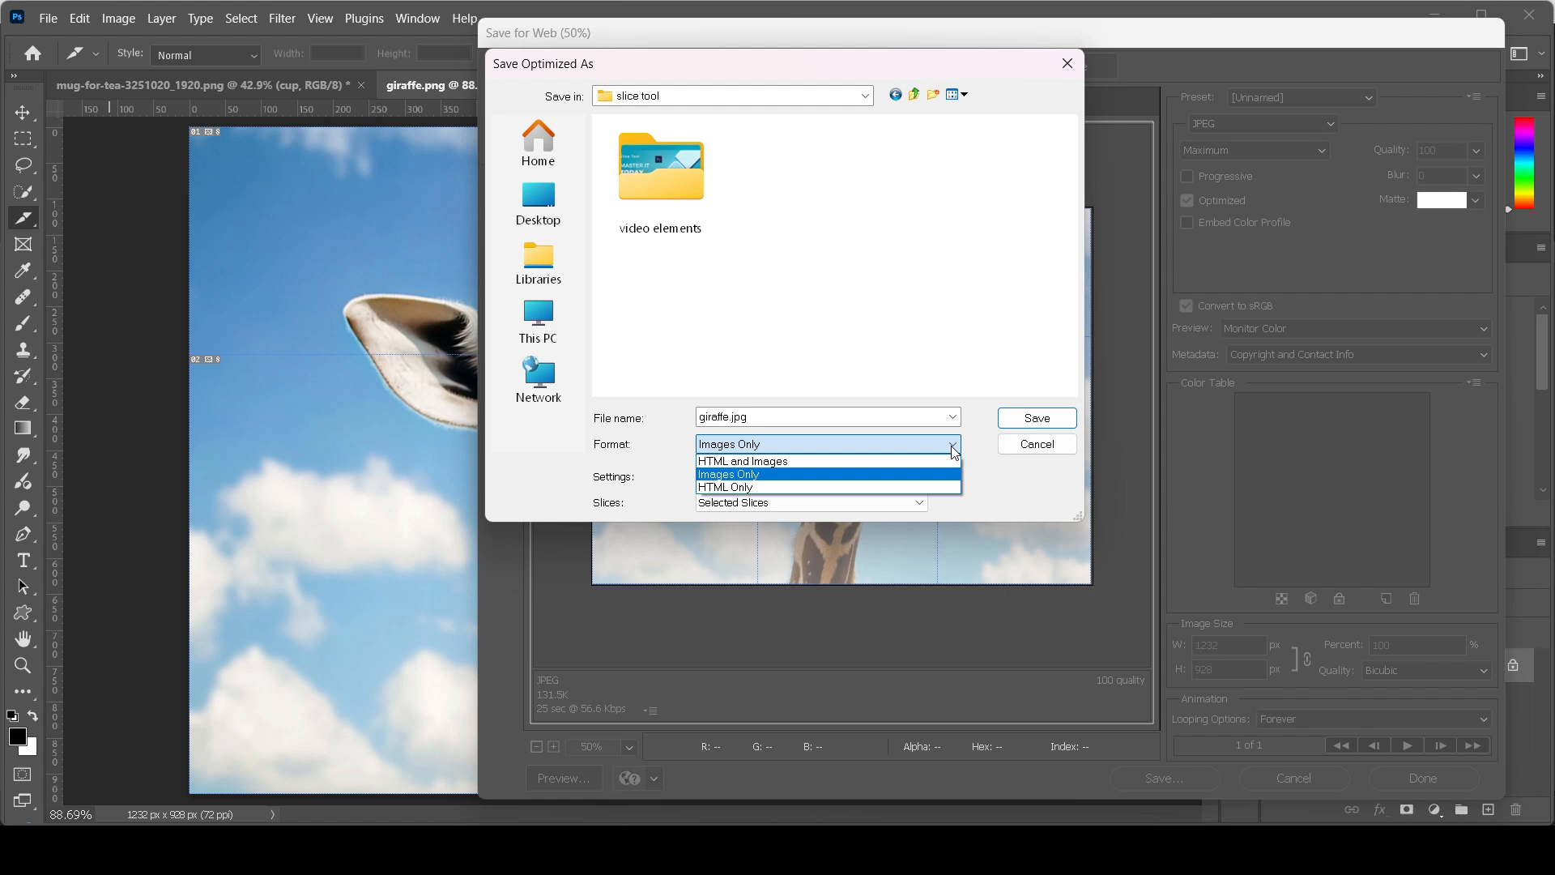
Export Images Only with Selected Slices, so just the giraffe's face slice is saved.
left_click(728, 473)
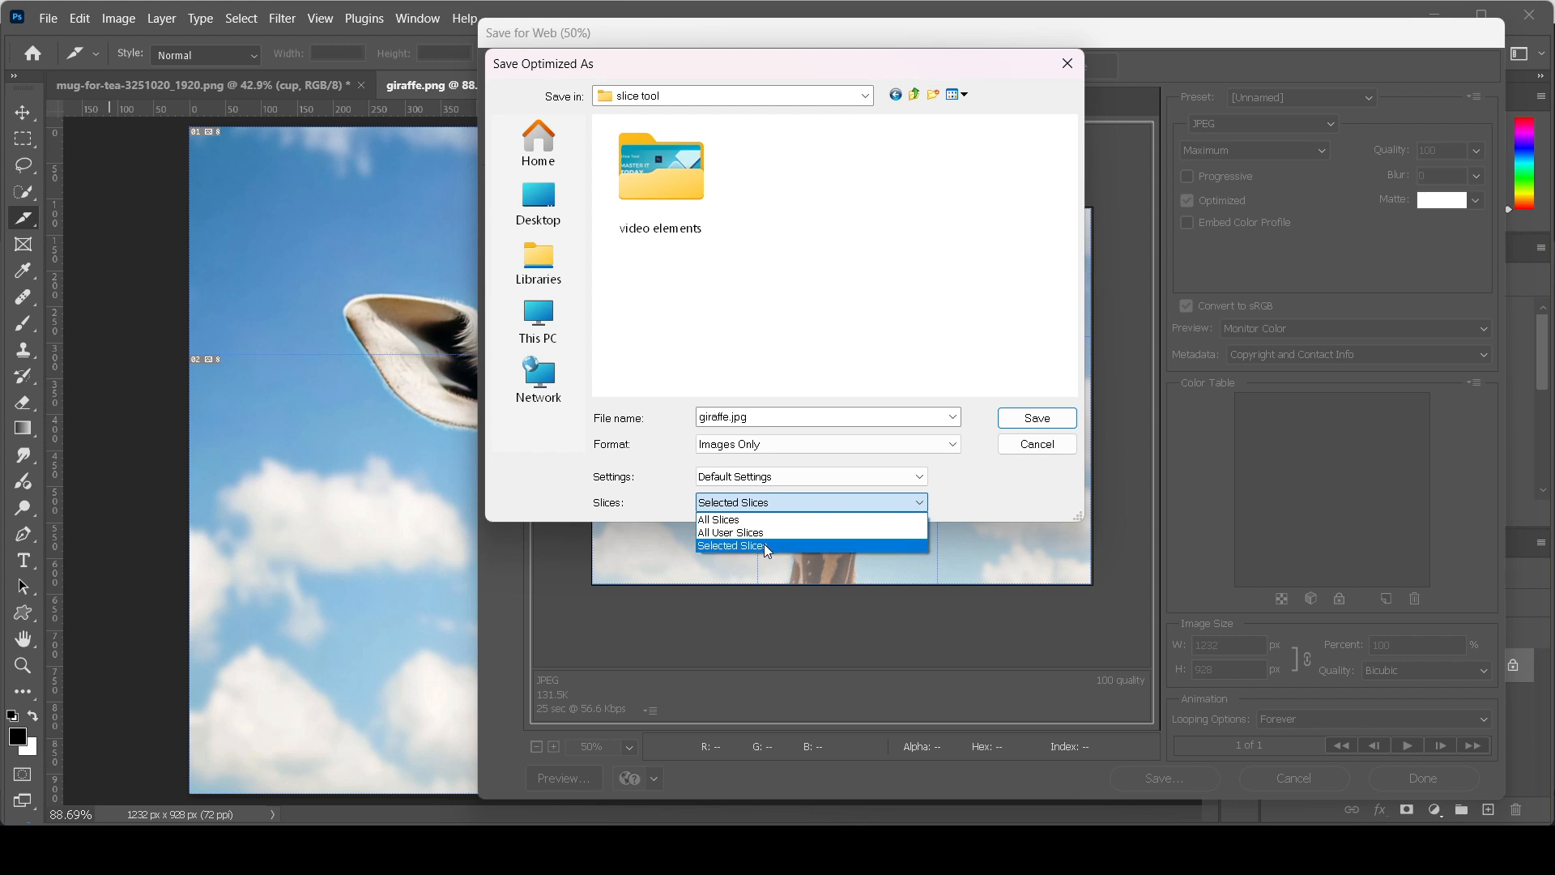
left_click(732, 545)
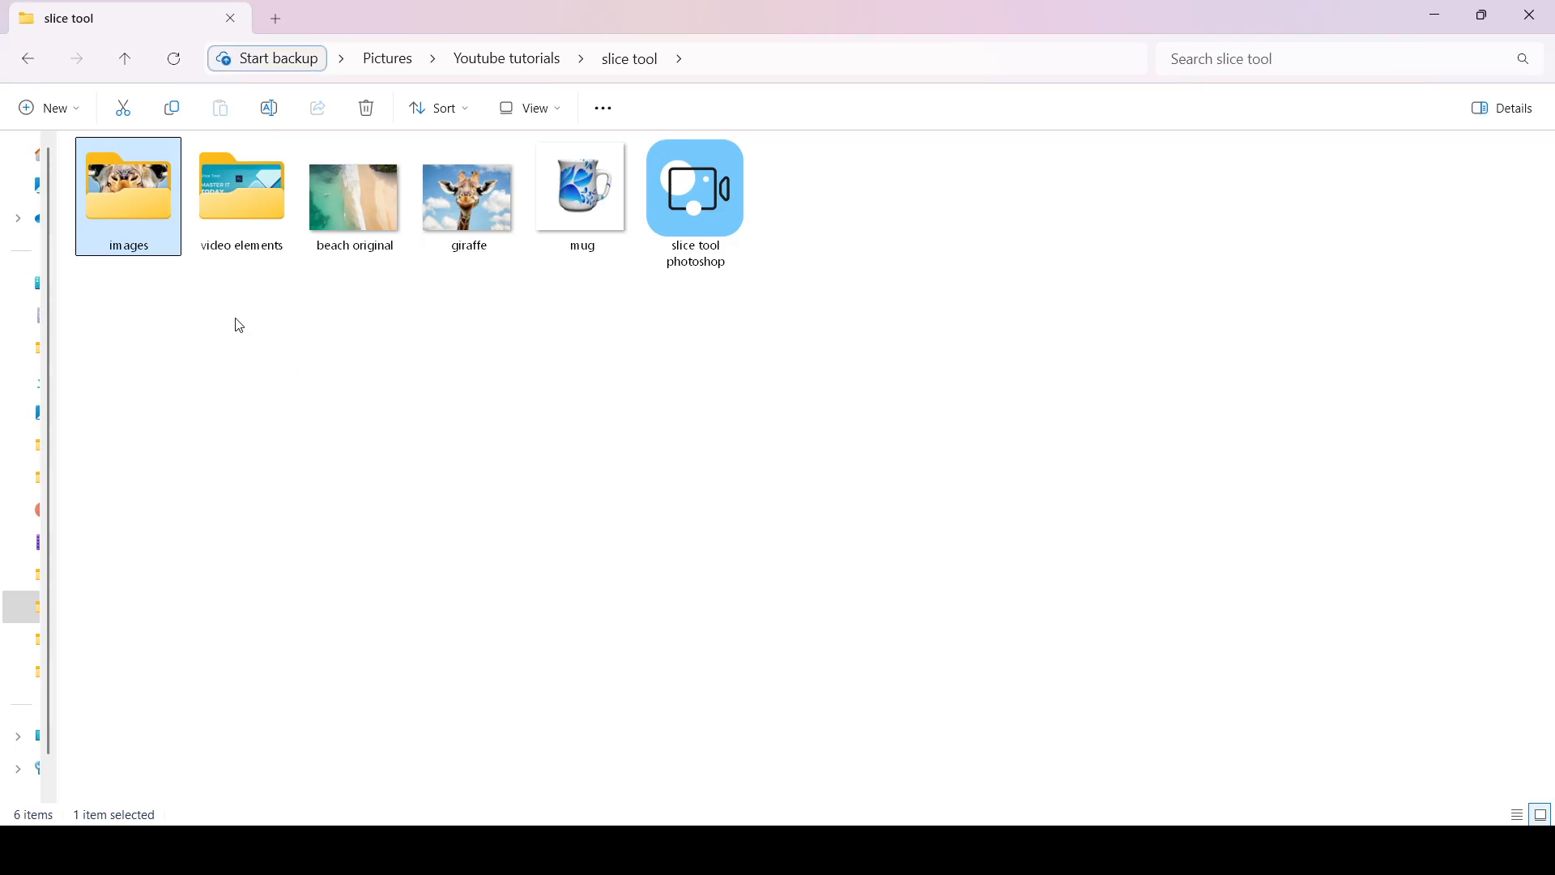
mouse_move(136, 201)
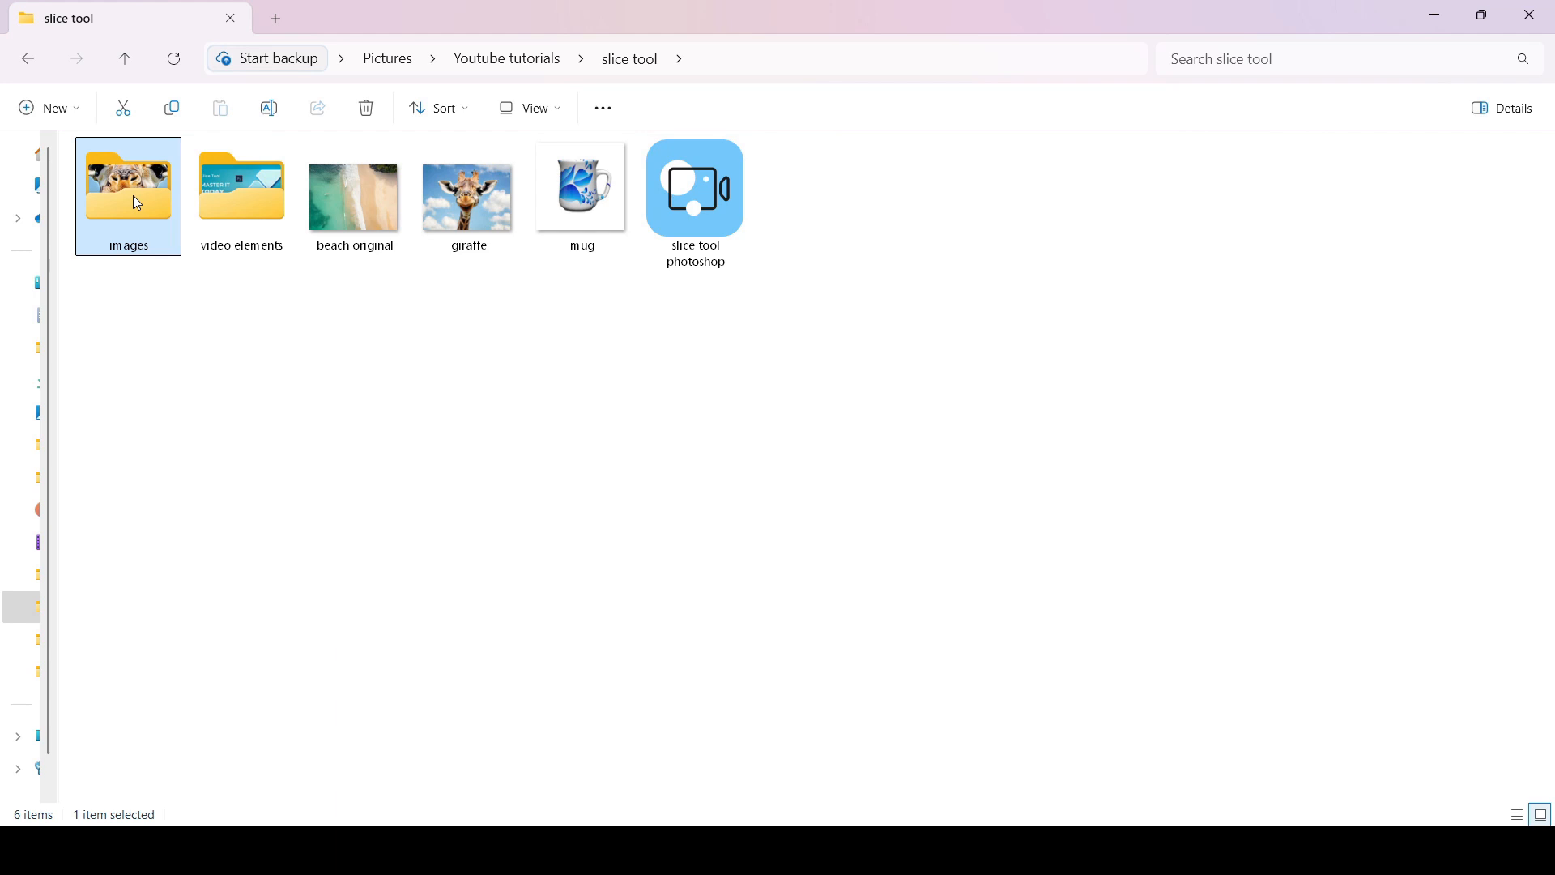
View the exported giraffe_03 slice inside the slice tool's images folder.
double_click(128, 194)
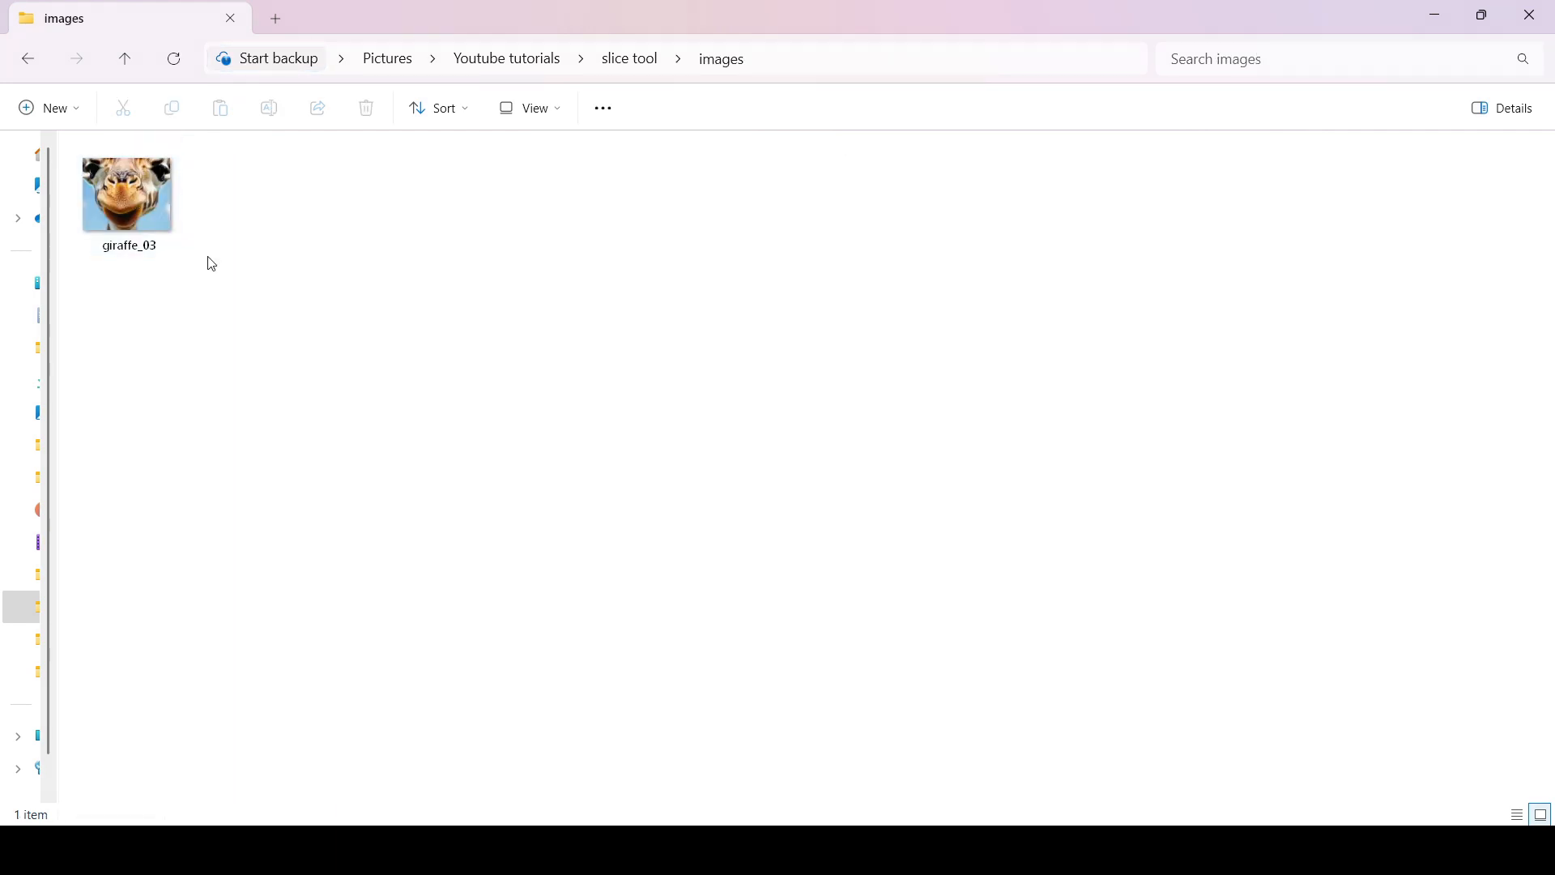
mouse_move(231, 275)
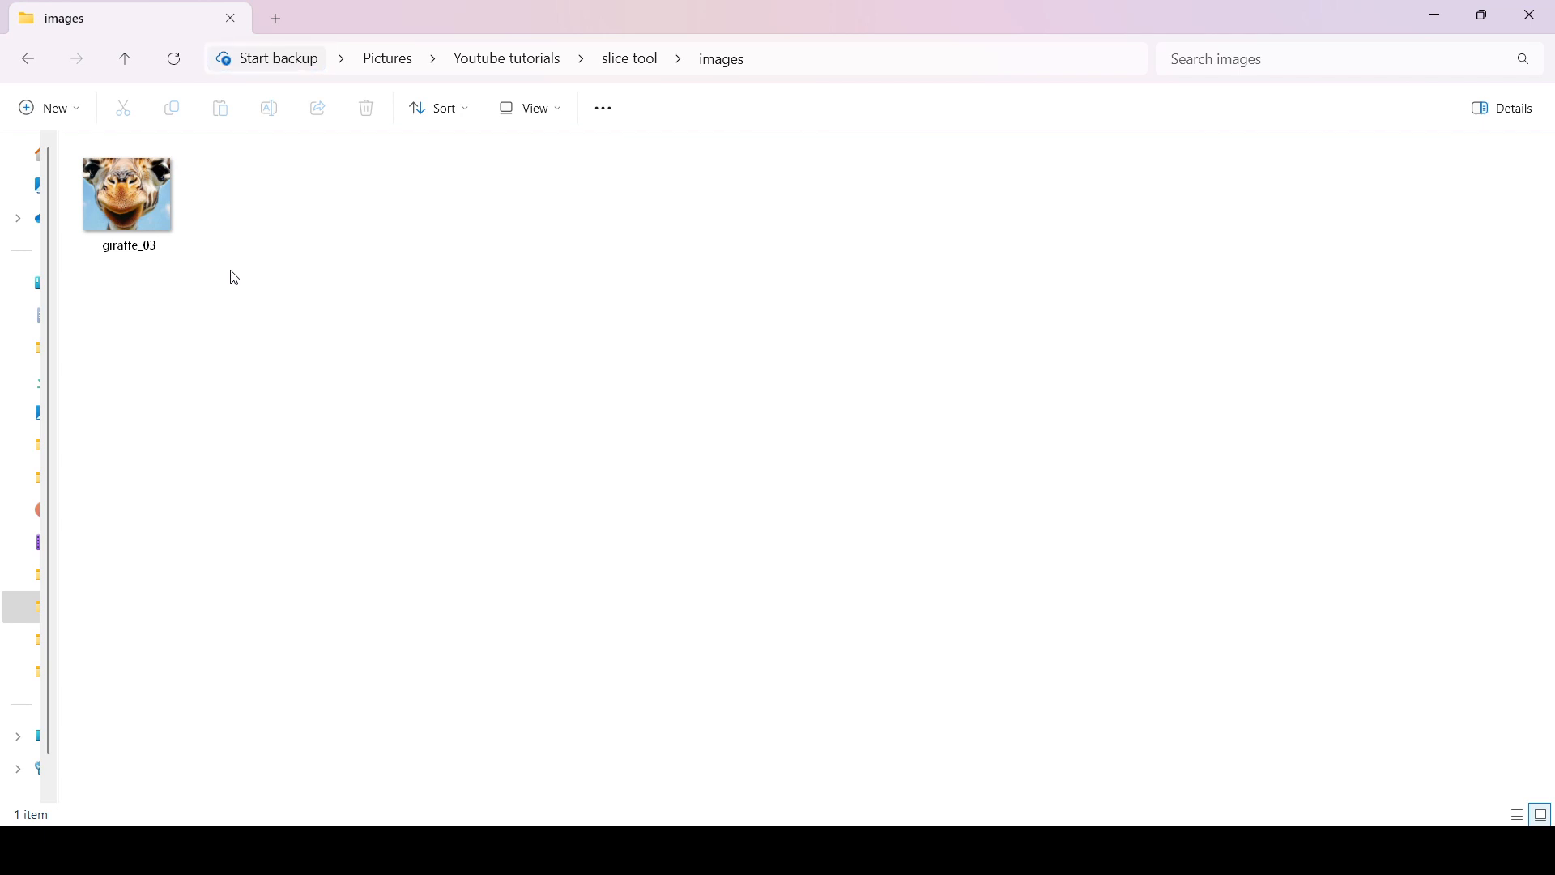
double_click(127, 195)
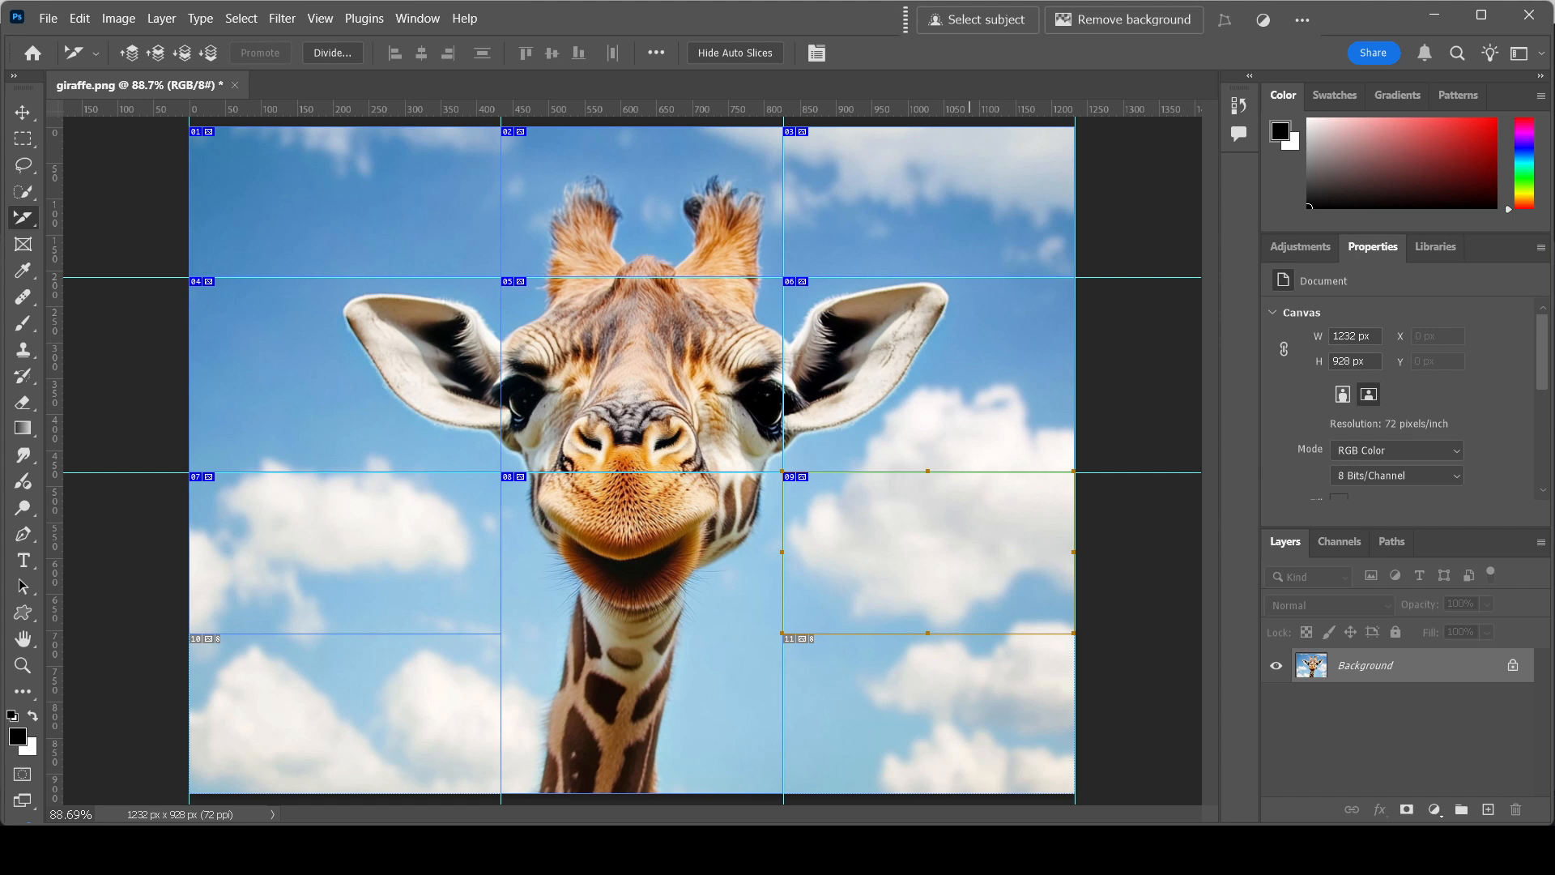
mouse_move(570, 418)
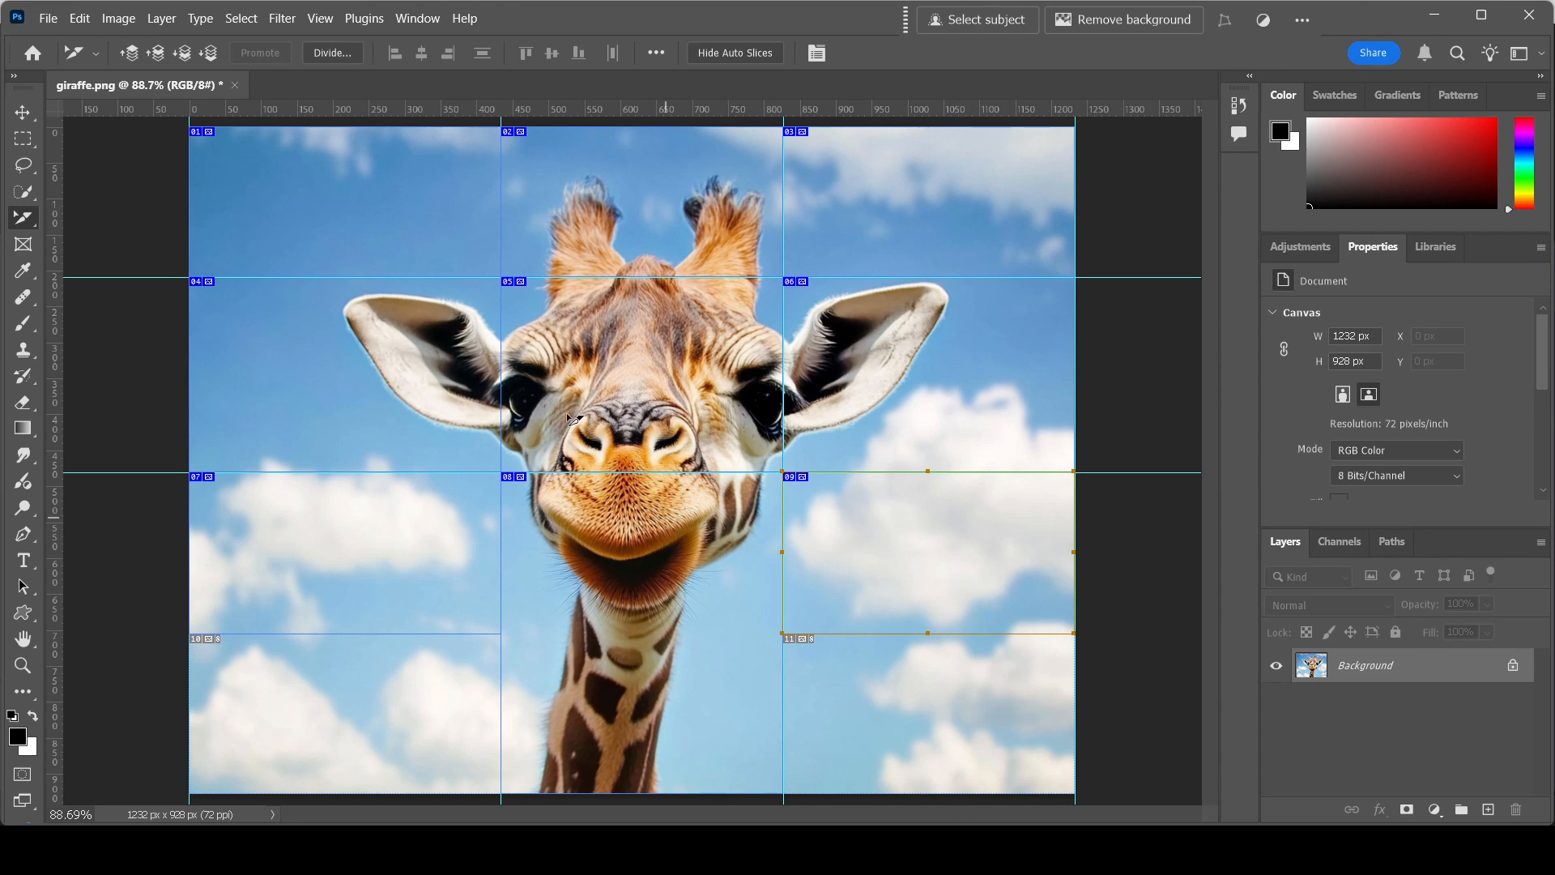
Start Save for Web (Legacy) from the File menu for the eleven-slice giraffe.
left_click(49, 20)
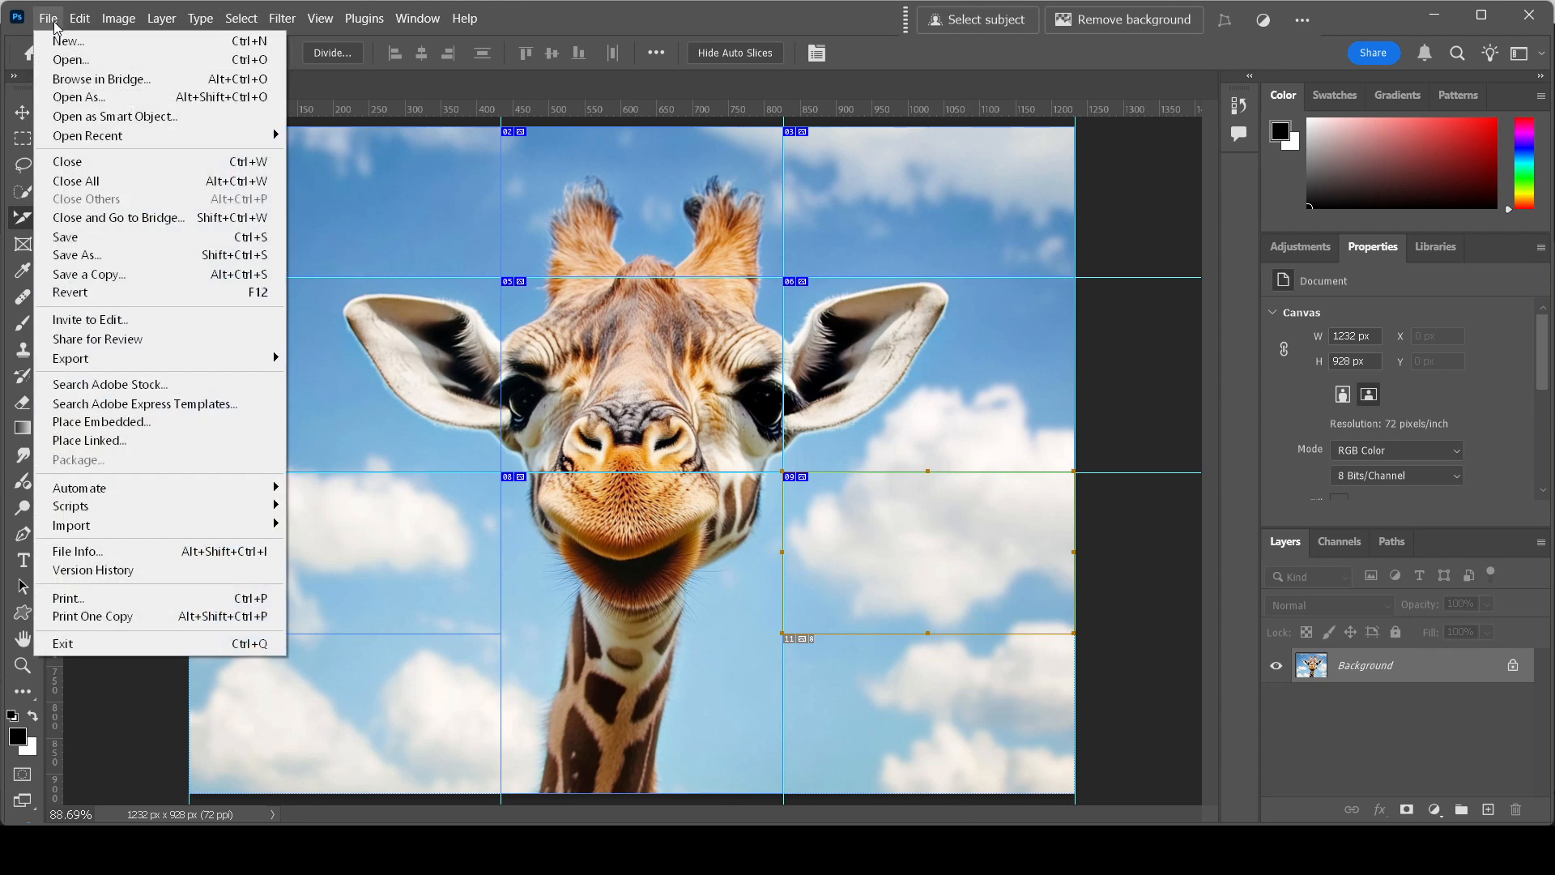
mouse_move(71, 358)
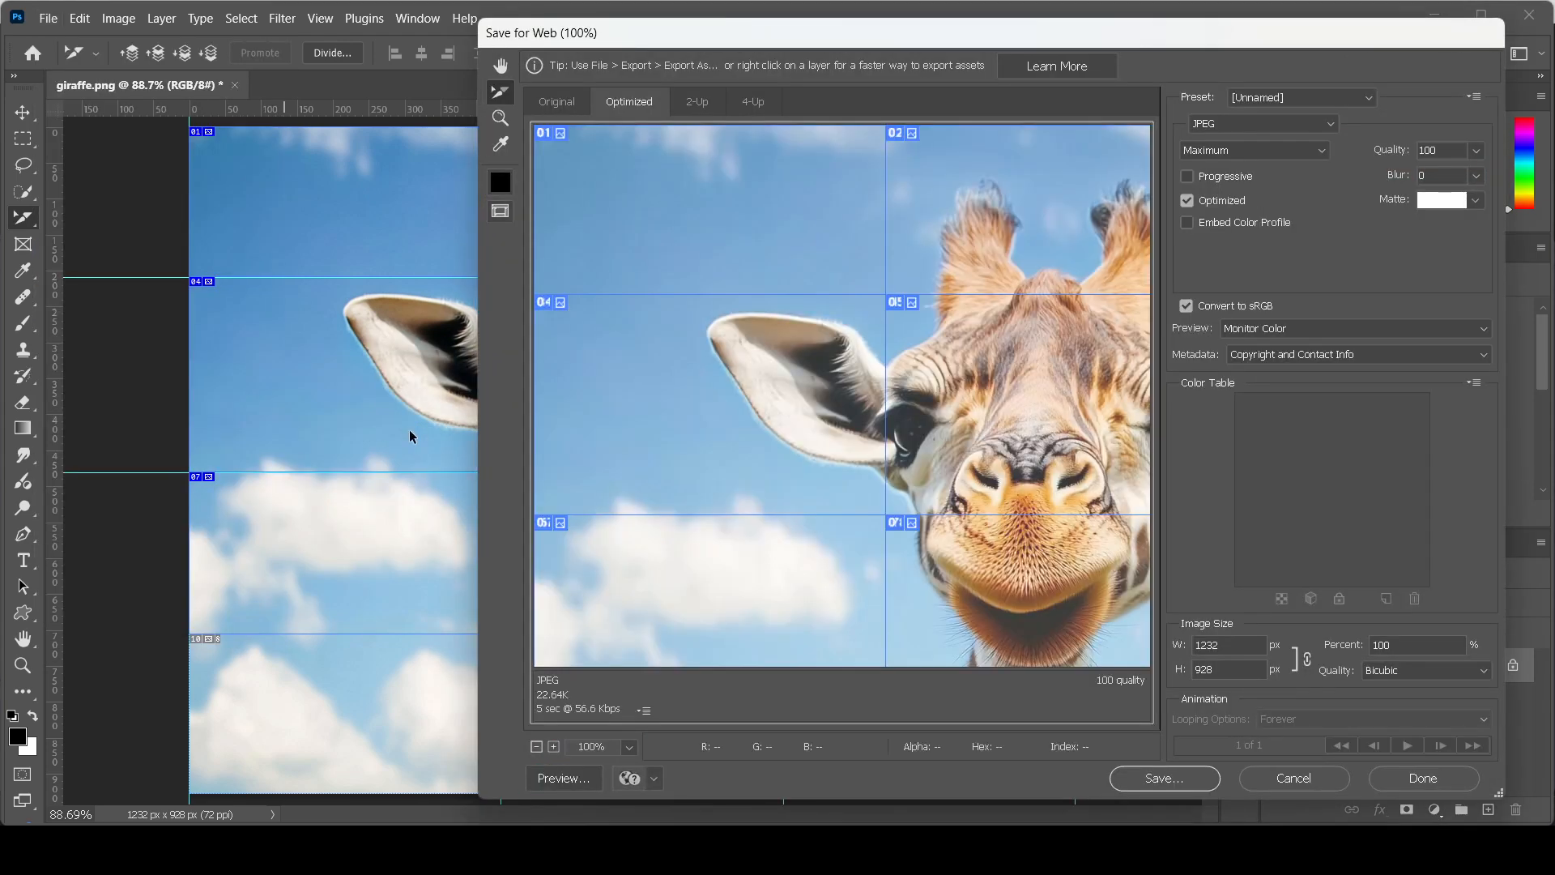
Shrink the export preview to show all eleven slices and continue to Save.
left_click(536, 745)
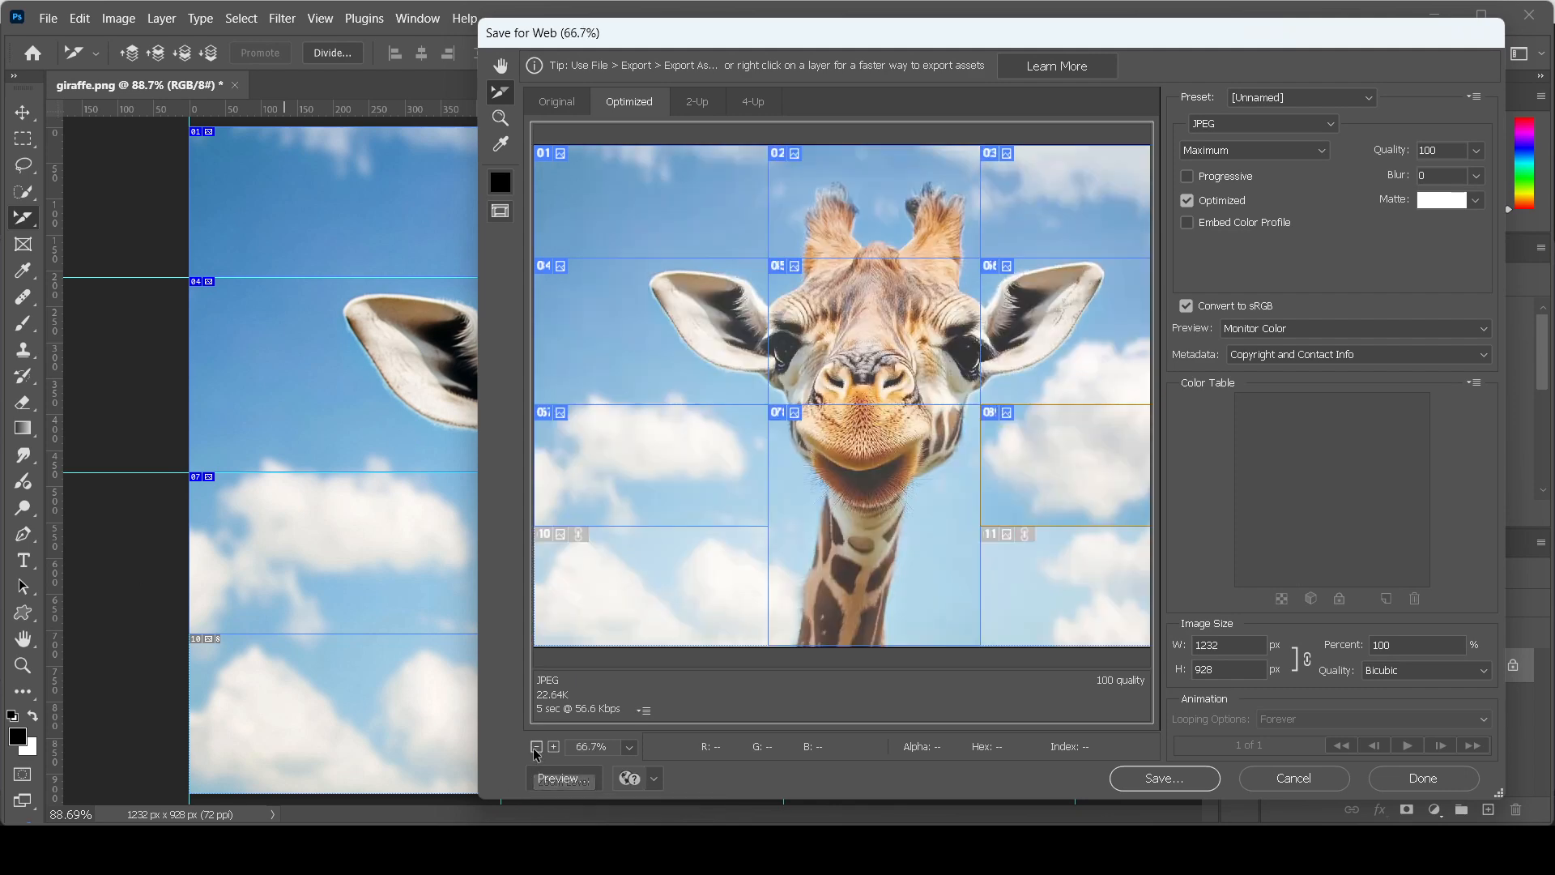
left_click(536, 746)
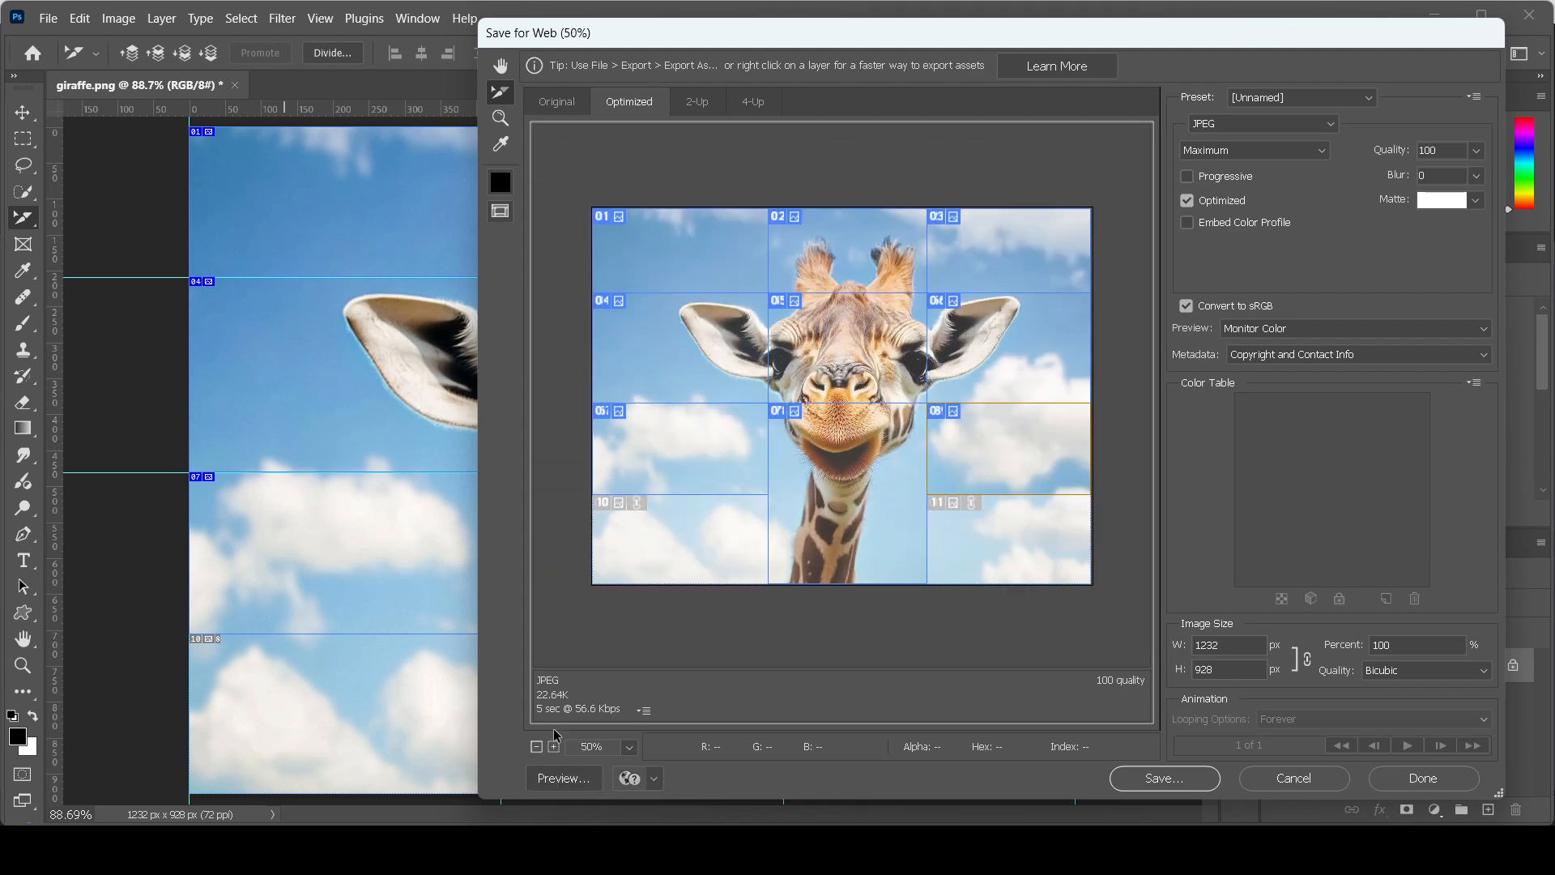
mouse_move(713, 344)
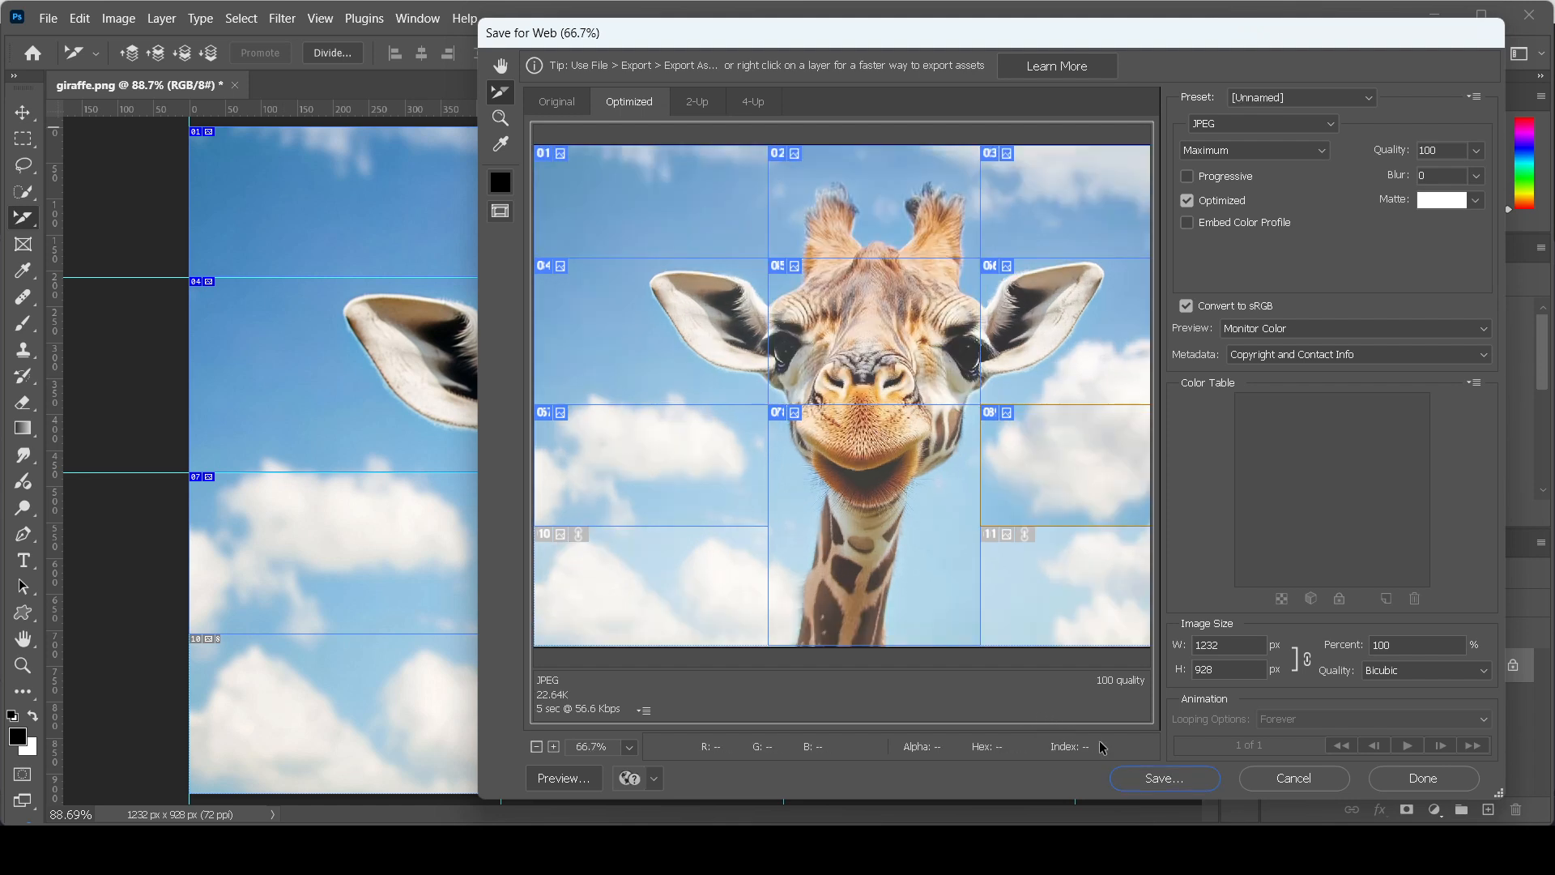
left_click(1164, 777)
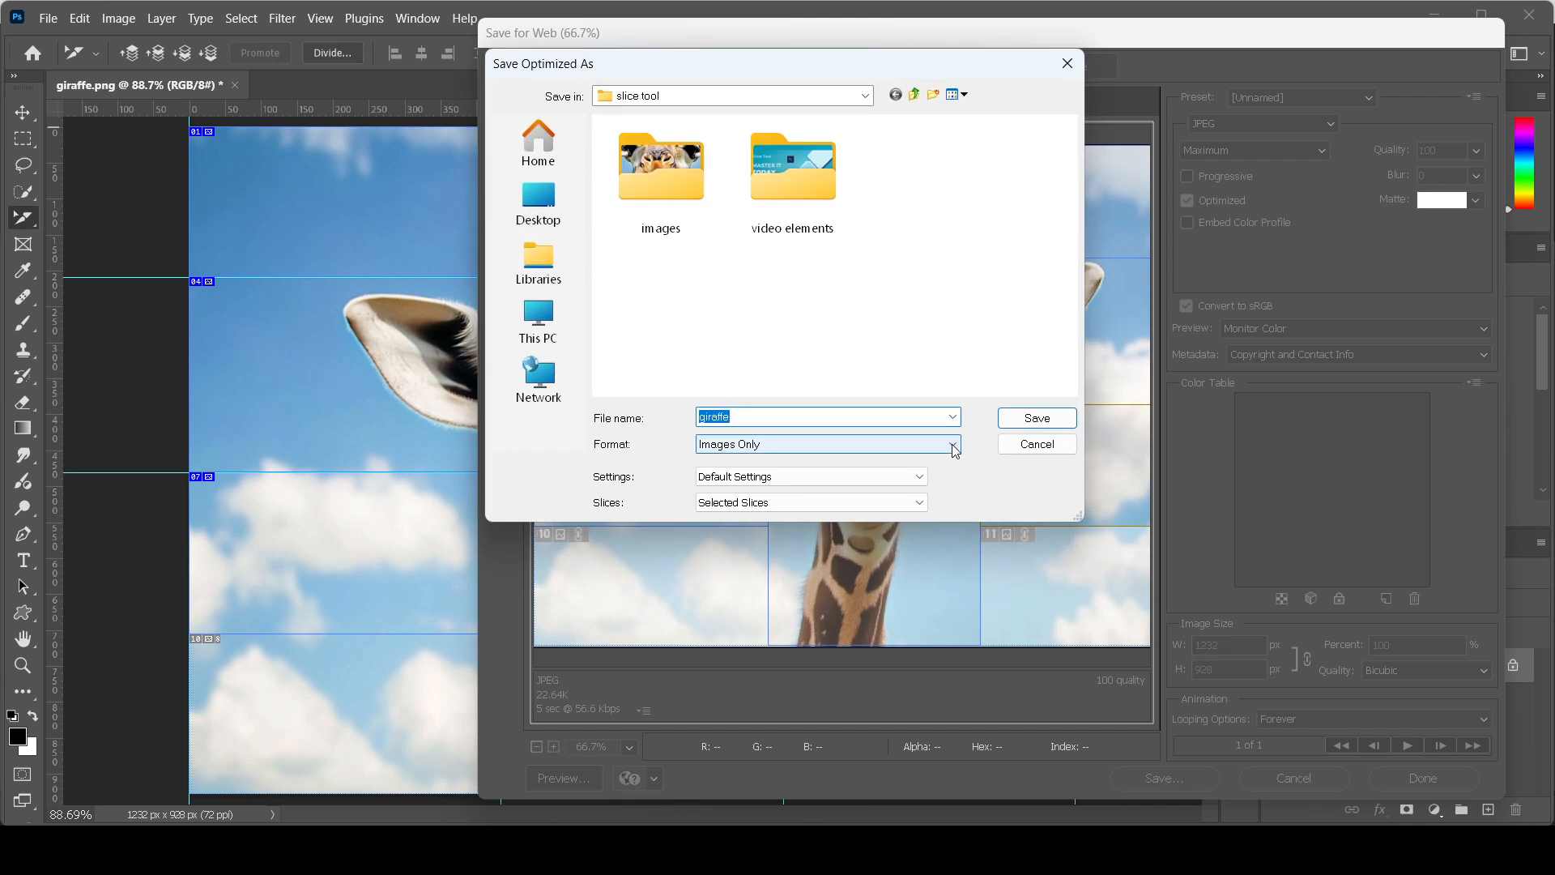
Name the export 'giraffe slices', keeping Images Only in the slice tool folder.
left_click(821, 418)
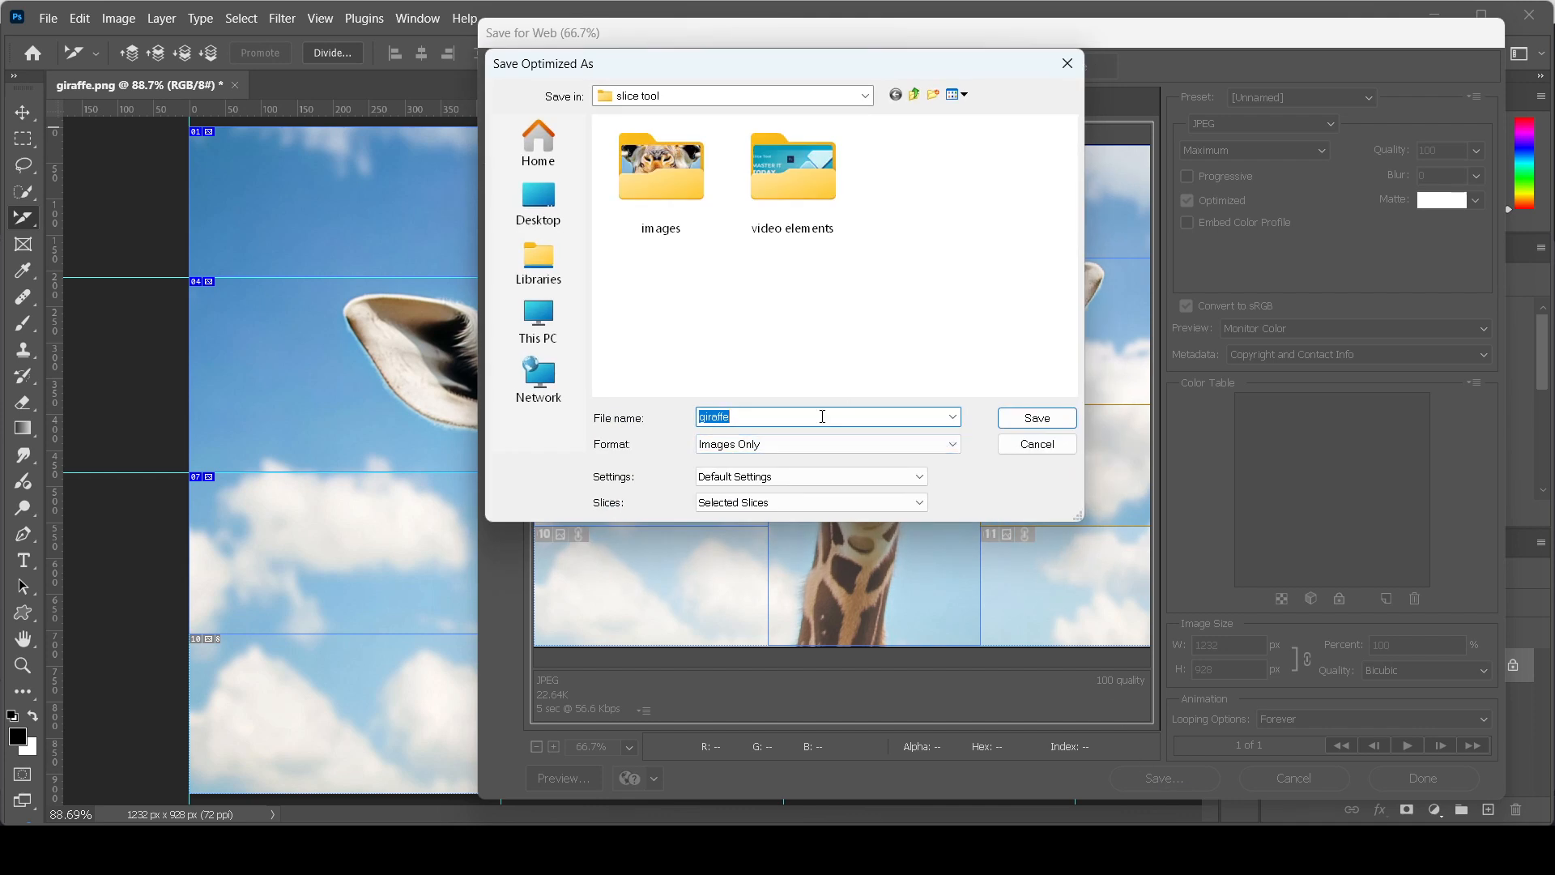
type("giraffe slices")
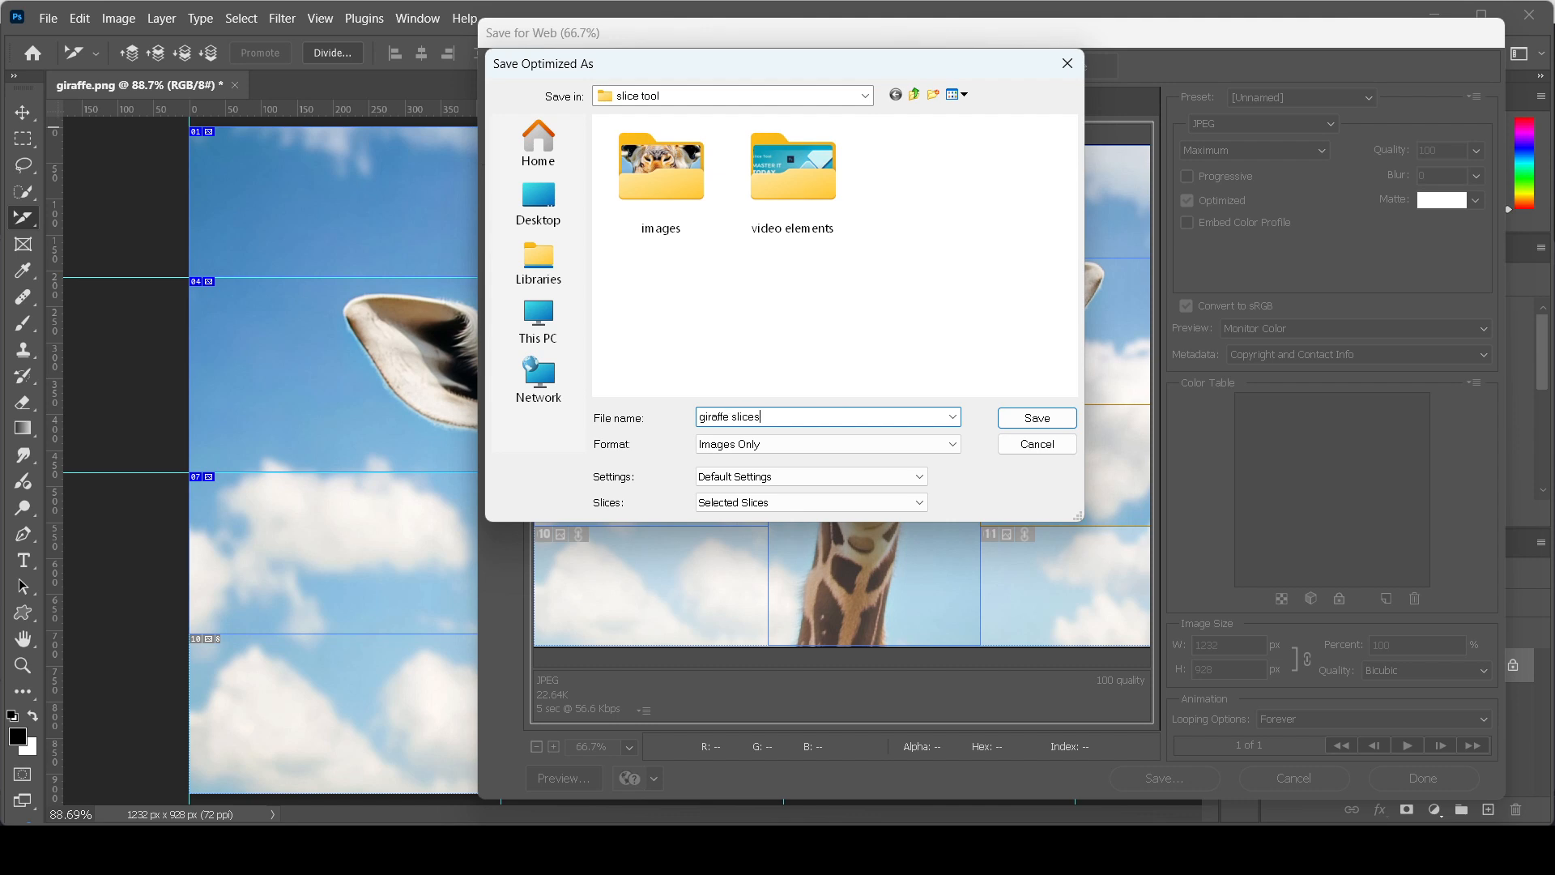